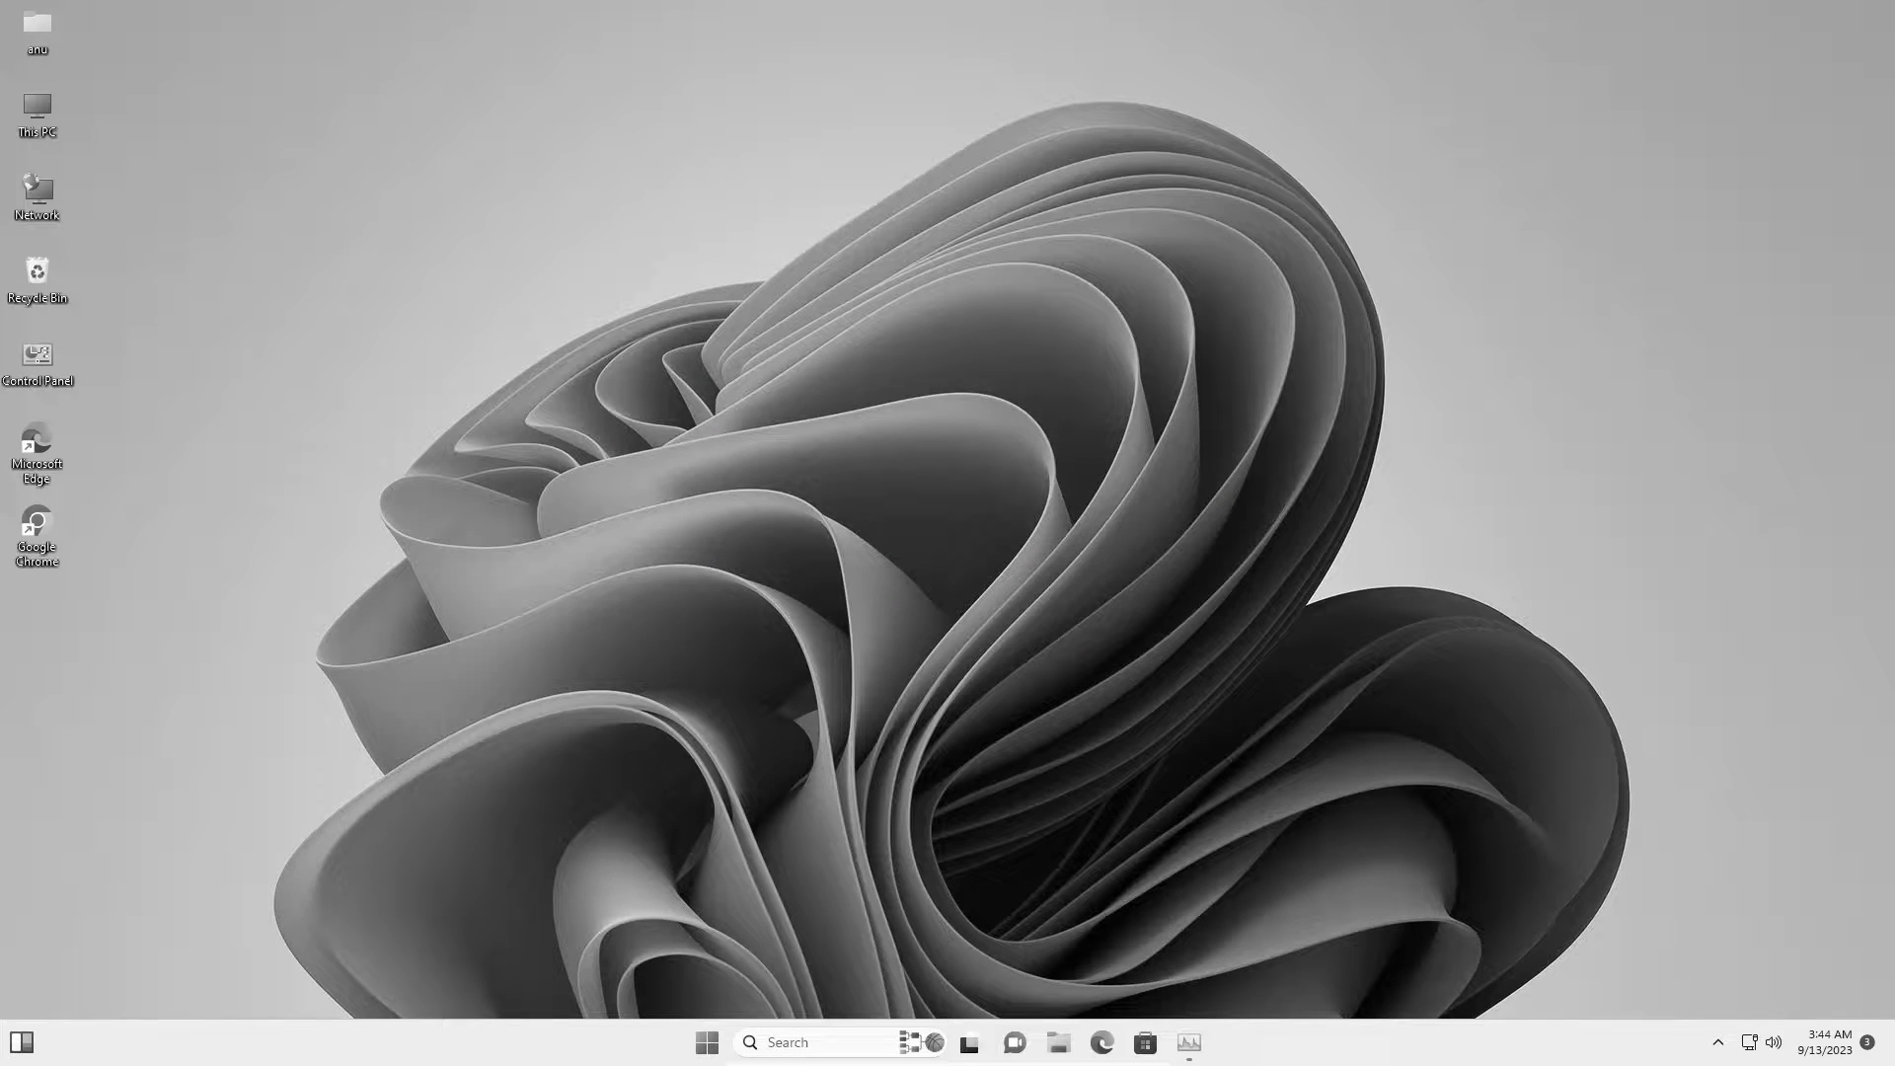
{"action": "mouse_move", "coordinate": [1113, 727]}
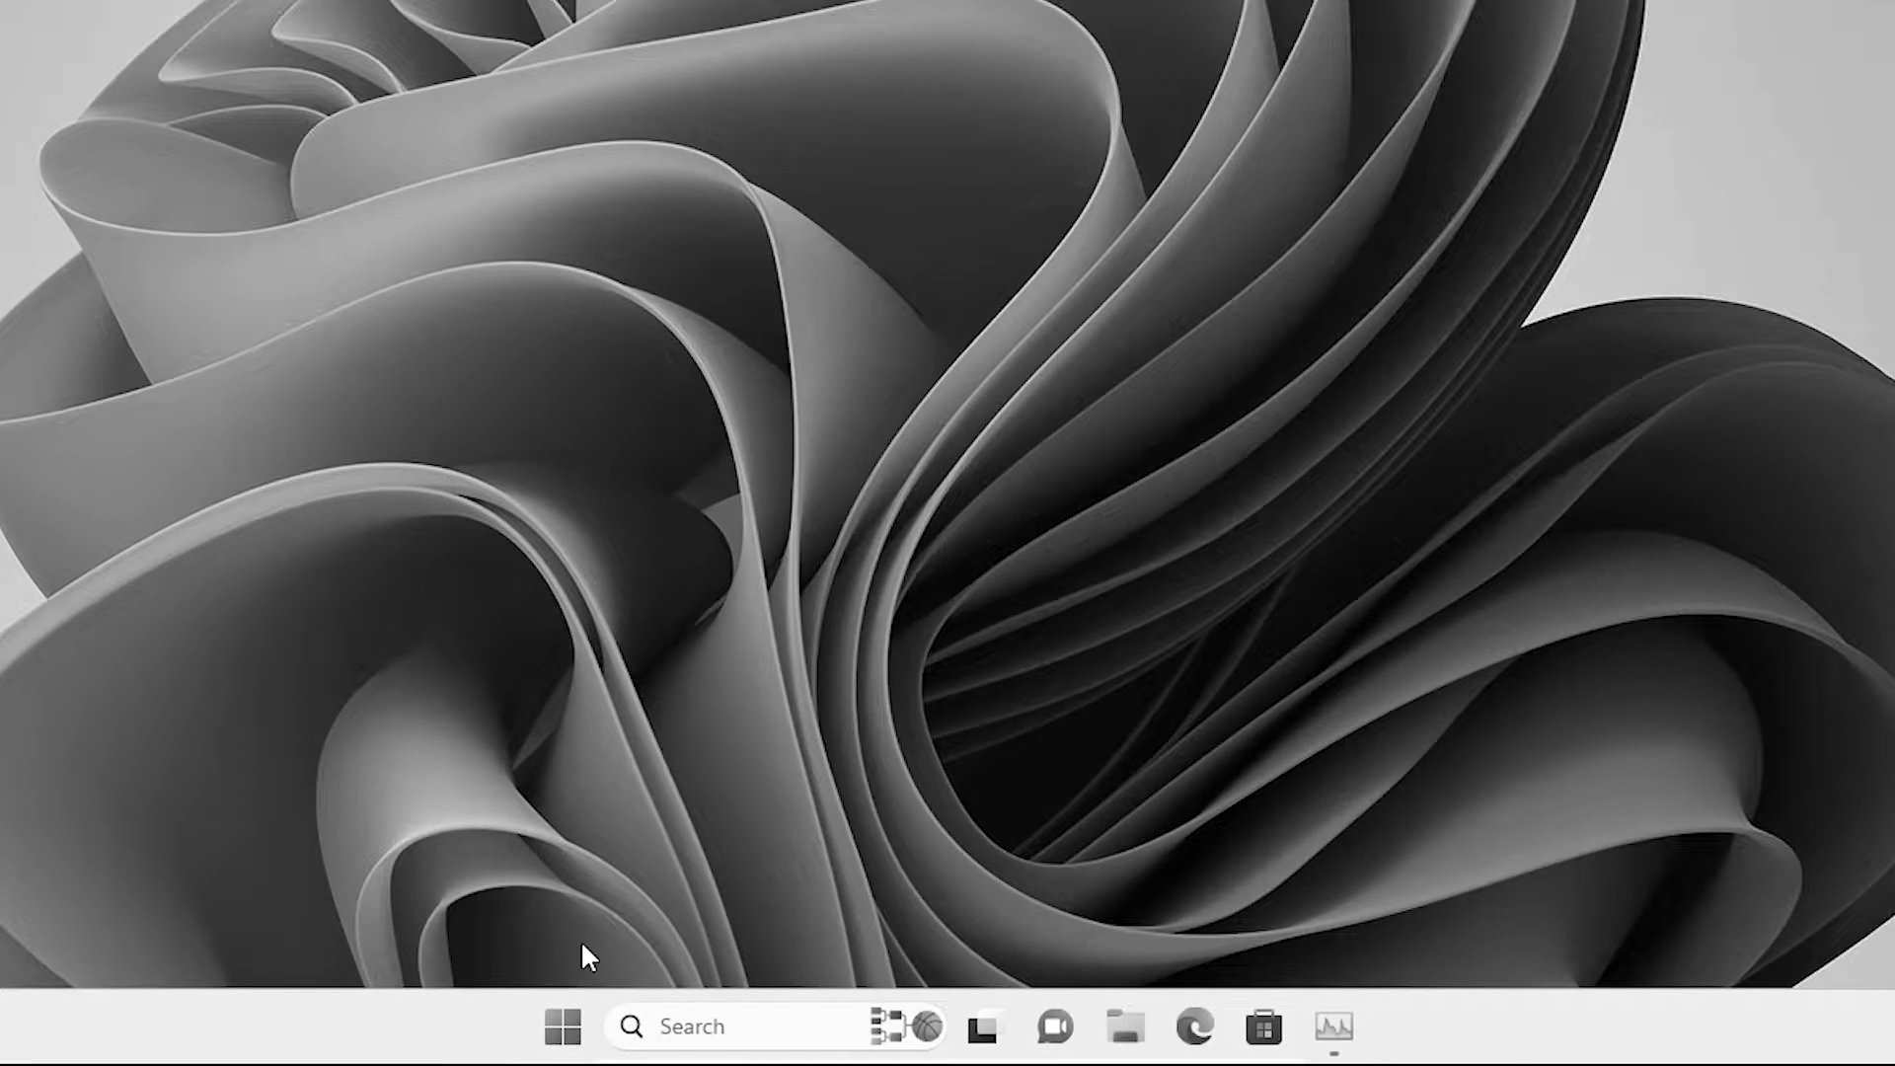
- Launch Device Manager from the Start button's quick link menu
{"action": "right_click", "coordinate": [561, 1054]}
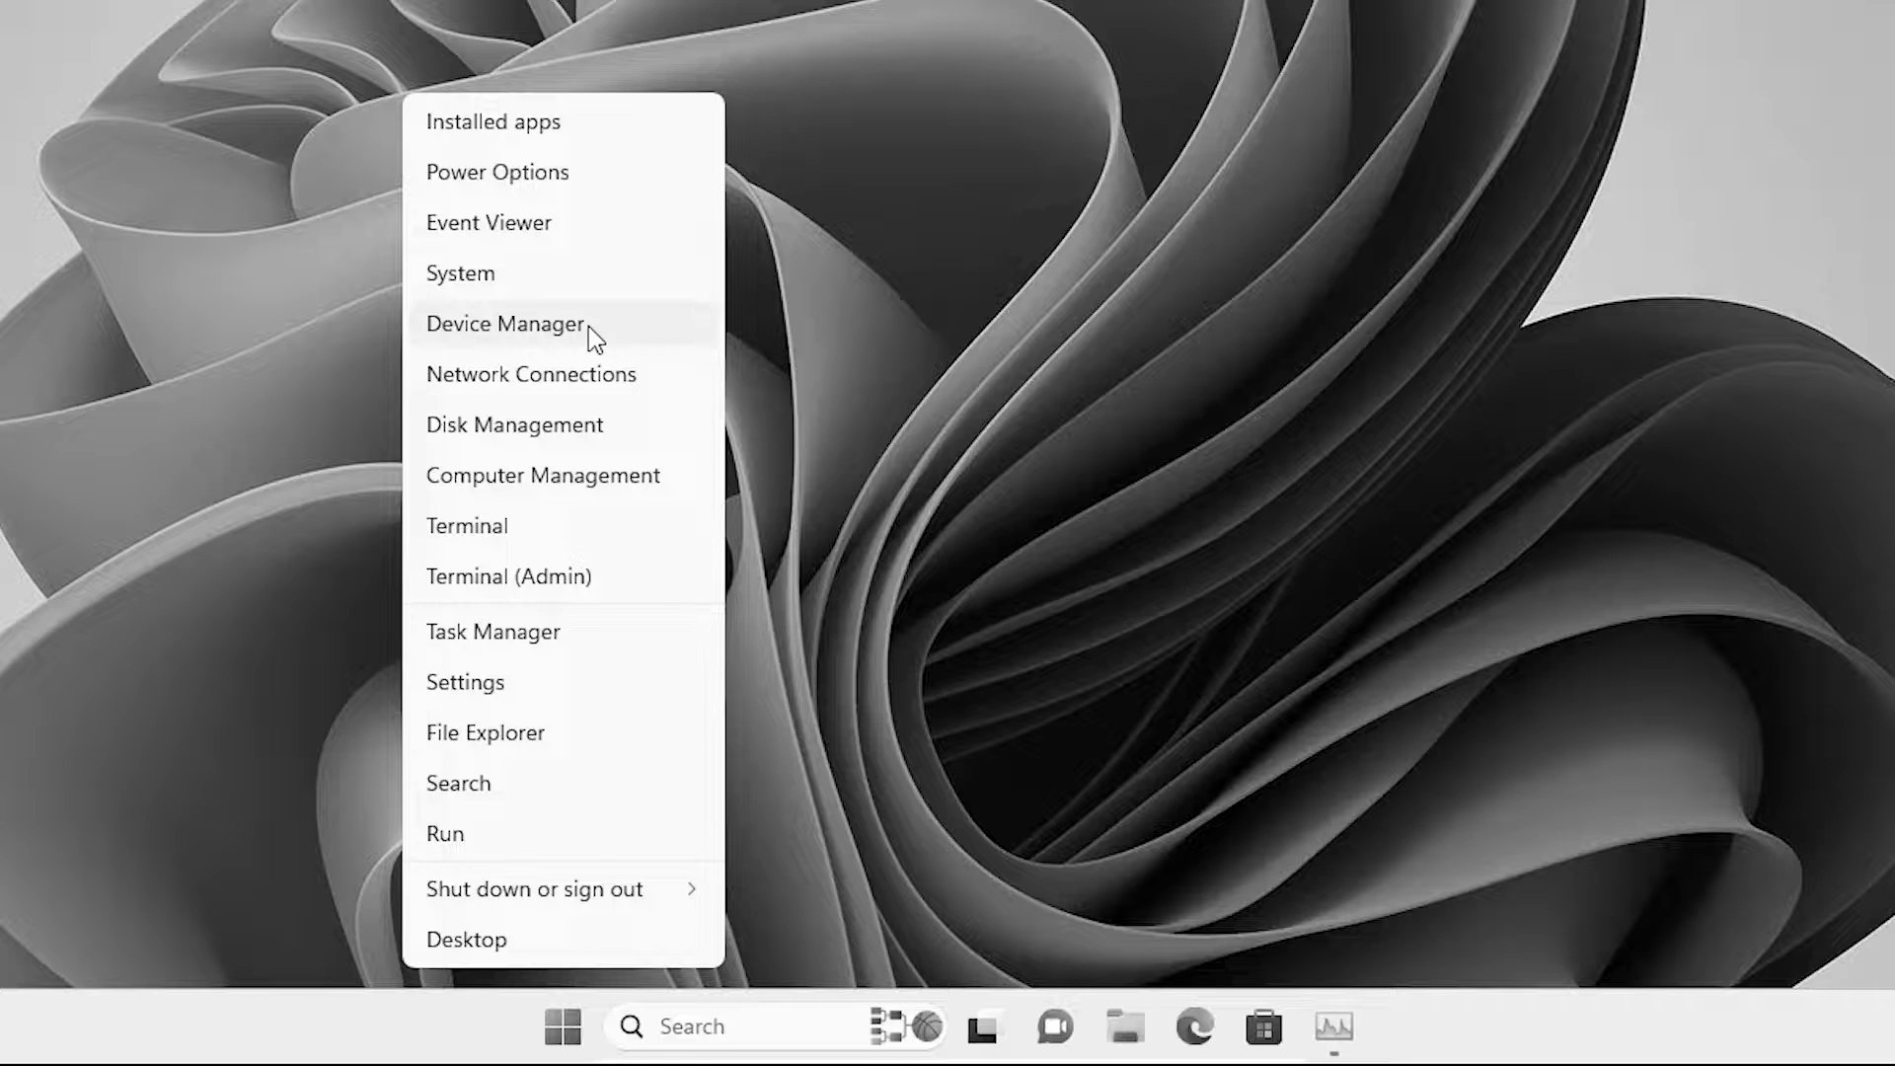
{"action": "left_click", "coordinate": [504, 323]}
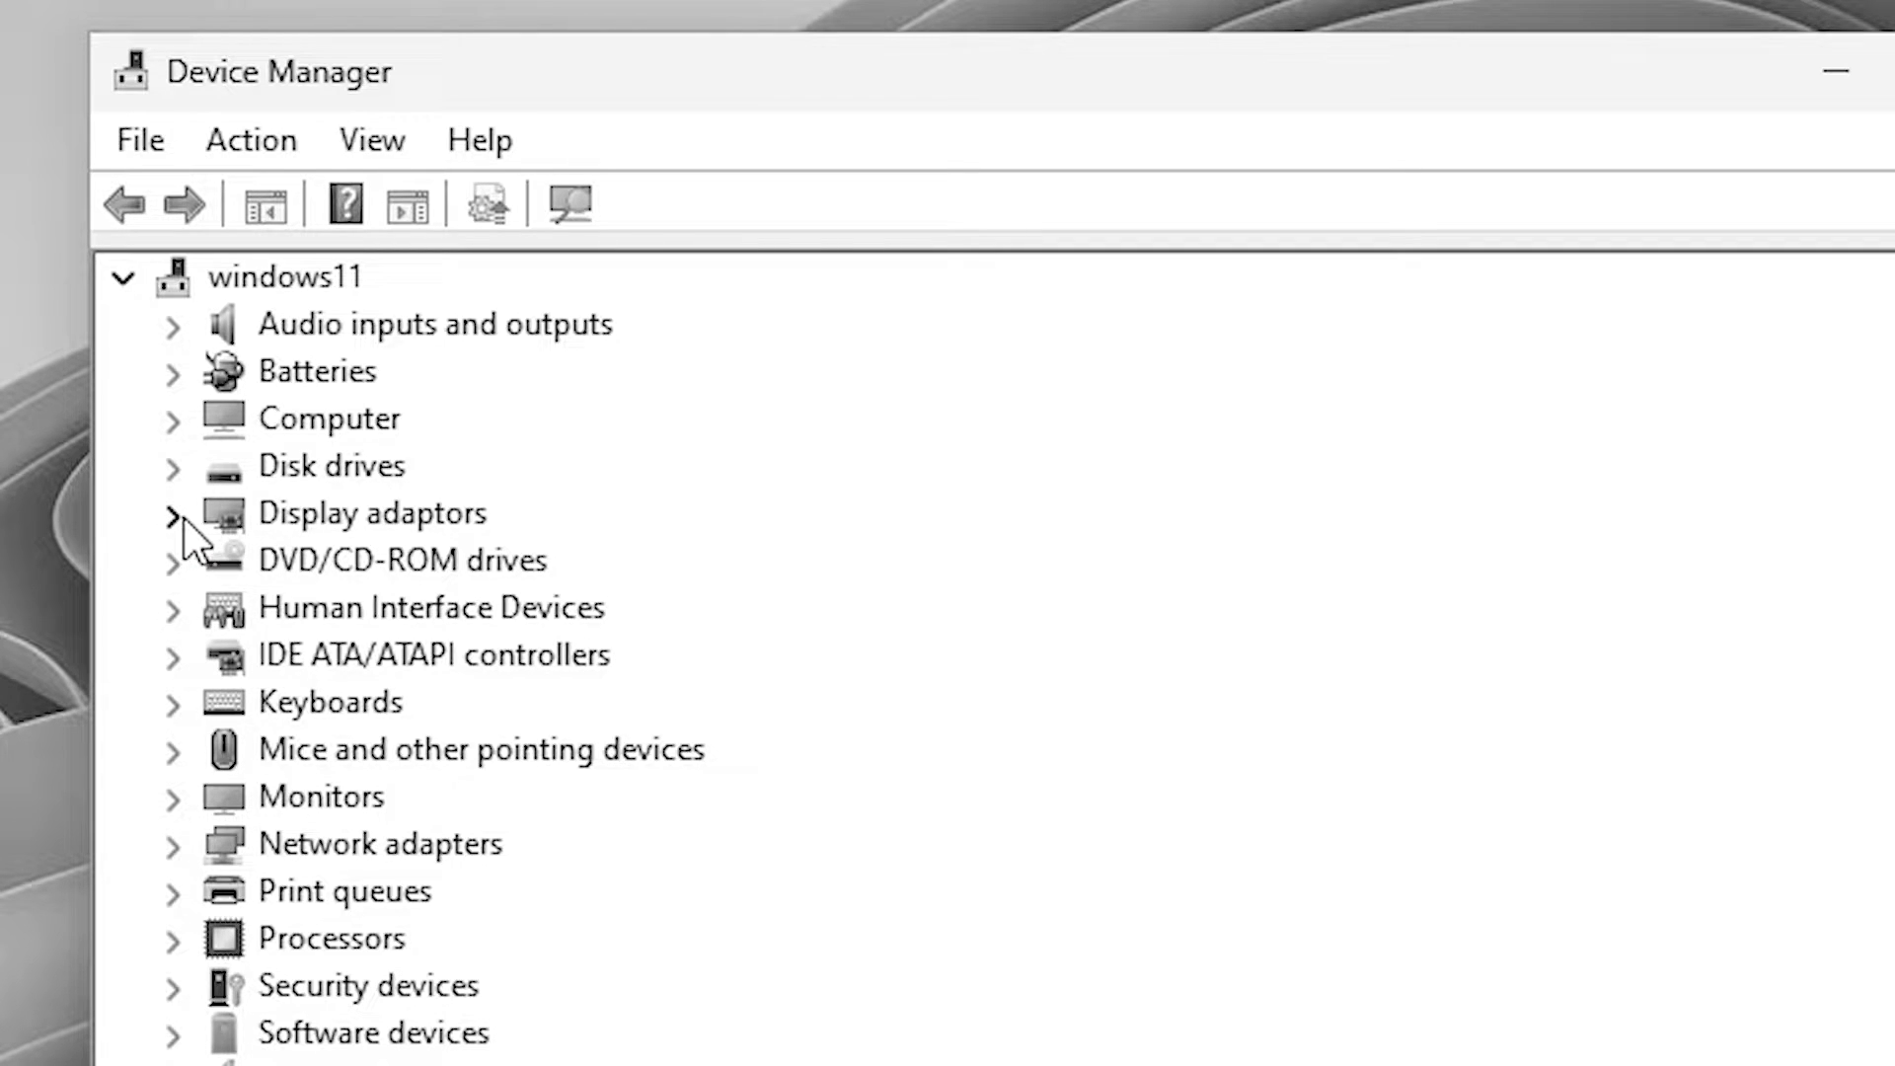
- Expand Display adaptors to reveal the VirtualBox Graphics Adapter (WDDM)
{"action": "left_click", "coordinate": [173, 513]}
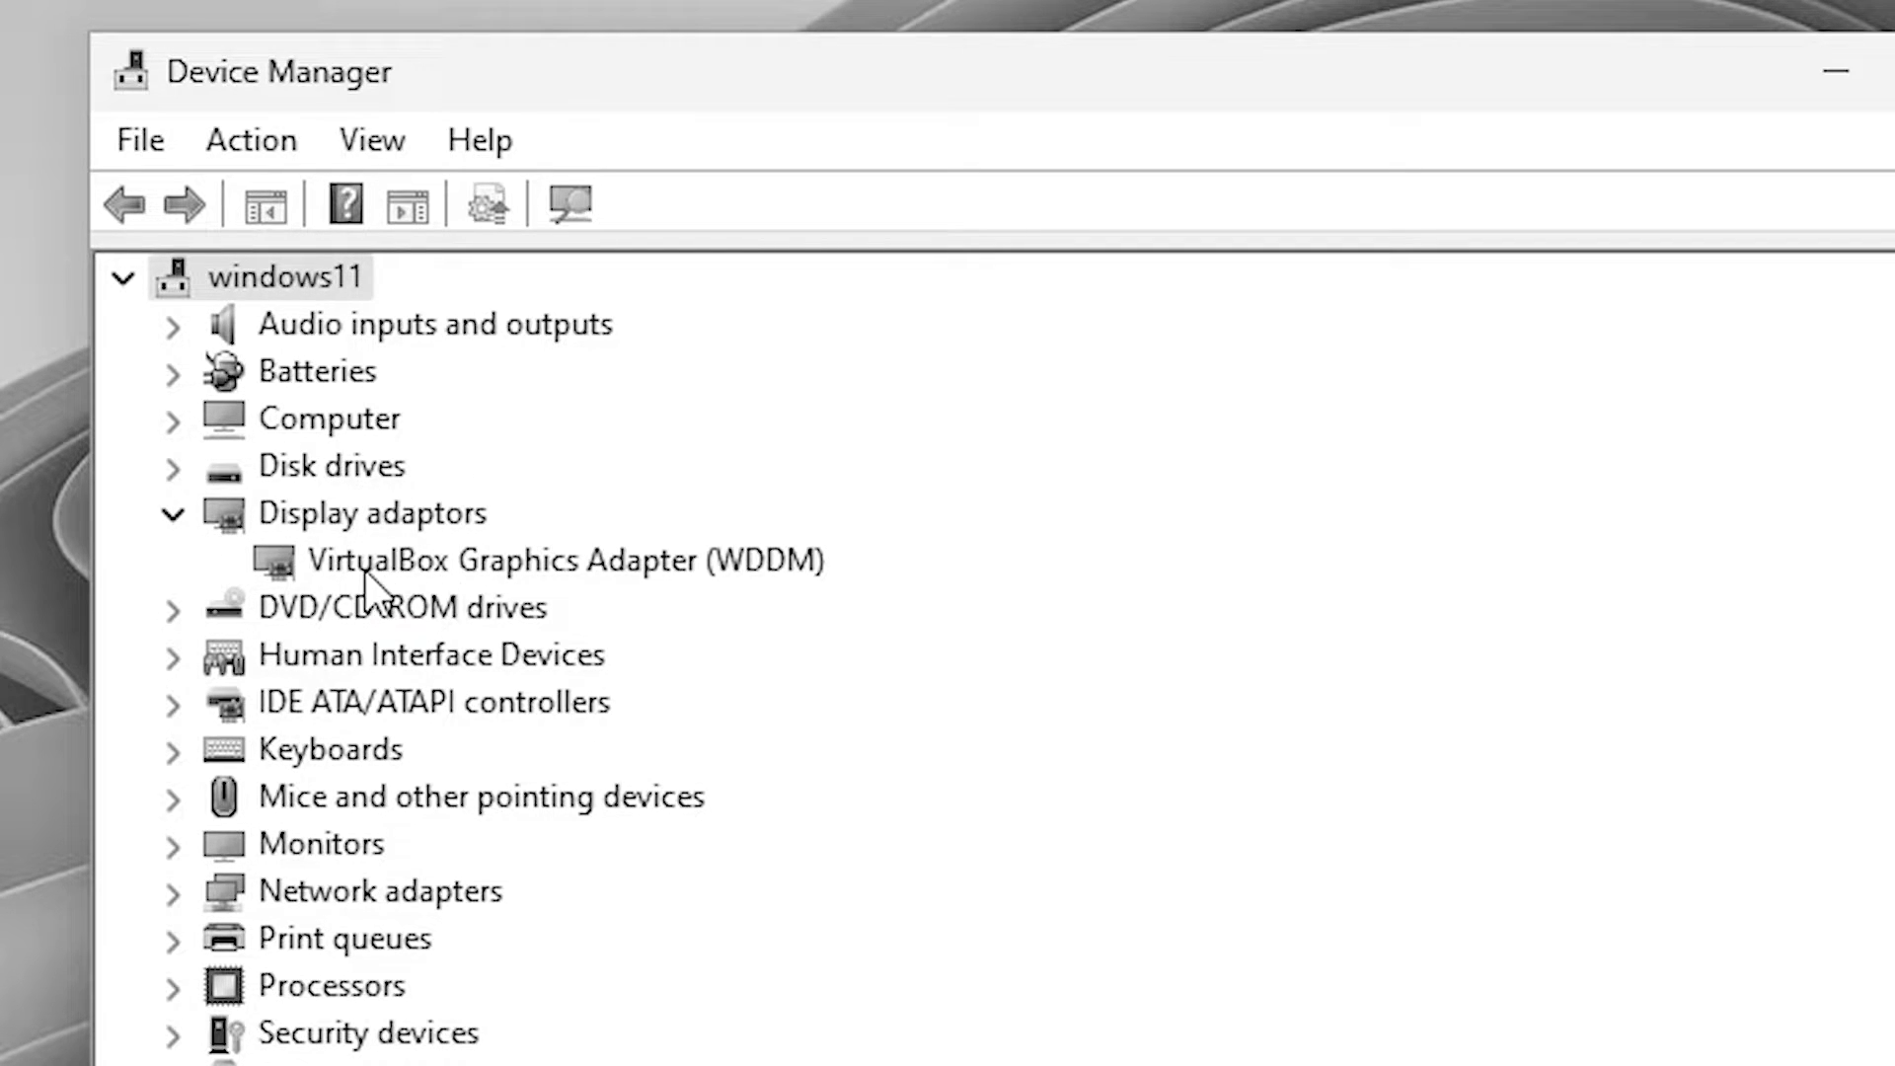
{"action": "mouse_move", "coordinate": [436, 588]}
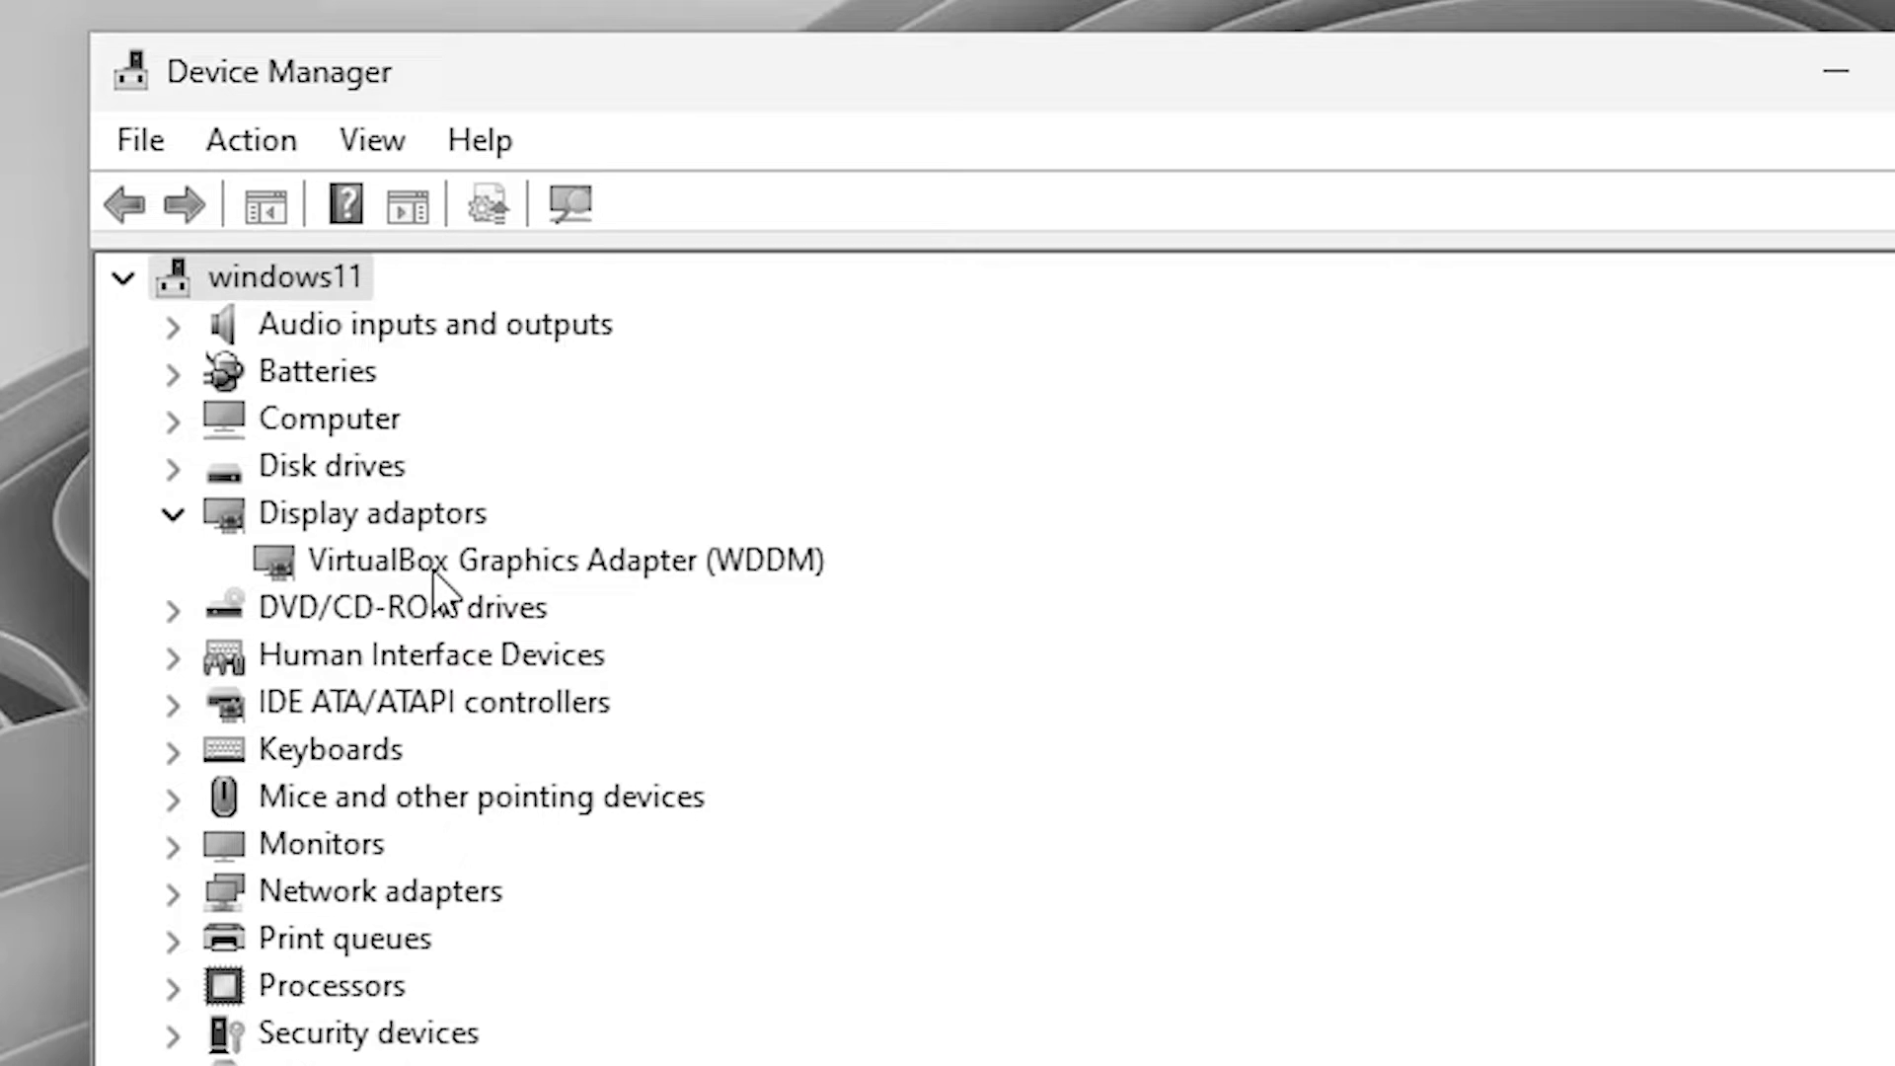
{"action": "right_click", "coordinate": [364, 514]}
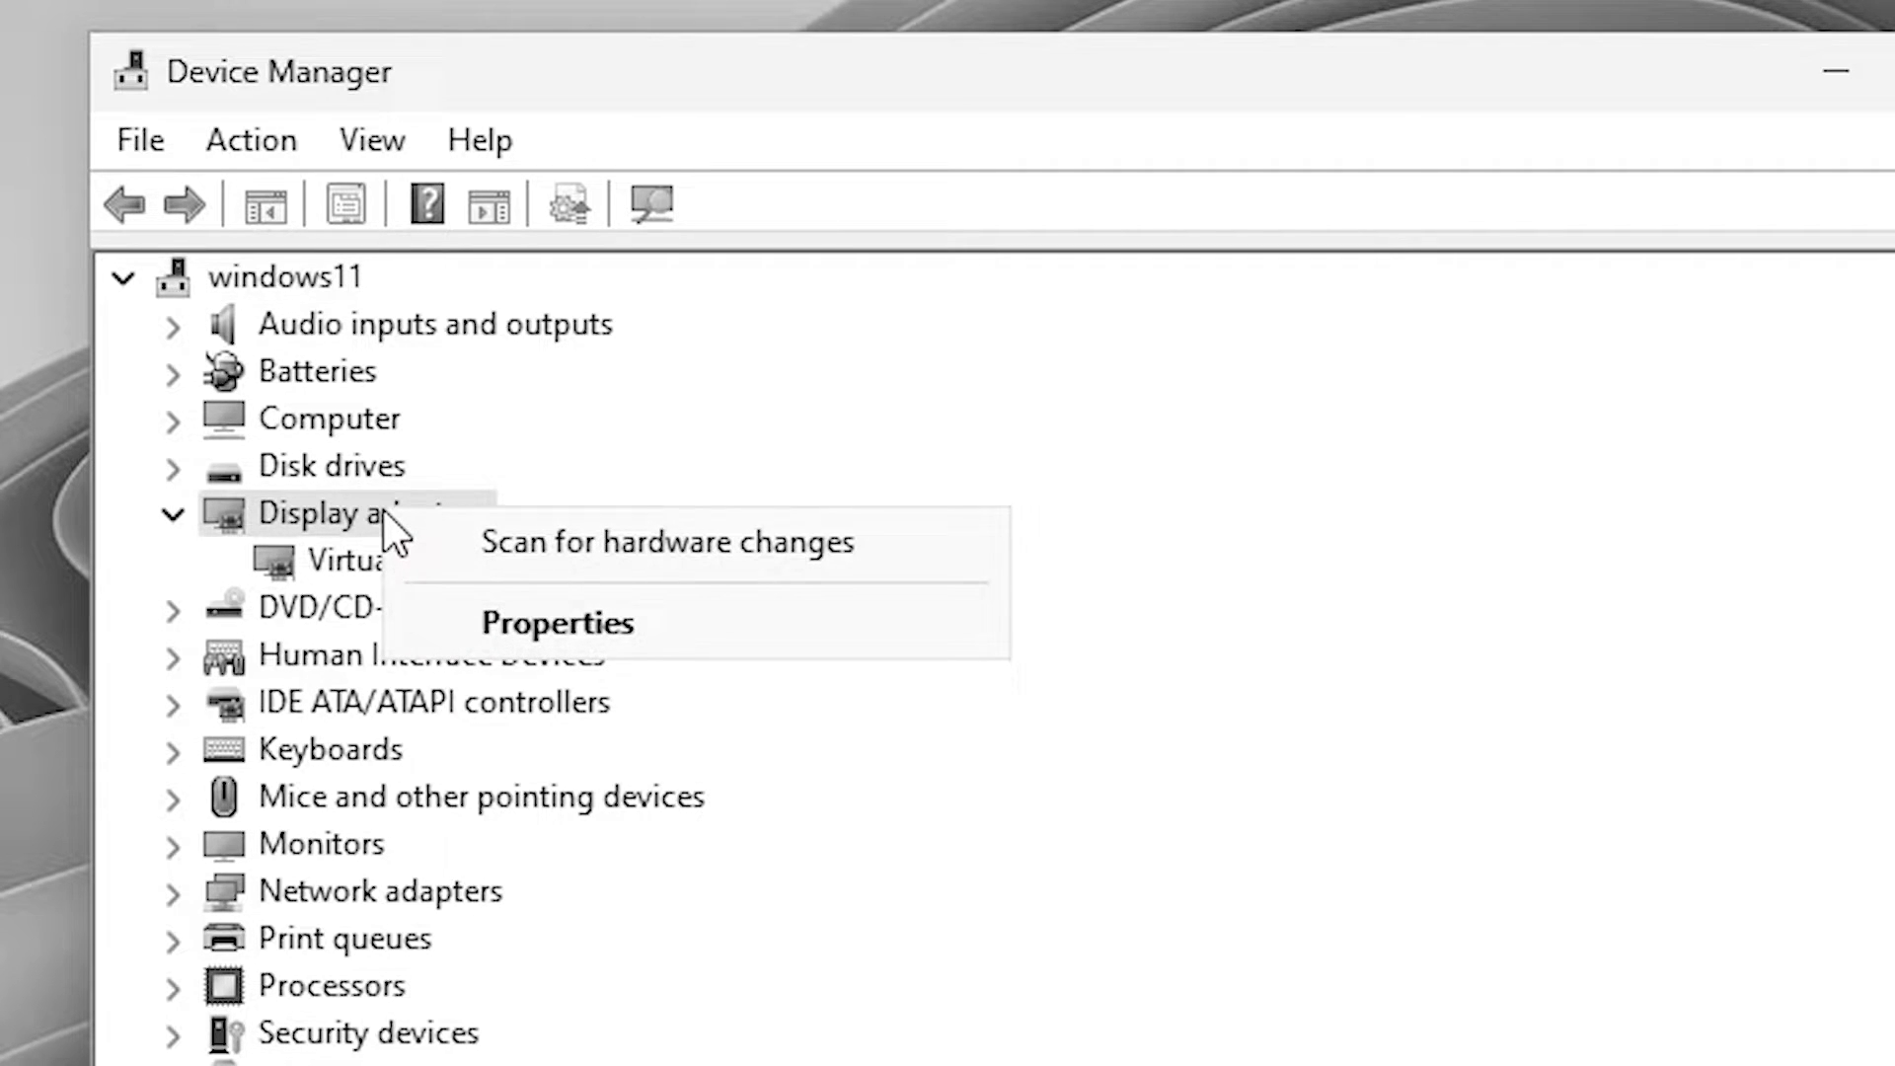
{"action": "mouse_move", "coordinate": [741, 597]}
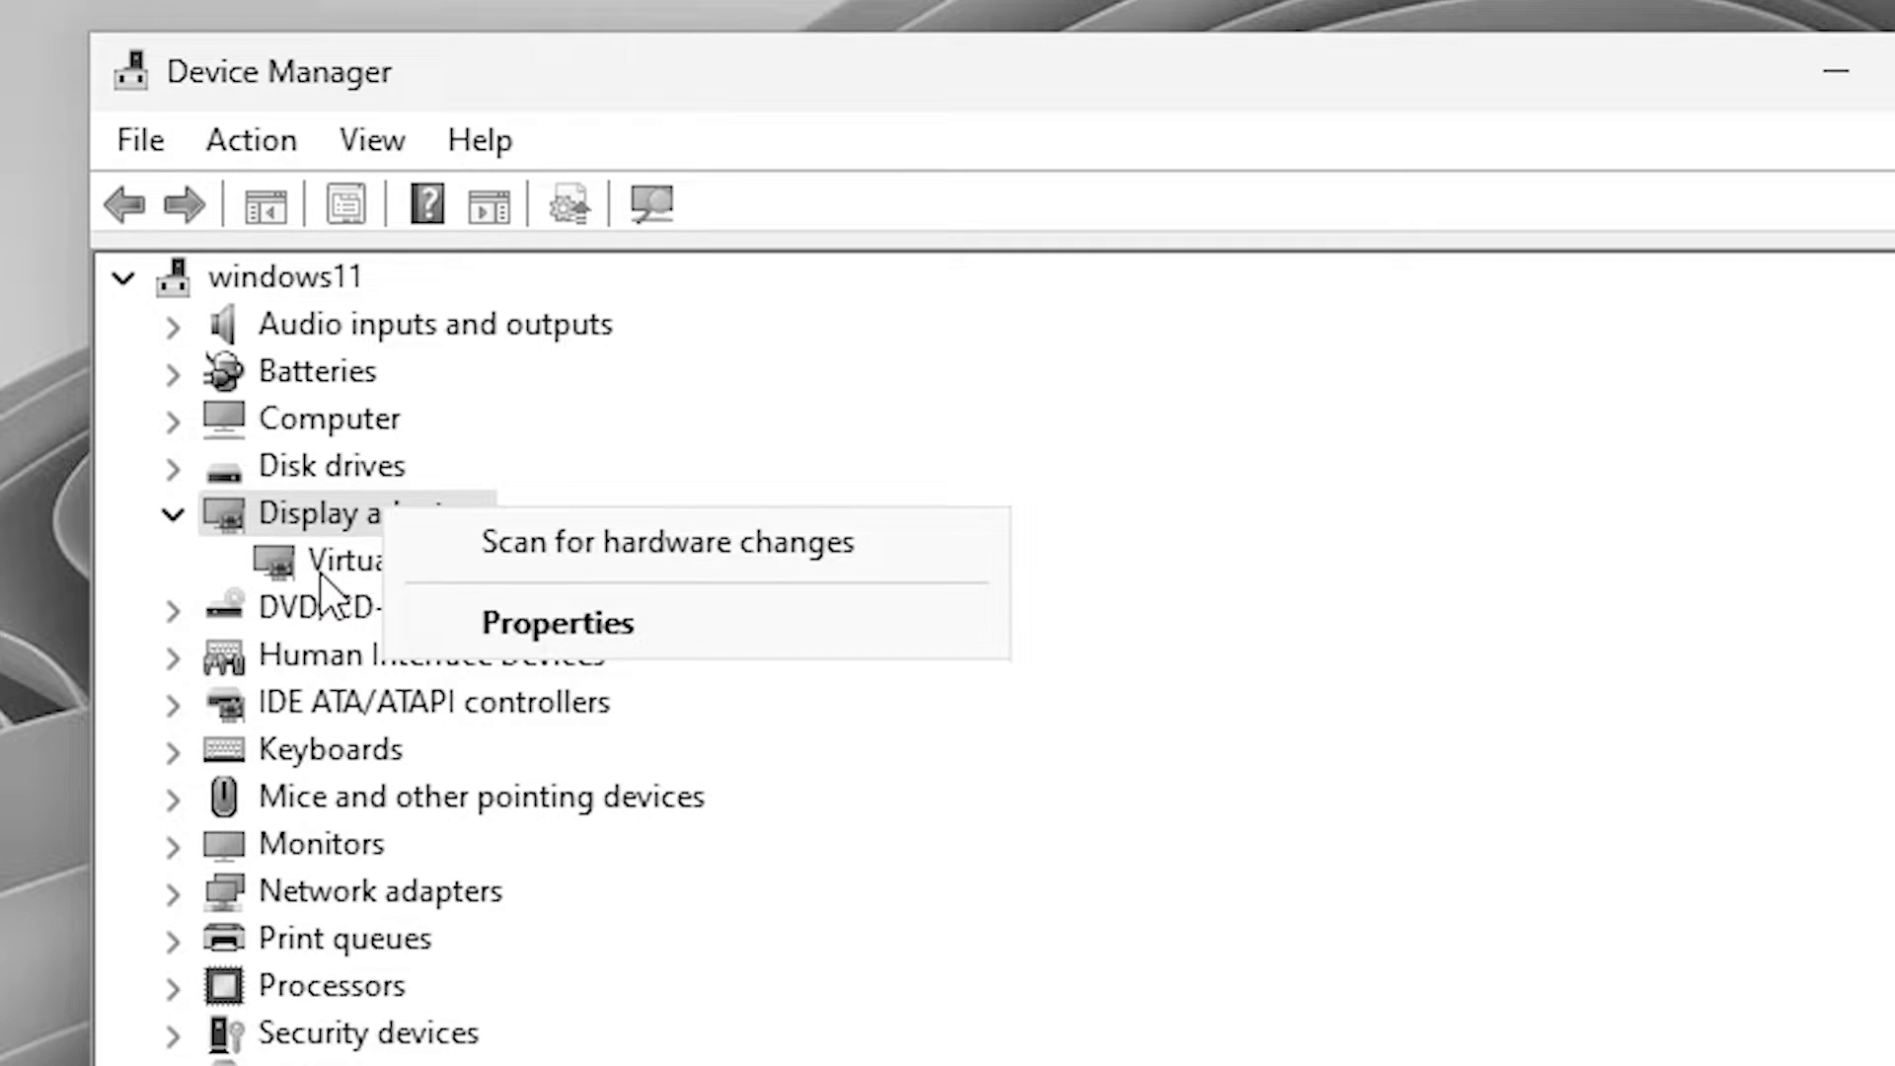
{"action": "left_click", "coordinate": [344, 561]}
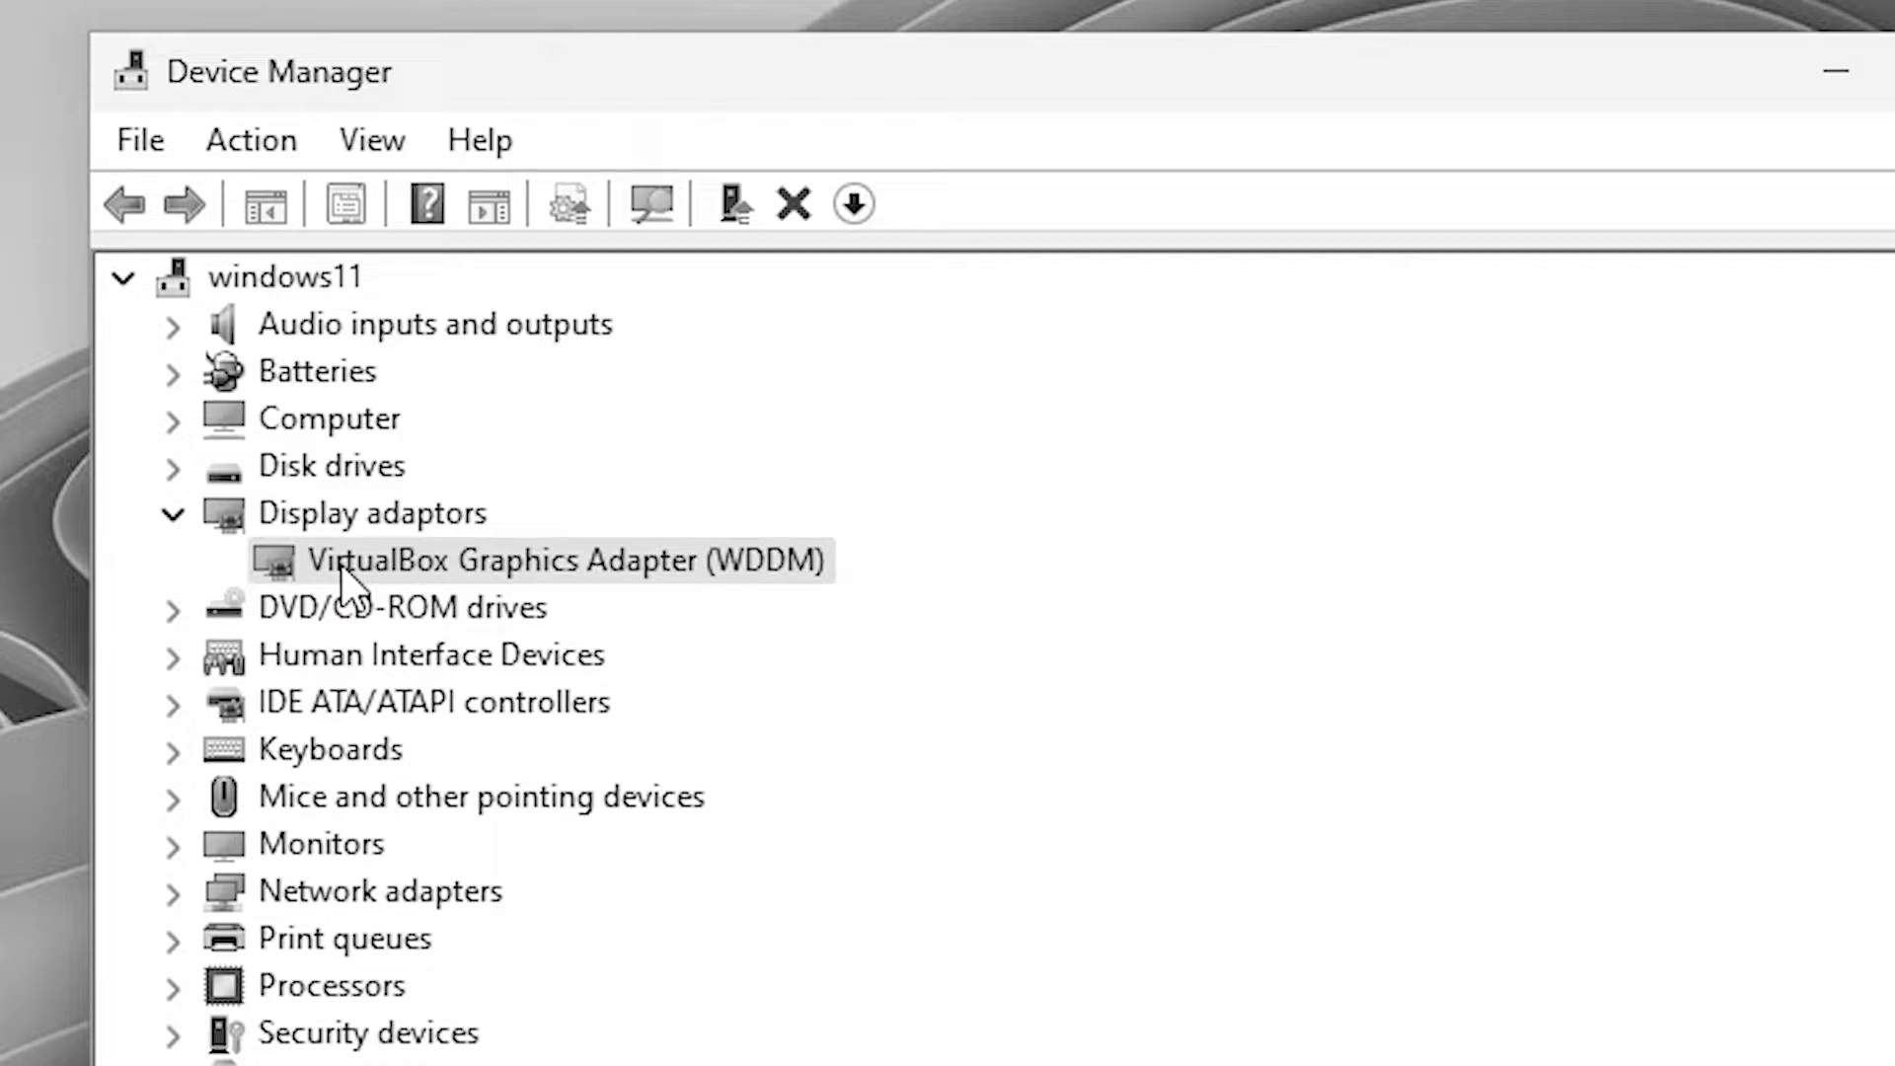
{"action": "mouse_move", "coordinate": [474, 592]}
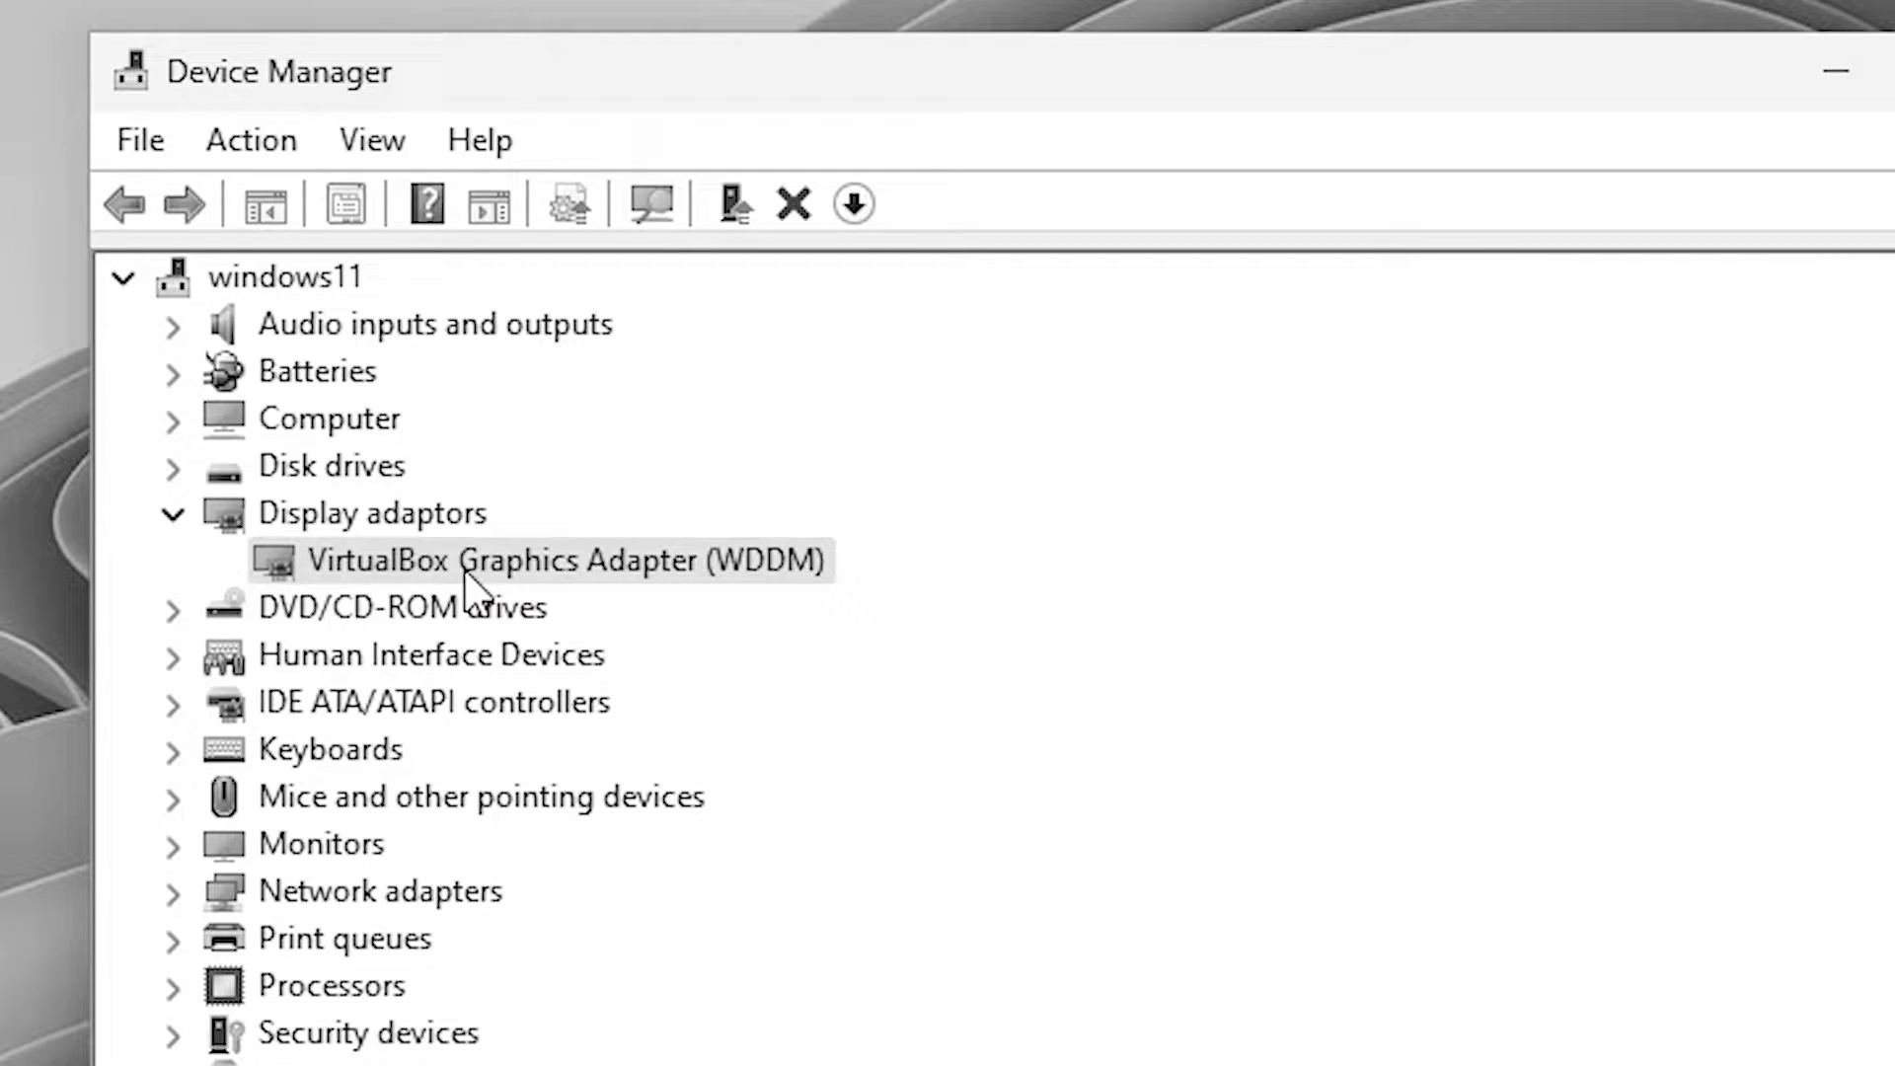
{"action": "mouse_move", "coordinate": [525, 582]}
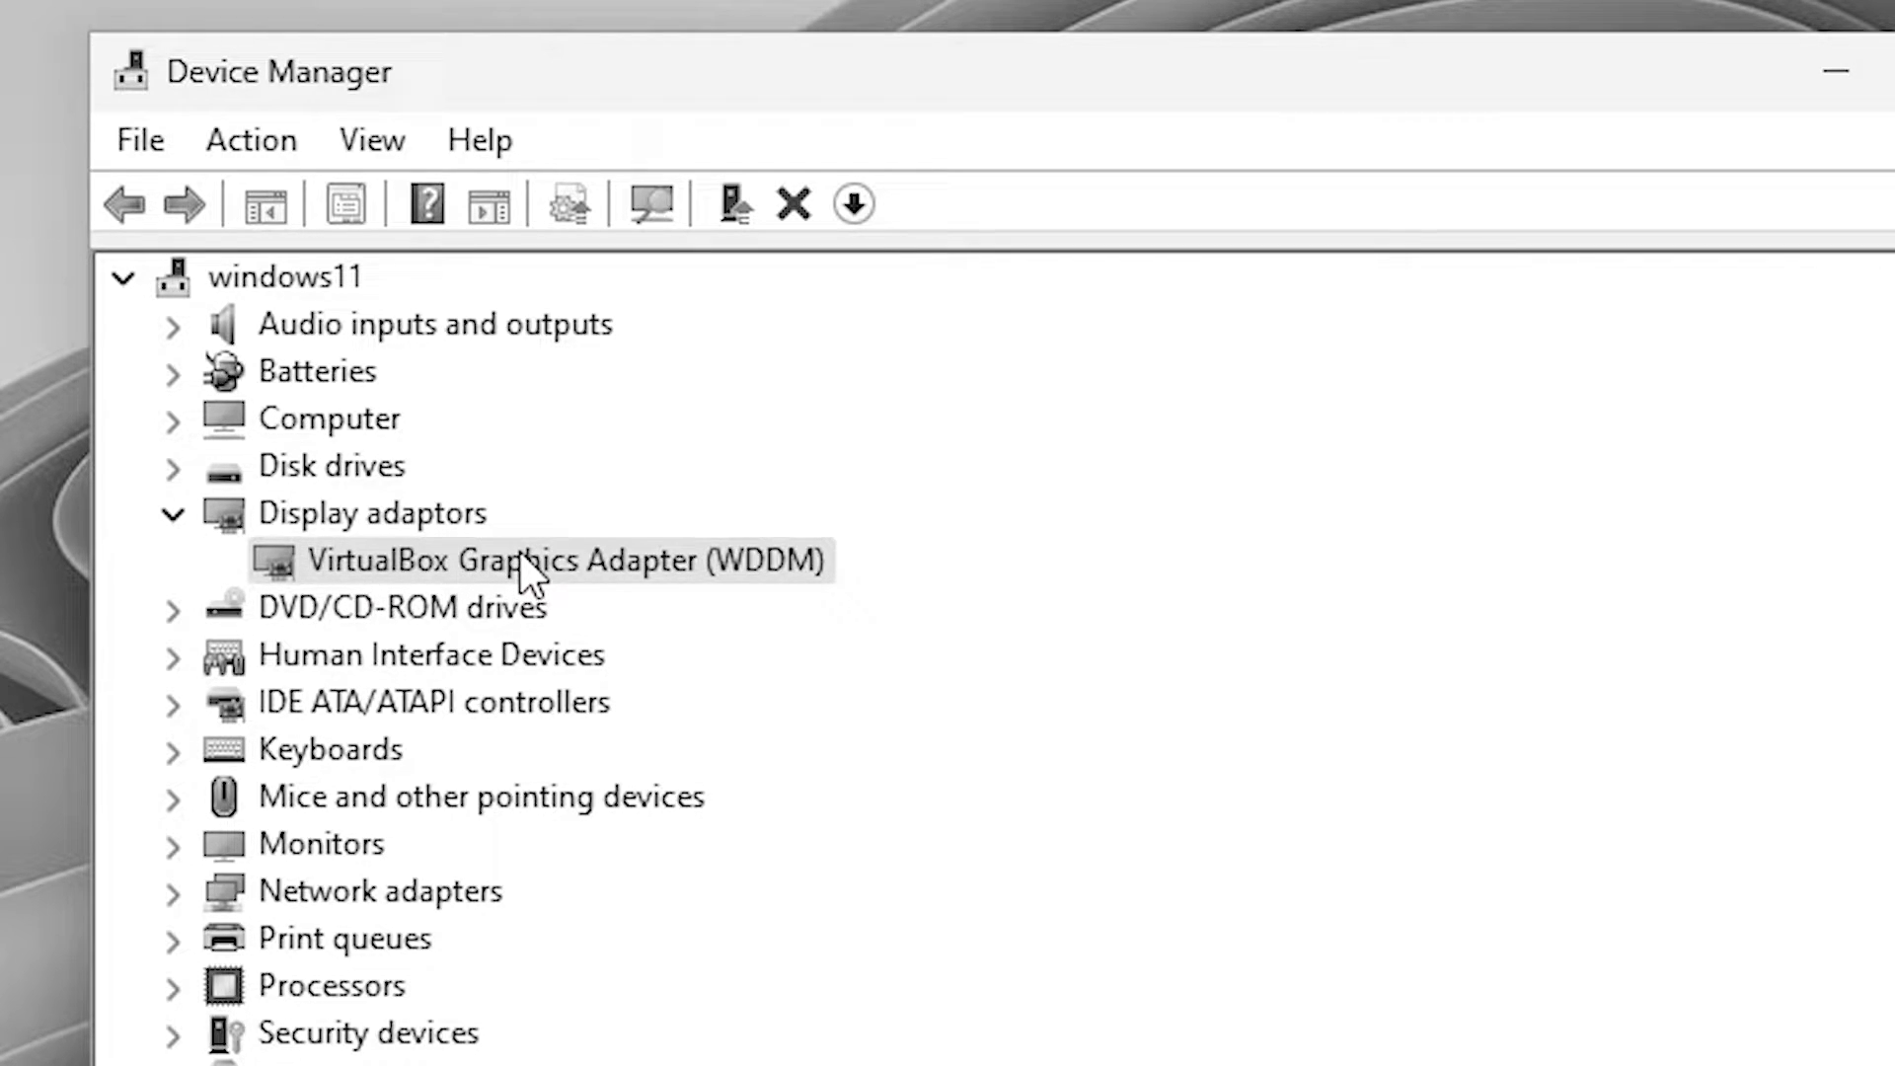
- Bring up the context menu of actions for VirtualBox Graphics Adapter (WDDM)
{"action": "right_click", "coordinate": [527, 560]}
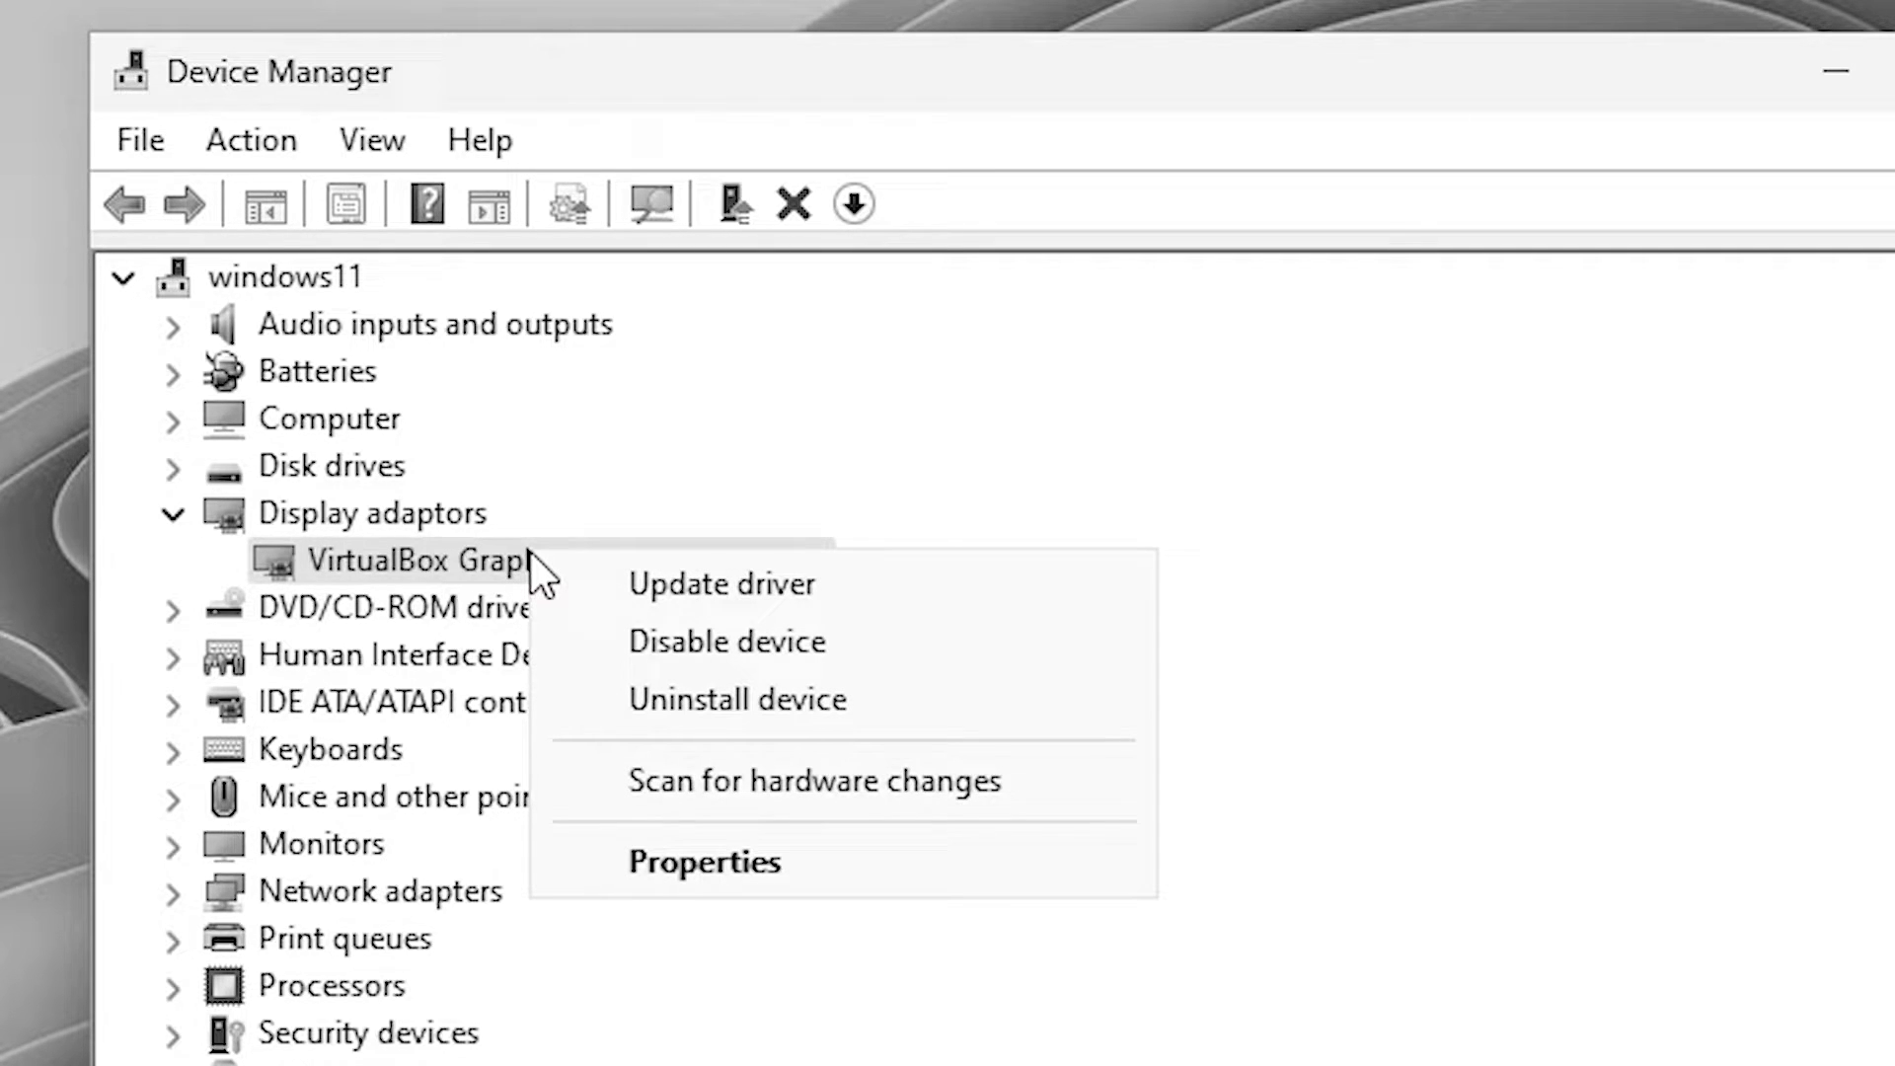
{"action": "mouse_move", "coordinate": [440, 602]}
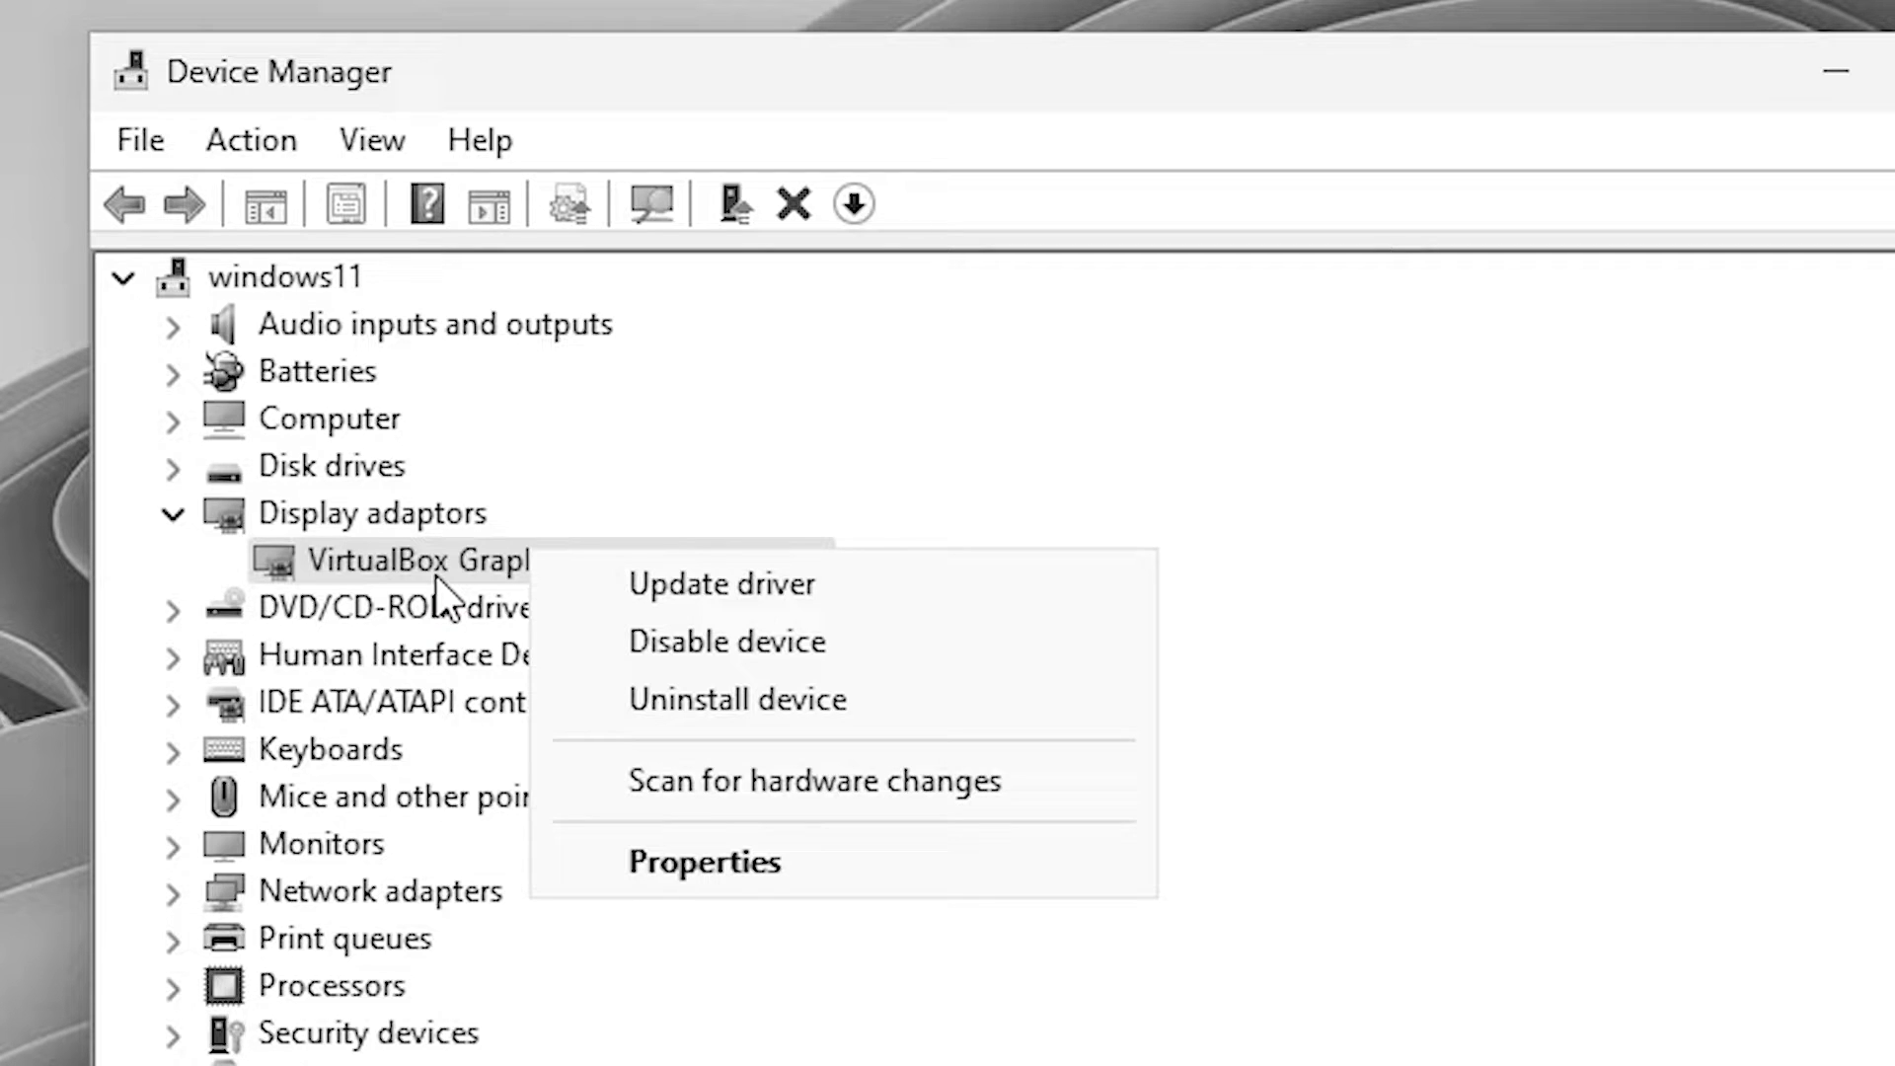
{"action": "mouse_move", "coordinate": [769, 608]}
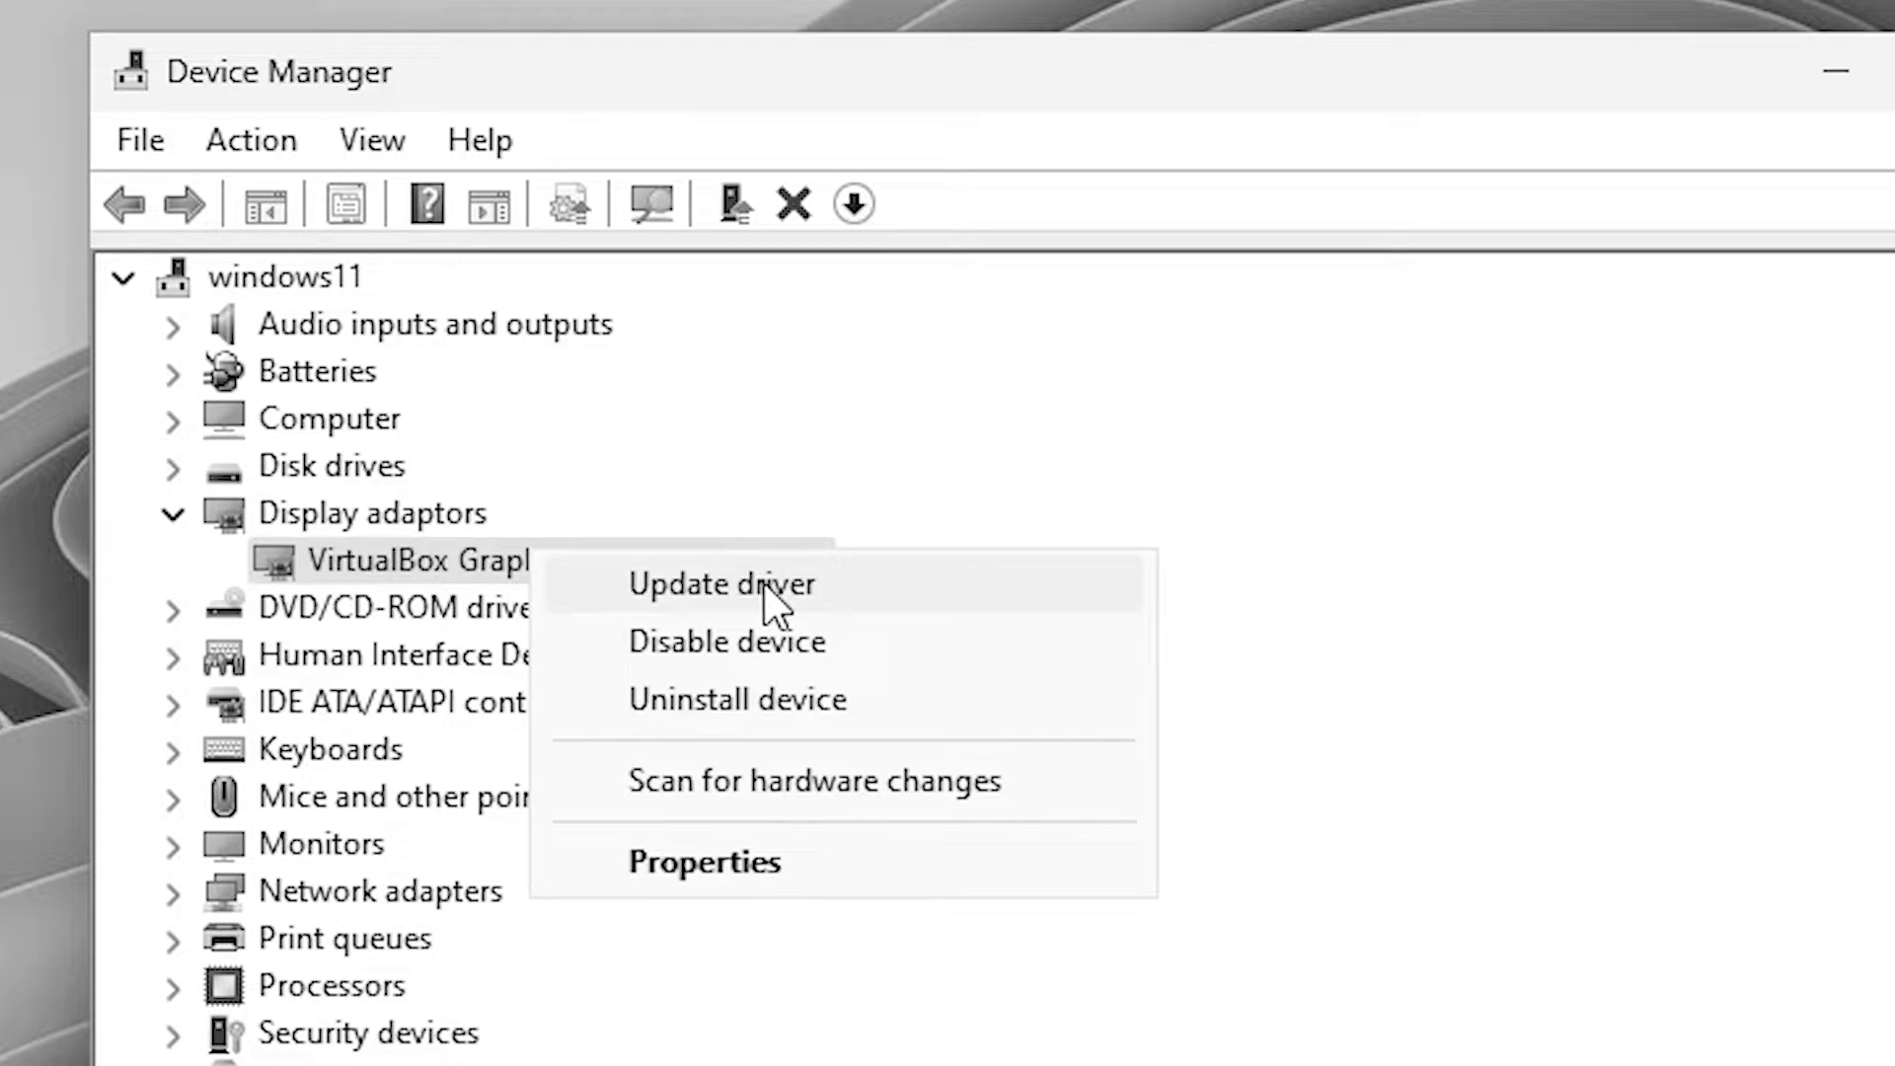
- Run Update driver with automatic search, then return to the search-method choice
{"action": "left_click", "coordinate": [724, 585]}
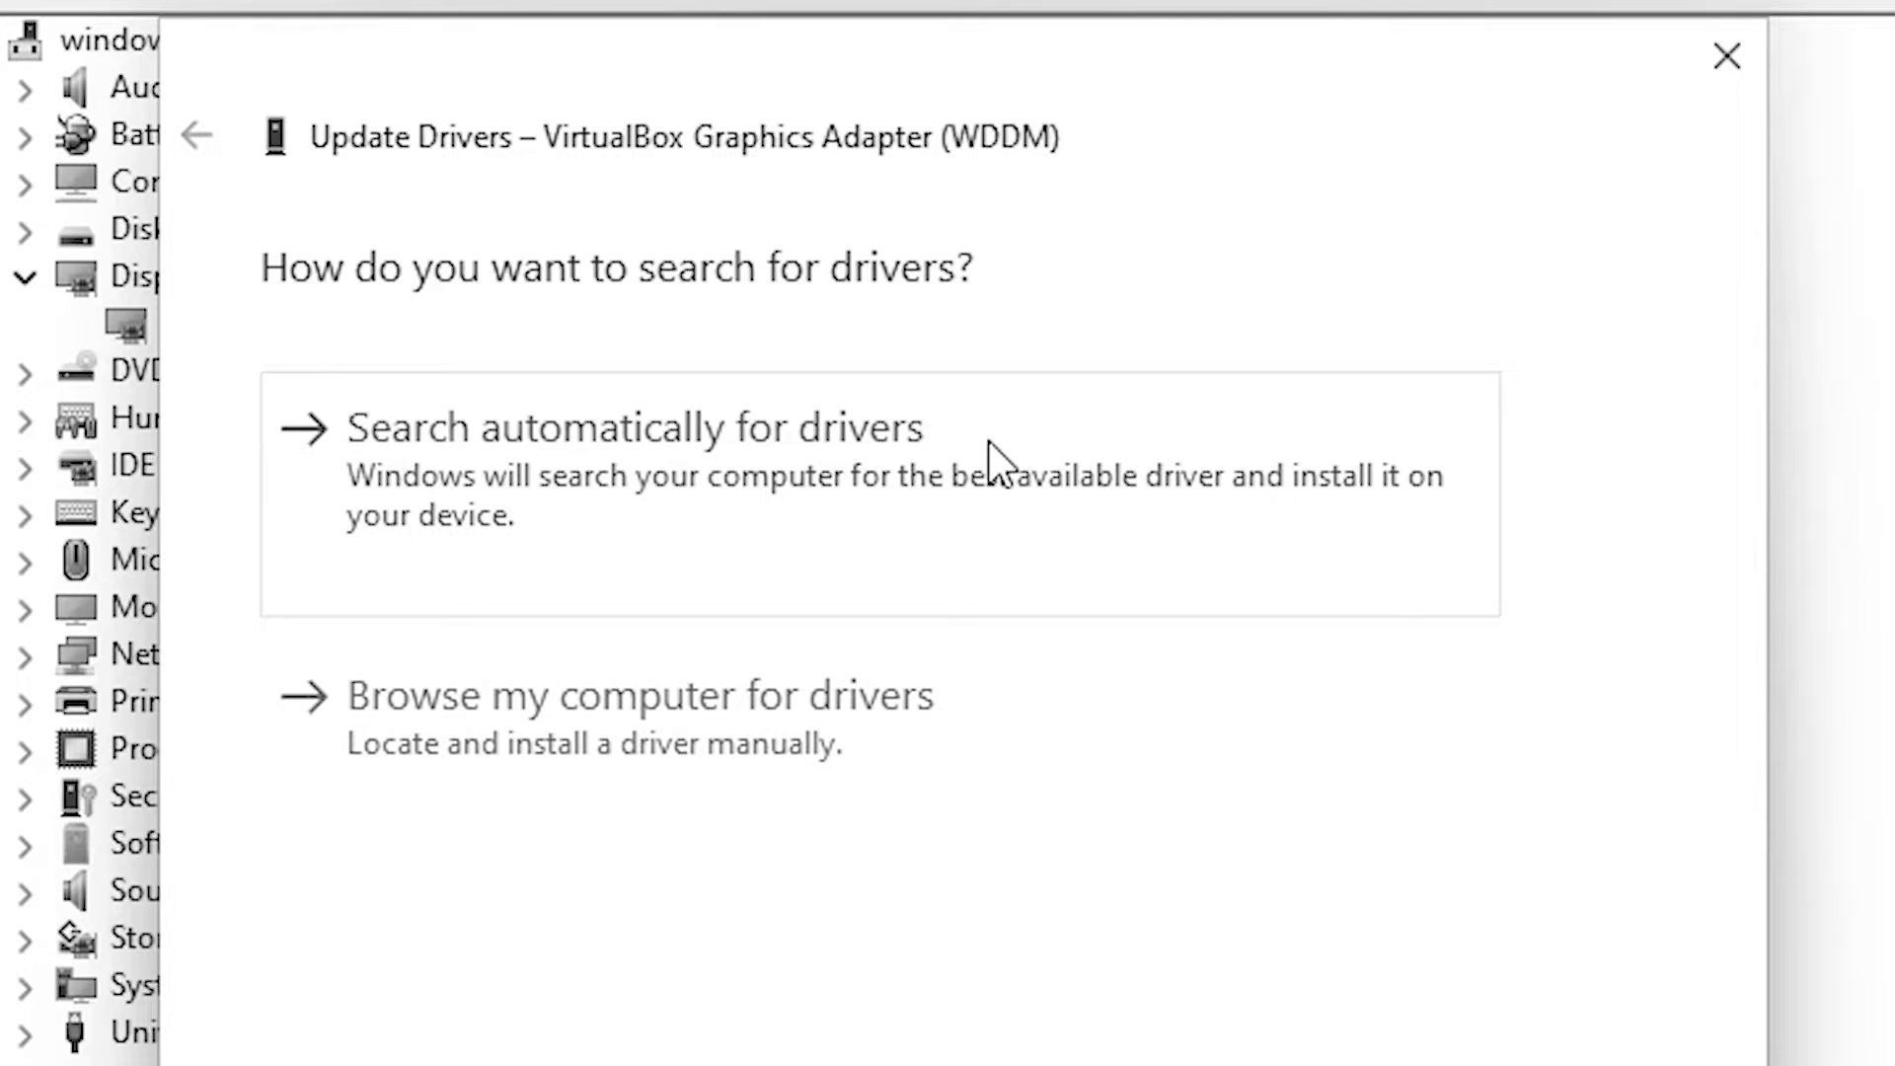
{"action": "mouse_move", "coordinate": [563, 486]}
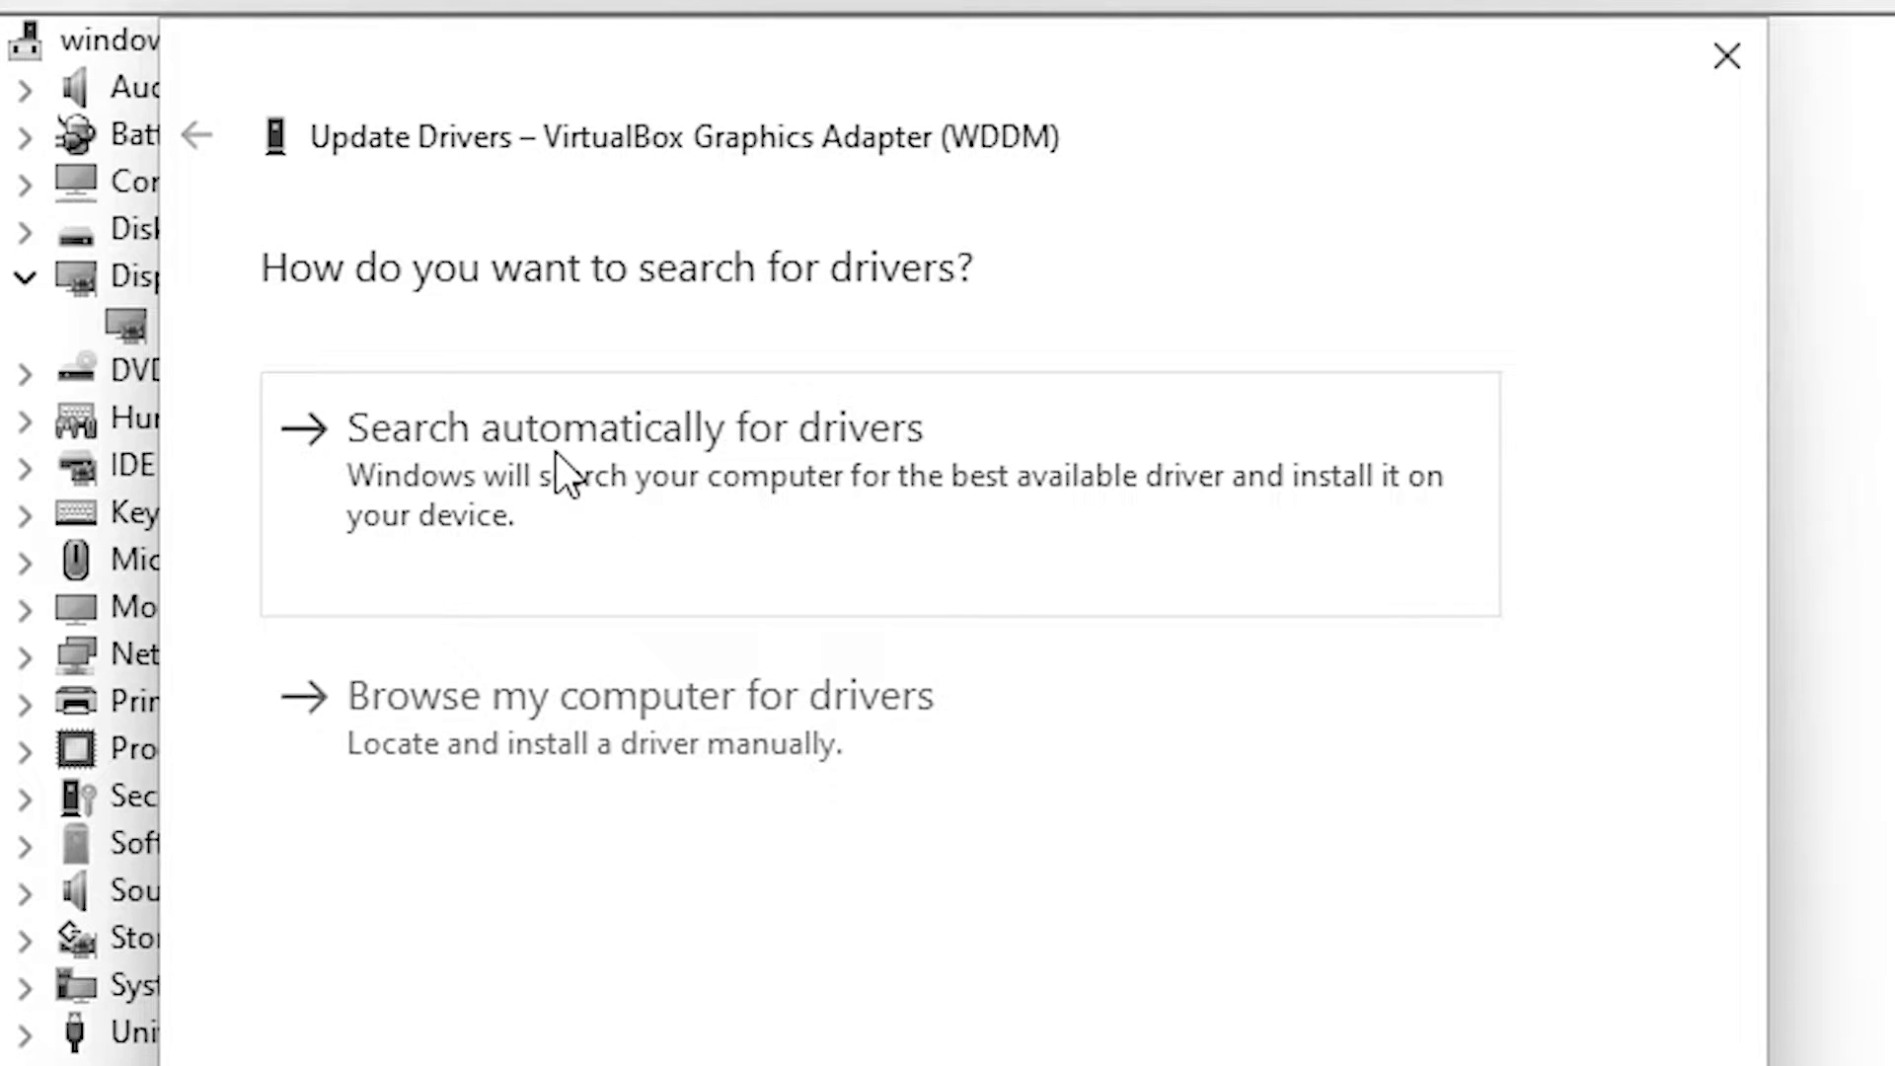
{"action": "left_click", "coordinate": [640, 429]}
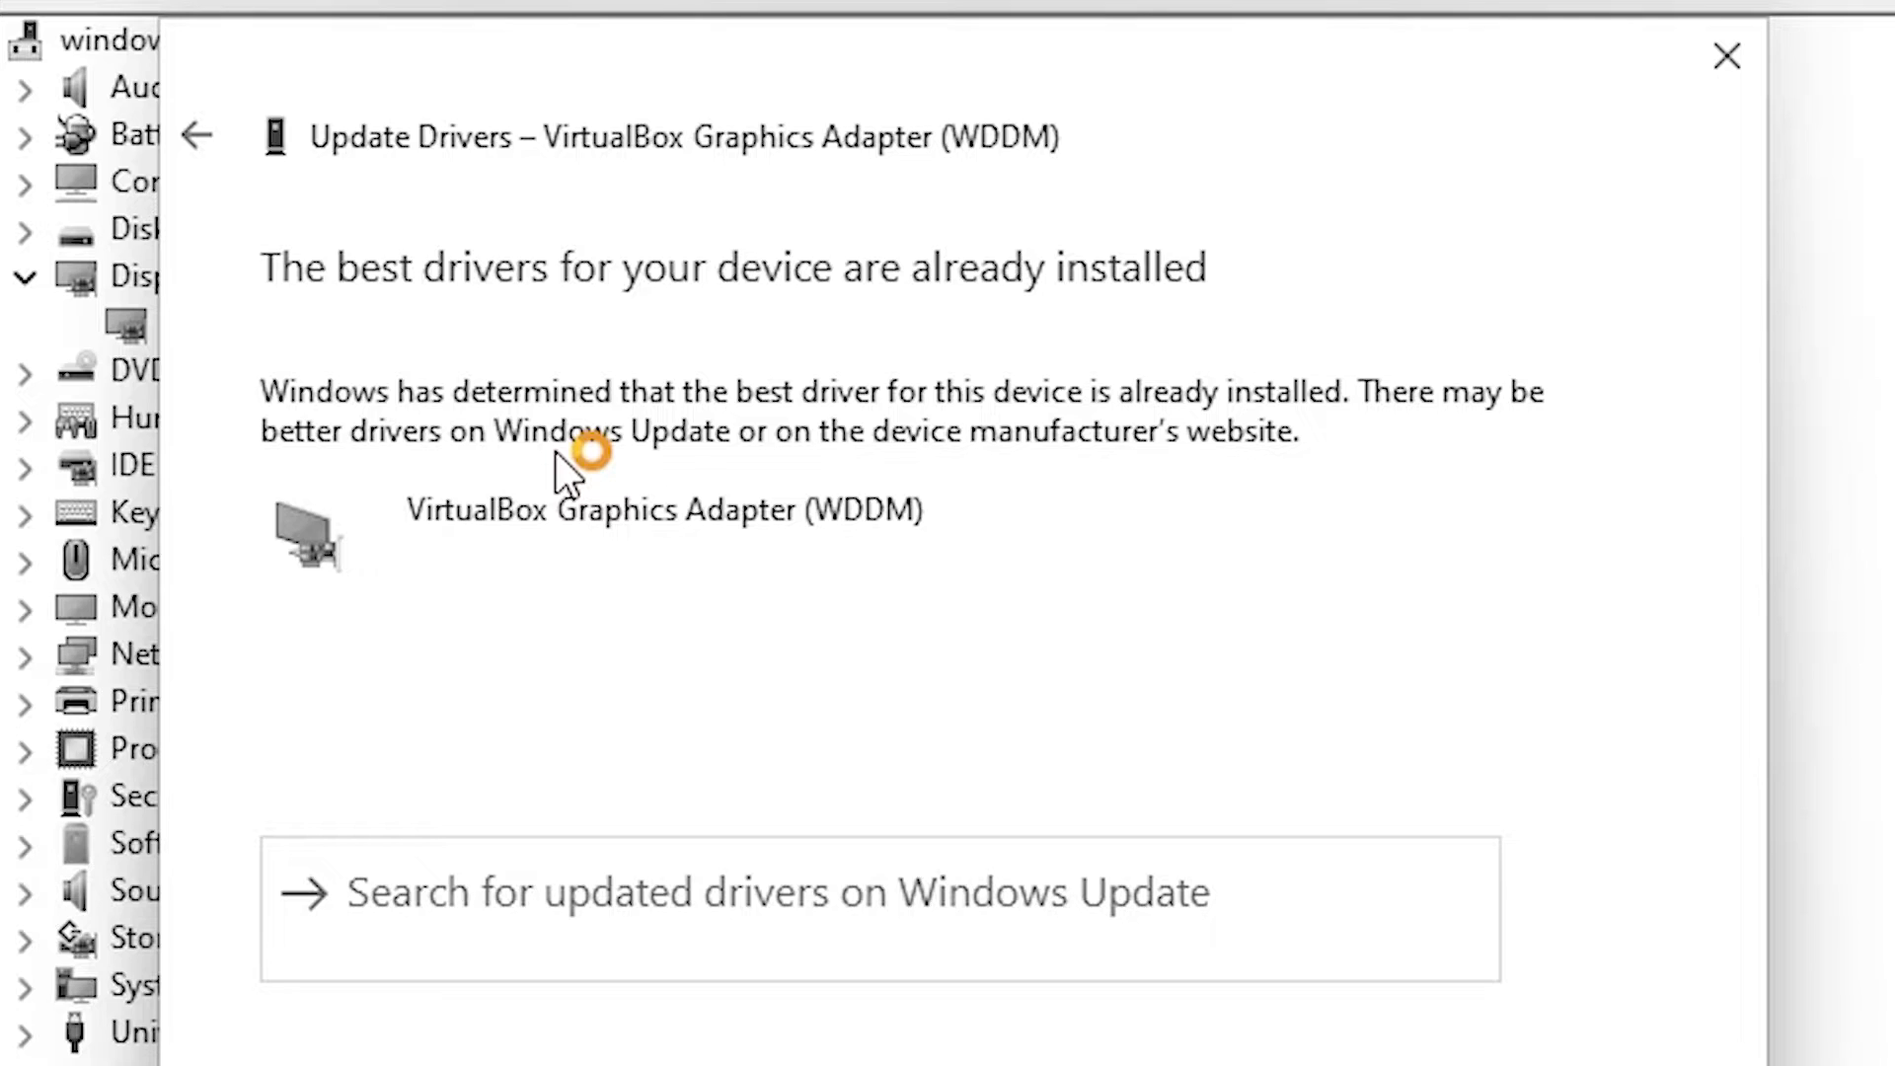
{"action": "mouse_move", "coordinate": [201, 138]}
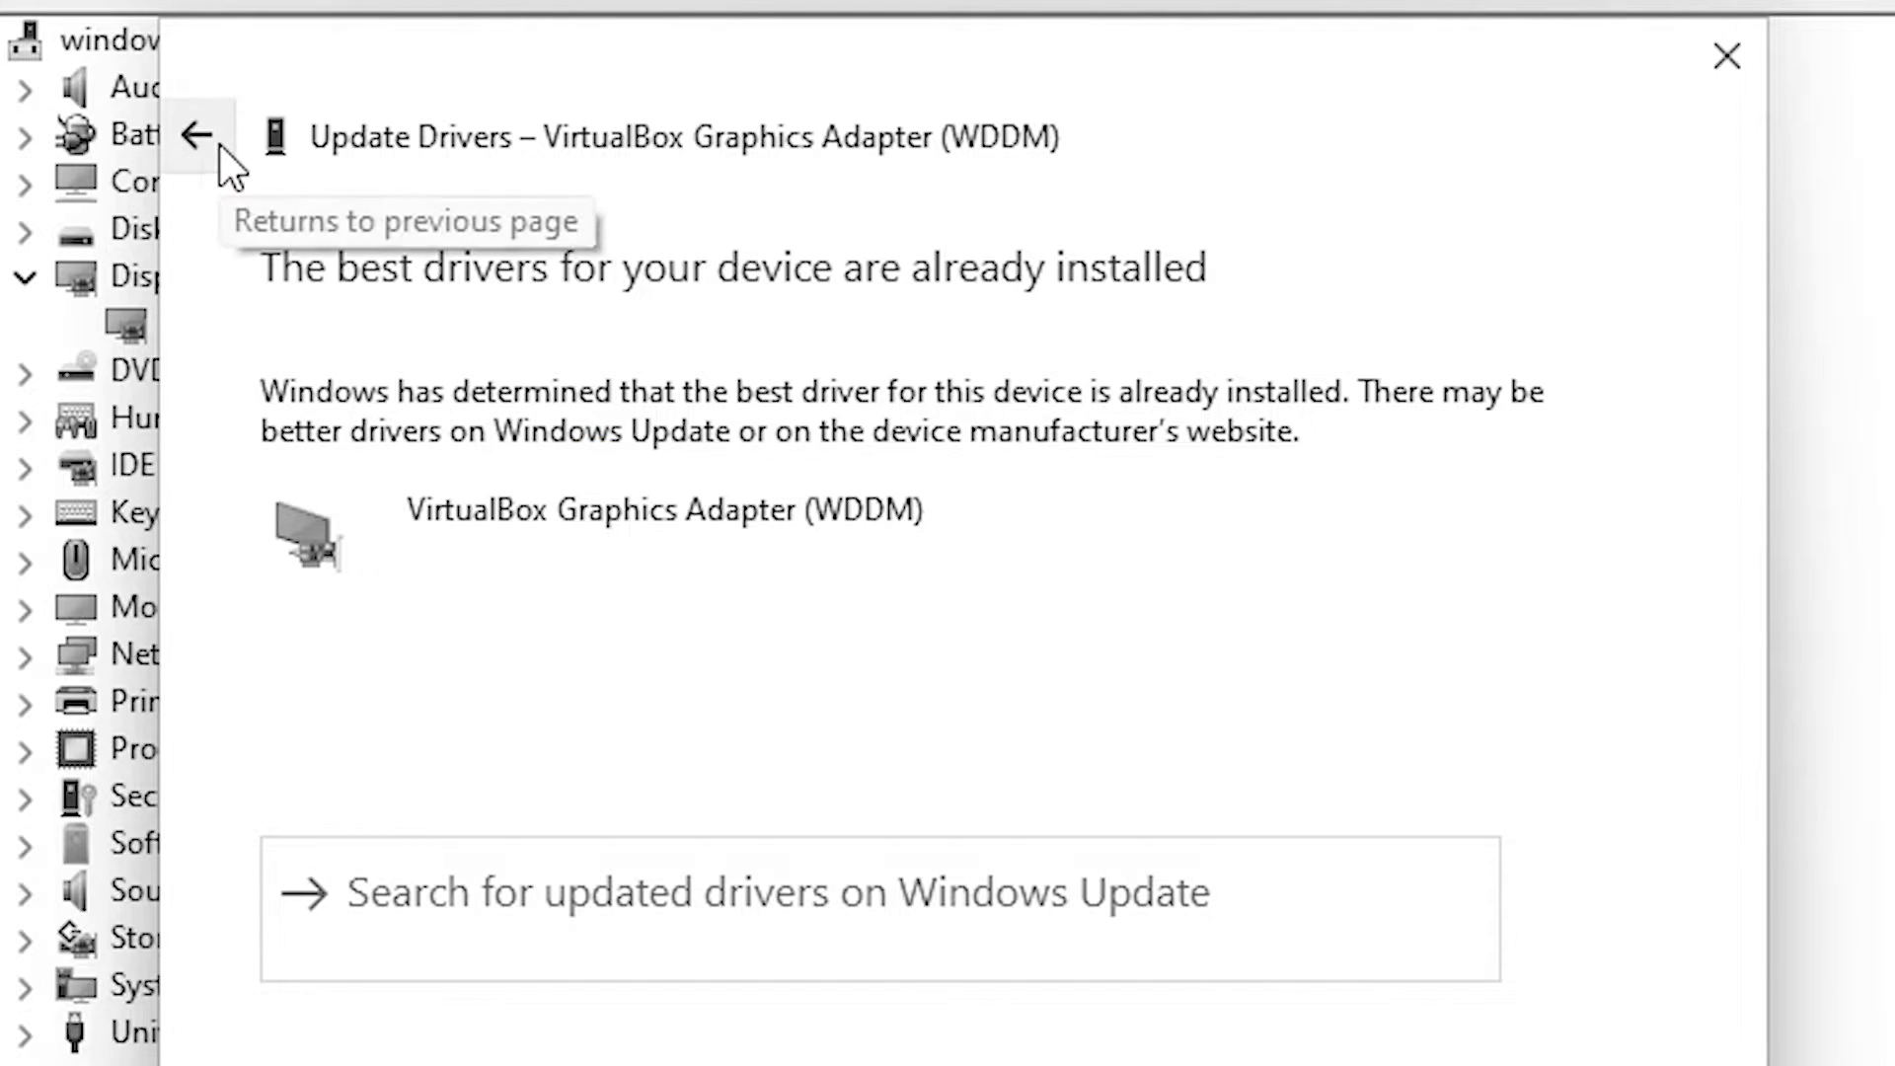
{"action": "left_click", "coordinate": [203, 140]}
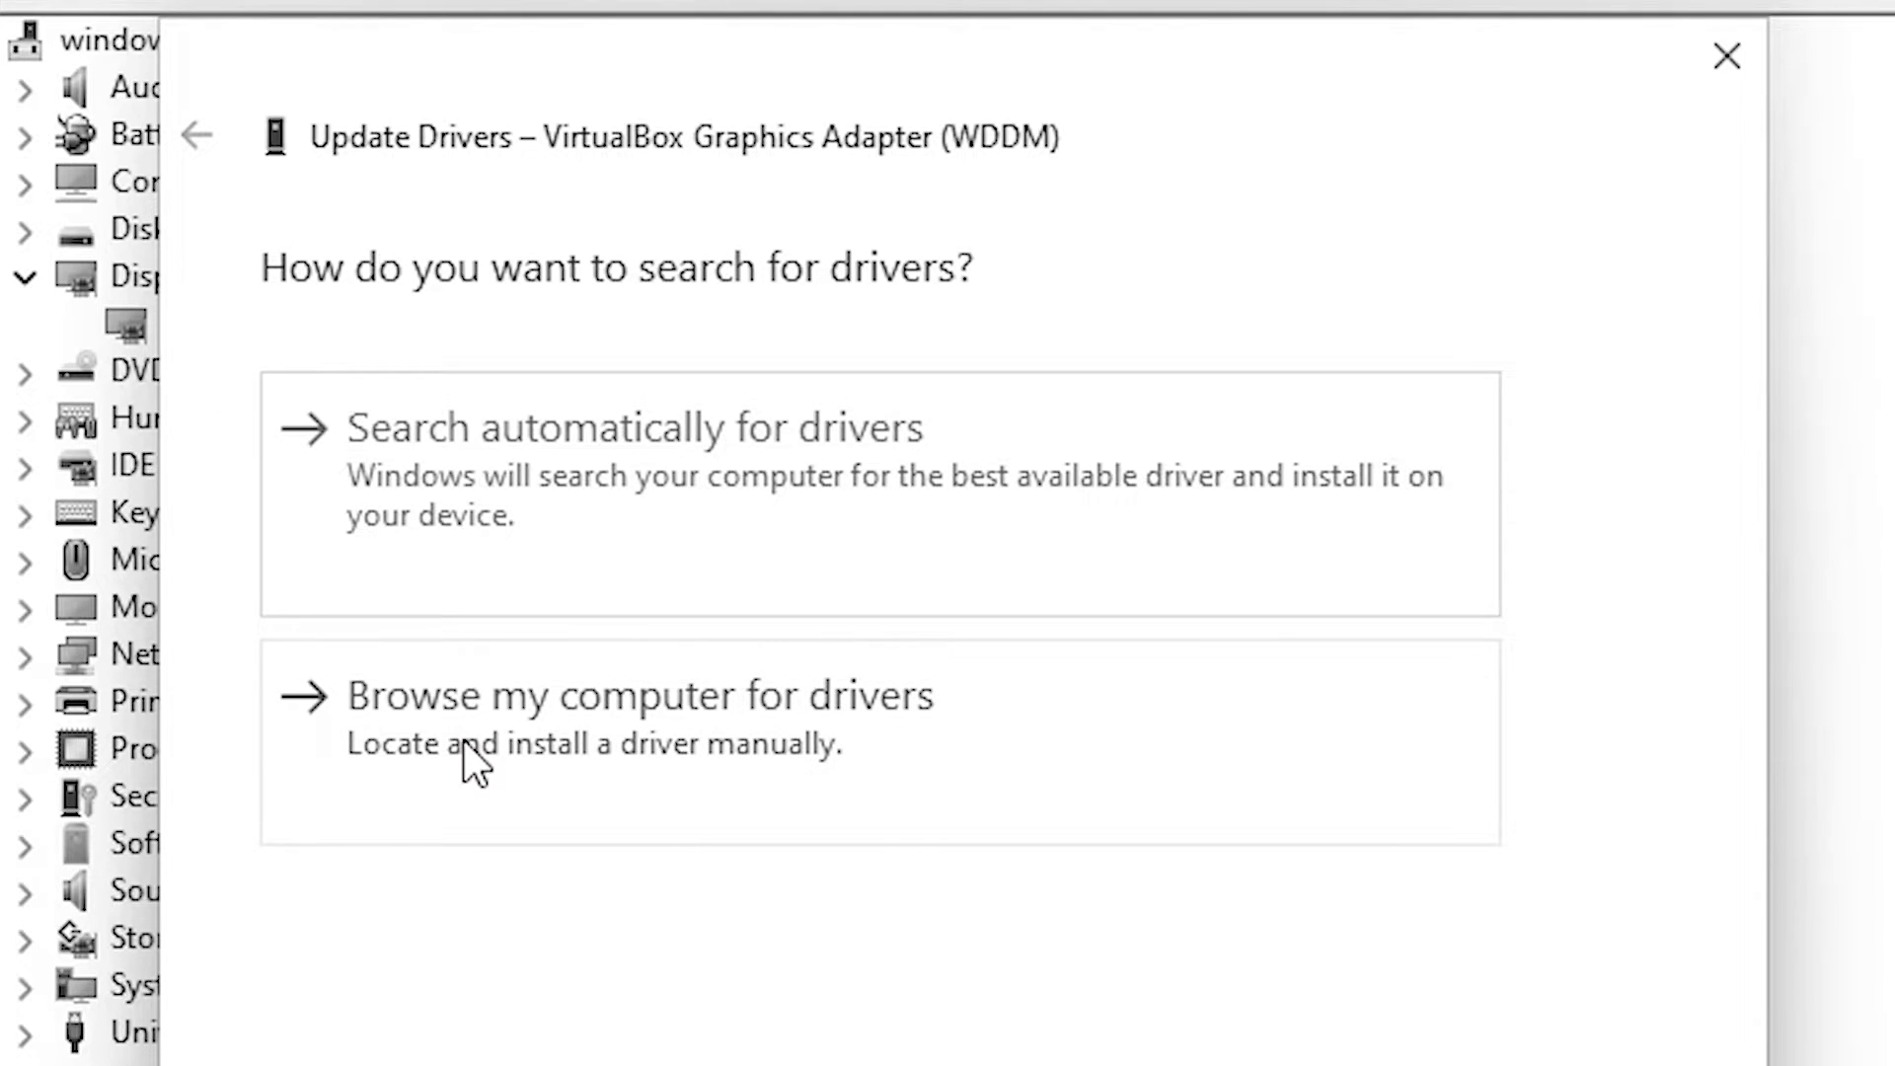
{"action": "mouse_move", "coordinate": [857, 529]}
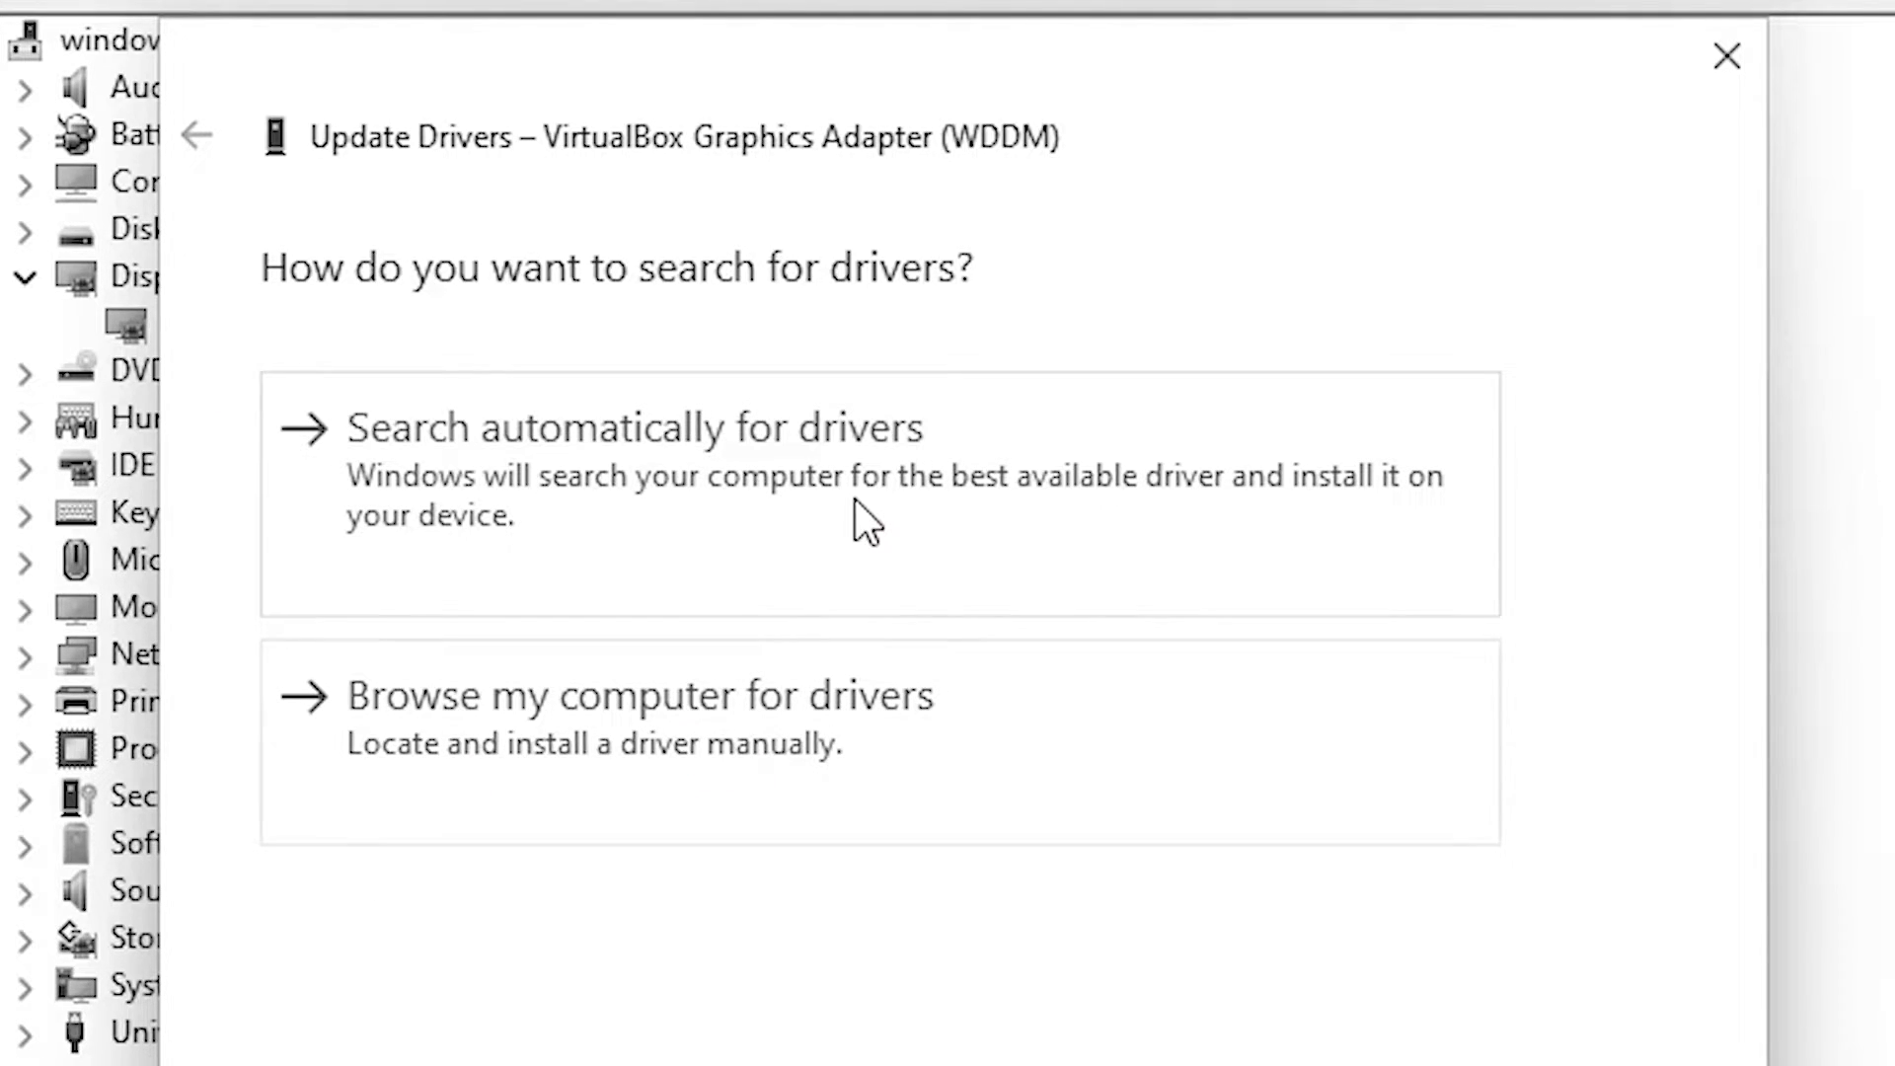
- Manually pick VirtualBox Graphics Adapter (WDDM) from the compatible drivers list and install it
{"action": "left_click", "coordinate": [636, 695]}
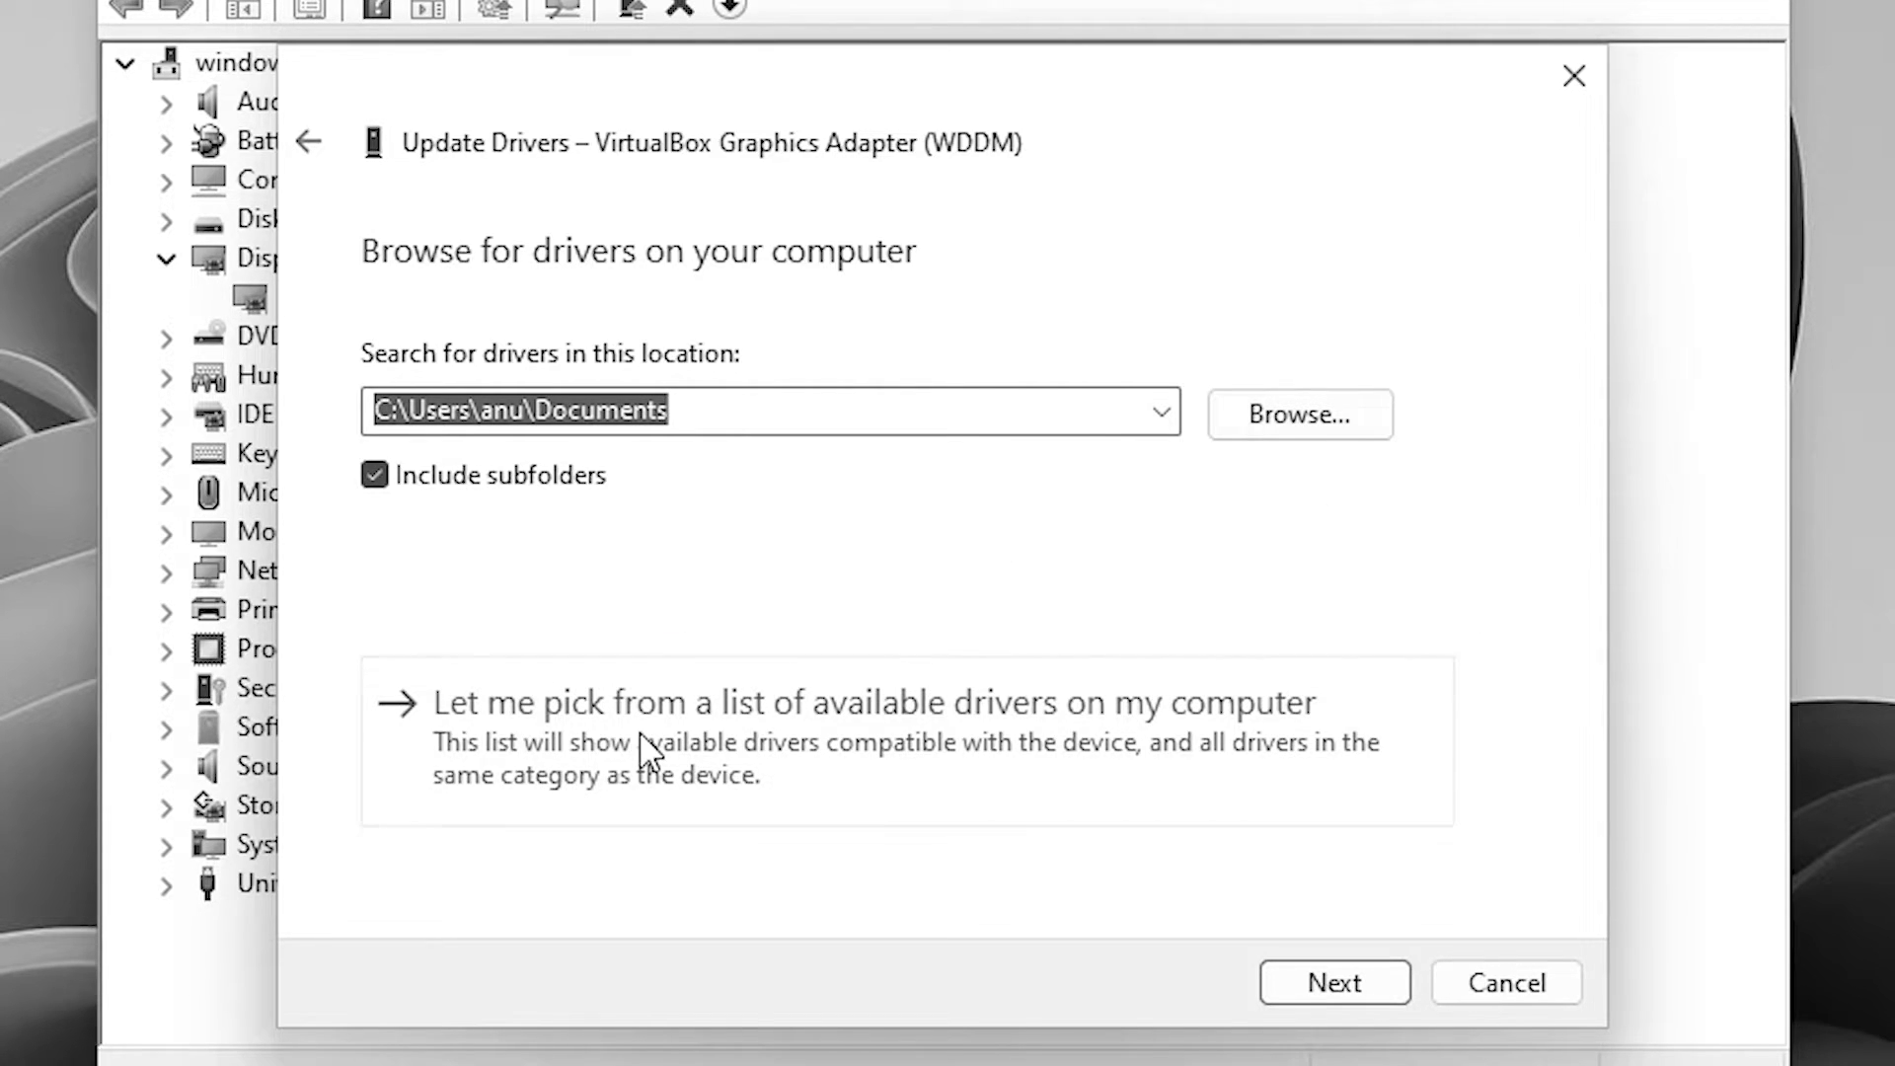
{"action": "mouse_move", "coordinate": [869, 762]}
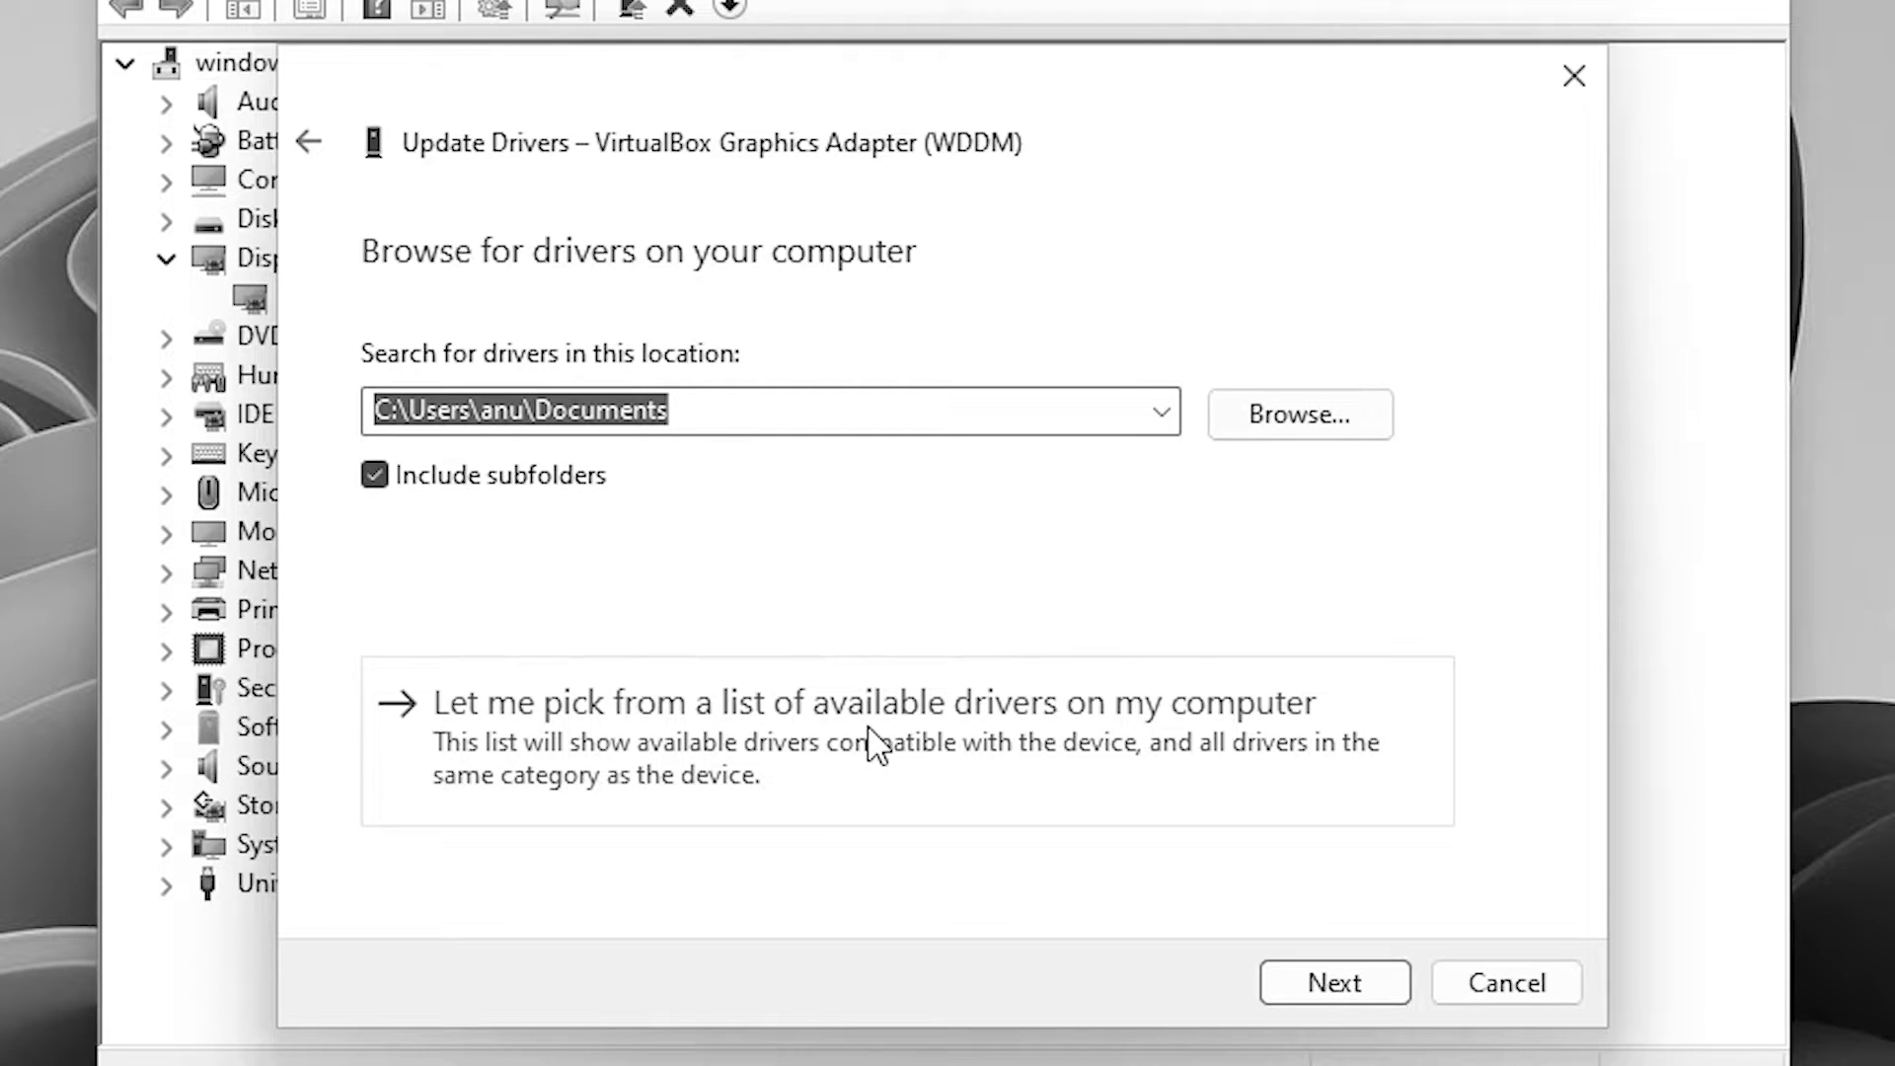
{"action": "mouse_move", "coordinate": [1242, 750]}
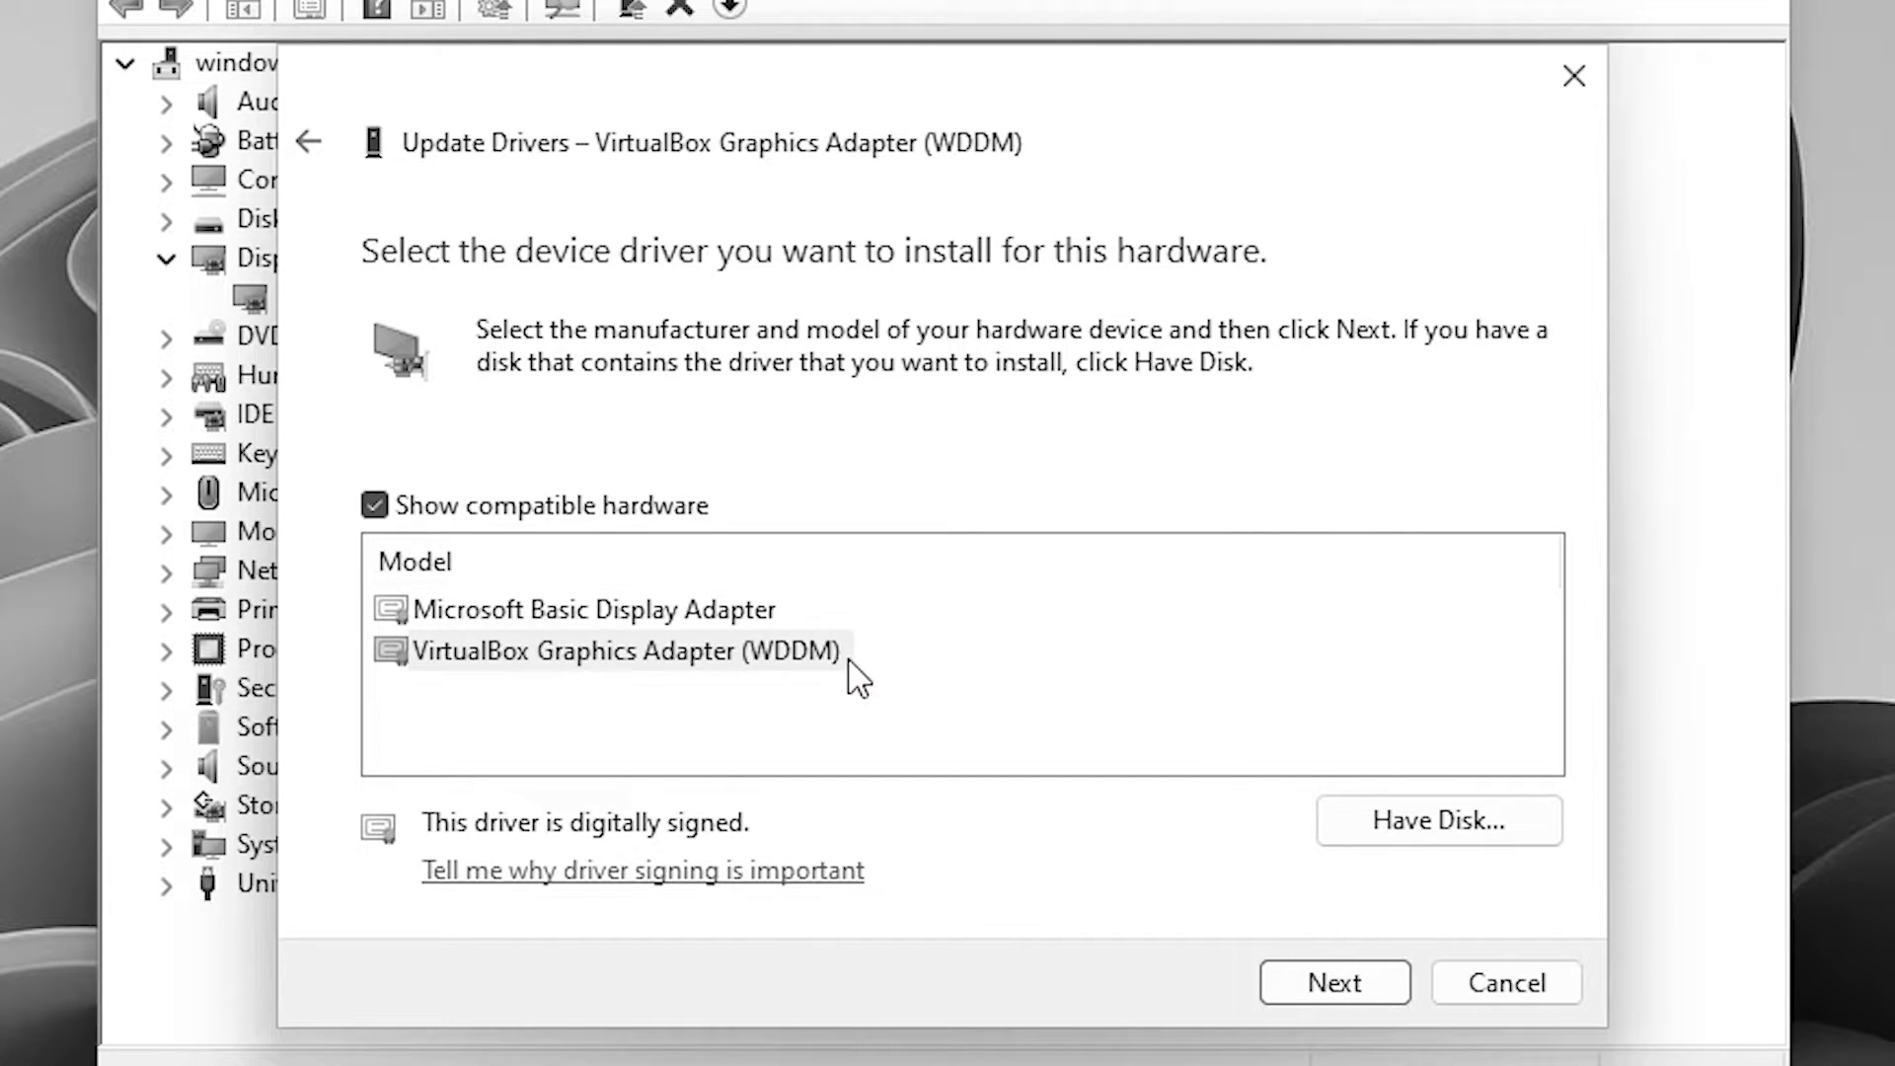
{"action": "left_click", "coordinate": [618, 652]}
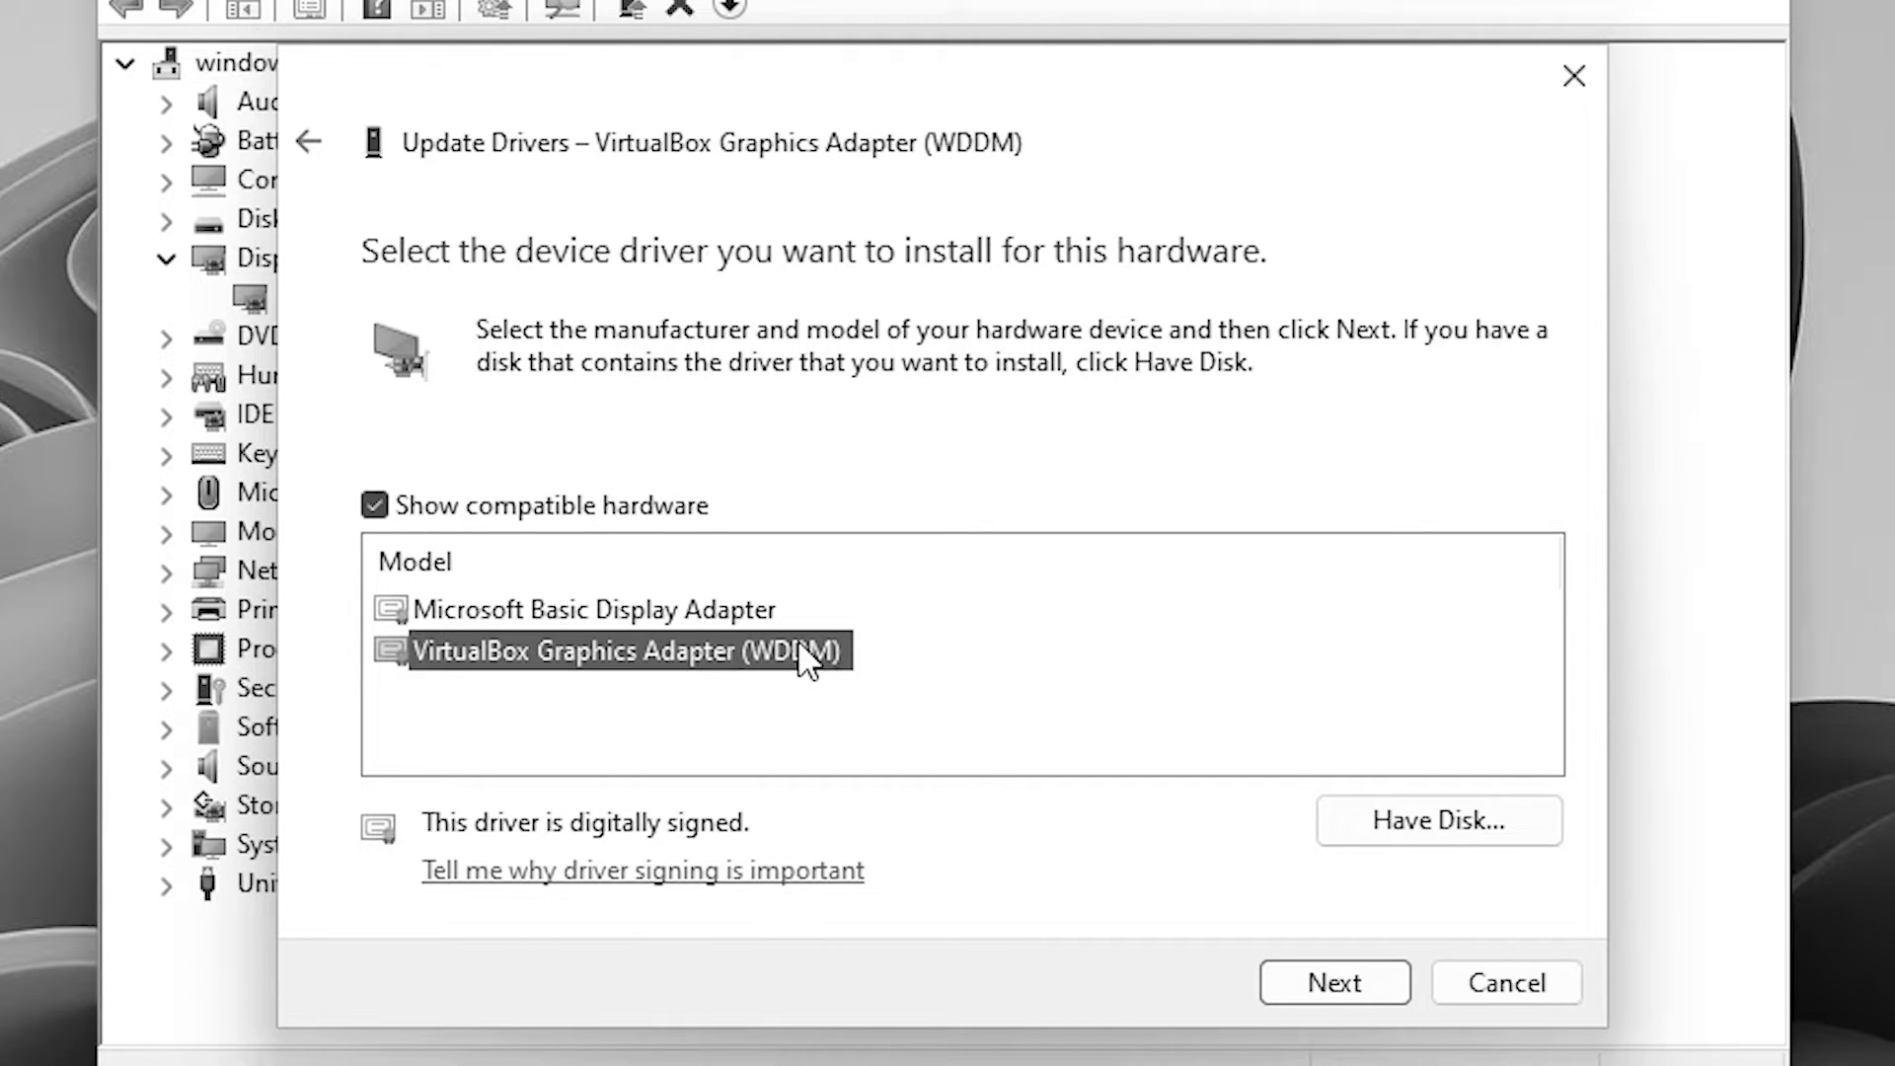
{"action": "left_click", "coordinate": [1335, 983]}
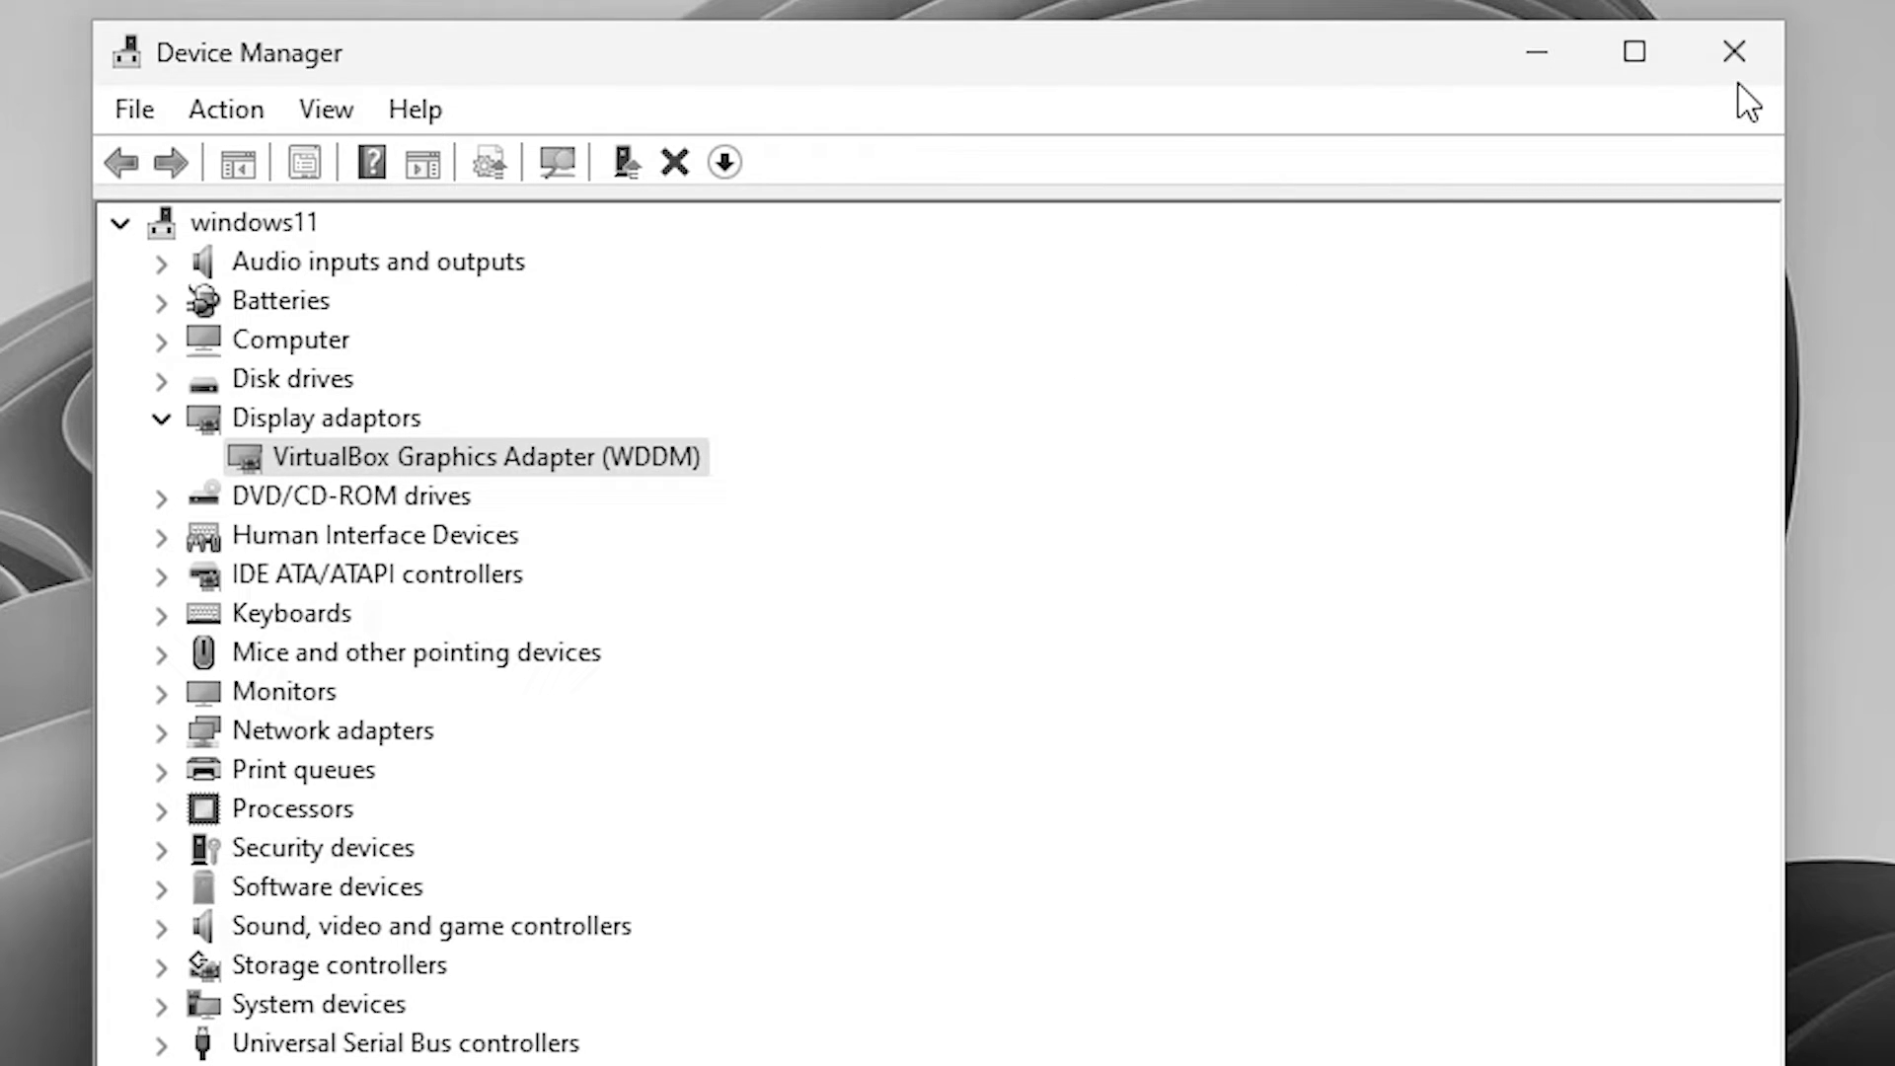
{"action": "mouse_move", "coordinate": [1731, 148]}
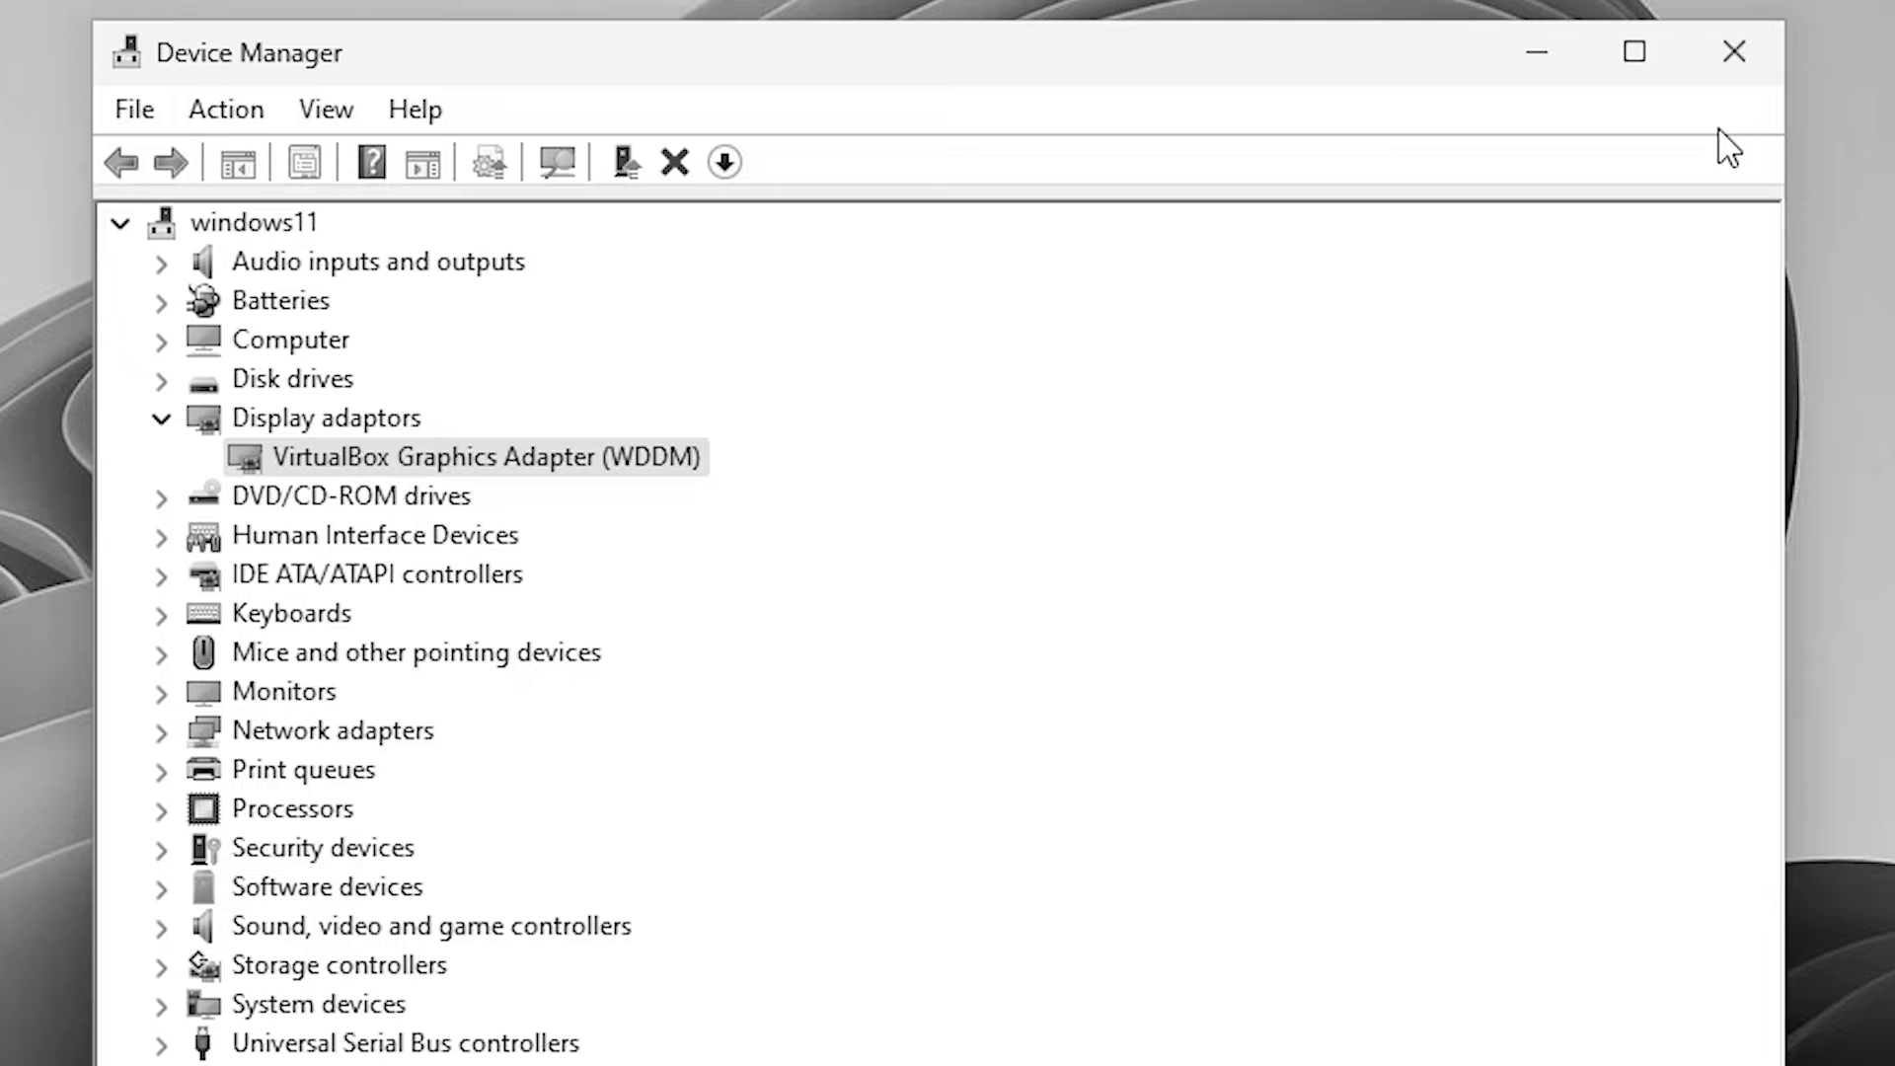
{"action": "mouse_move", "coordinate": [1733, 49]}
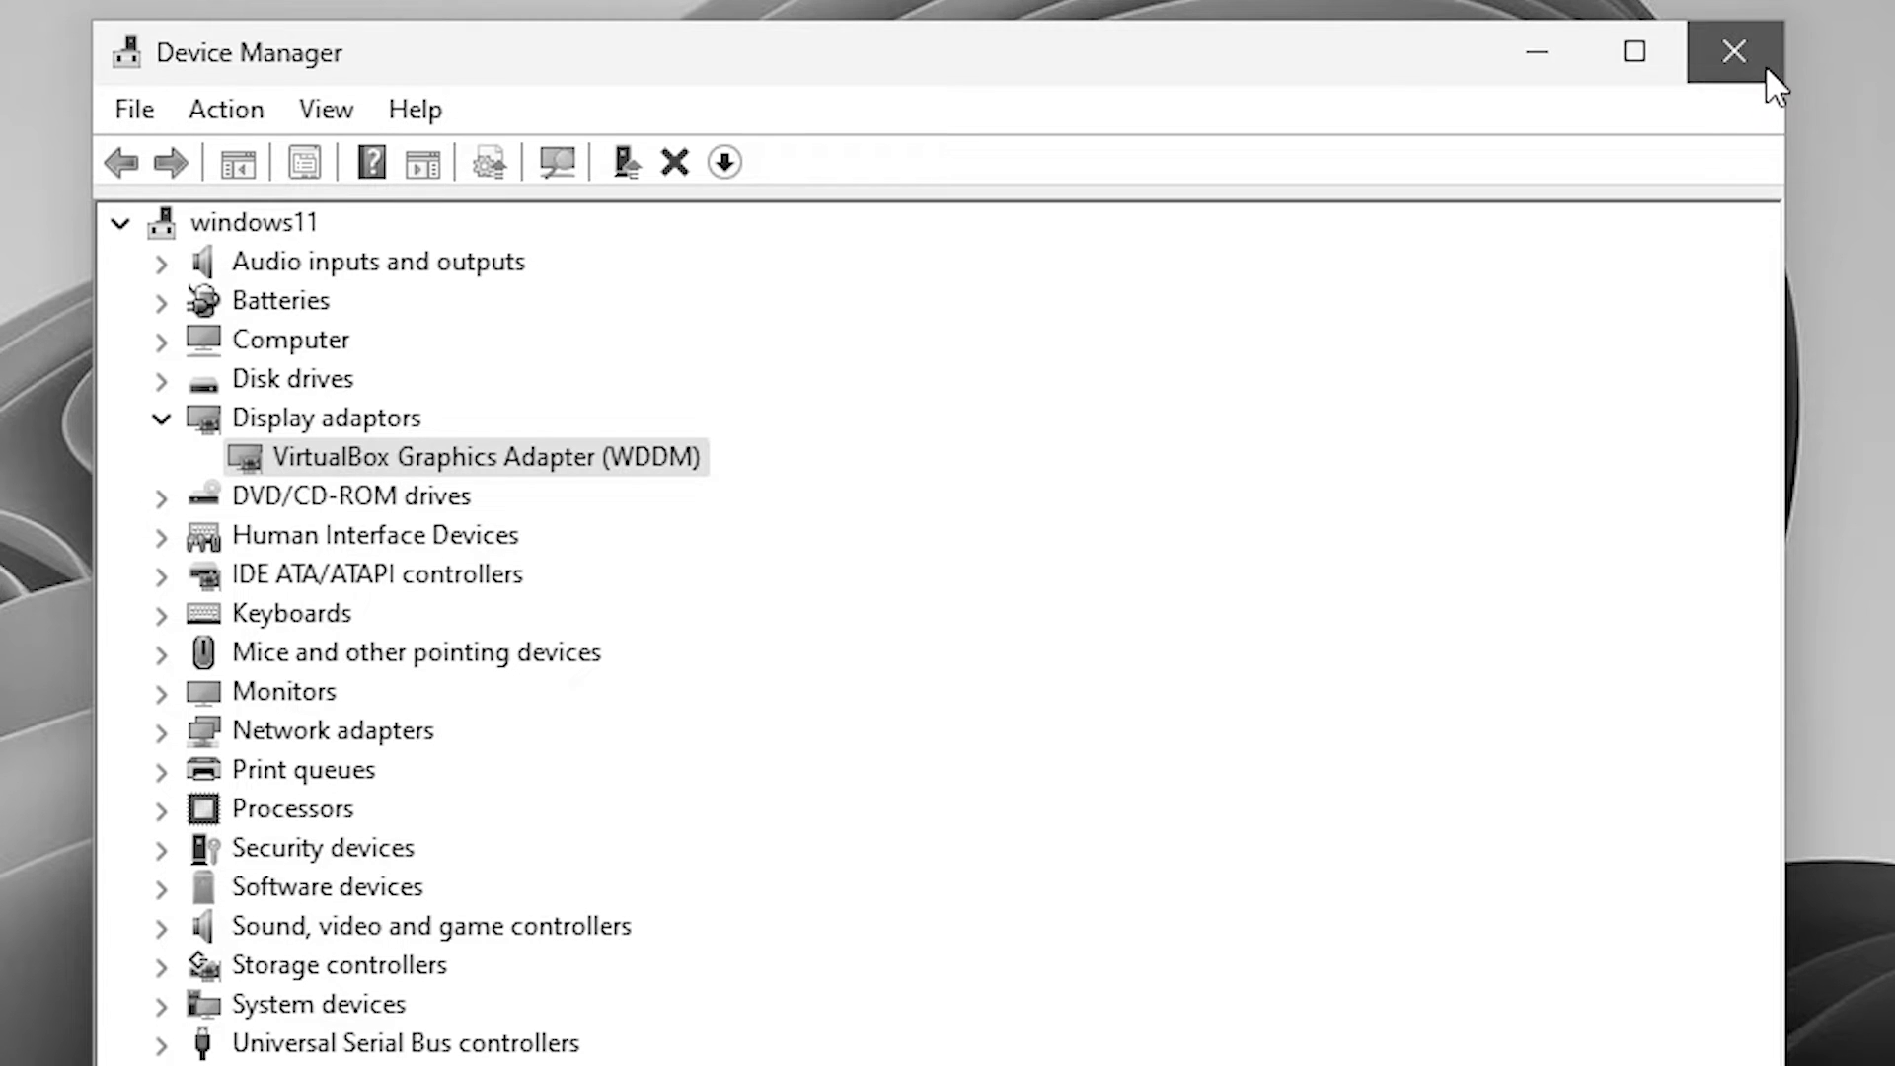
- Close Device Manager and launch Settings via a Start search for 'settings'
{"action": "left_click", "coordinate": [604, 1042]}
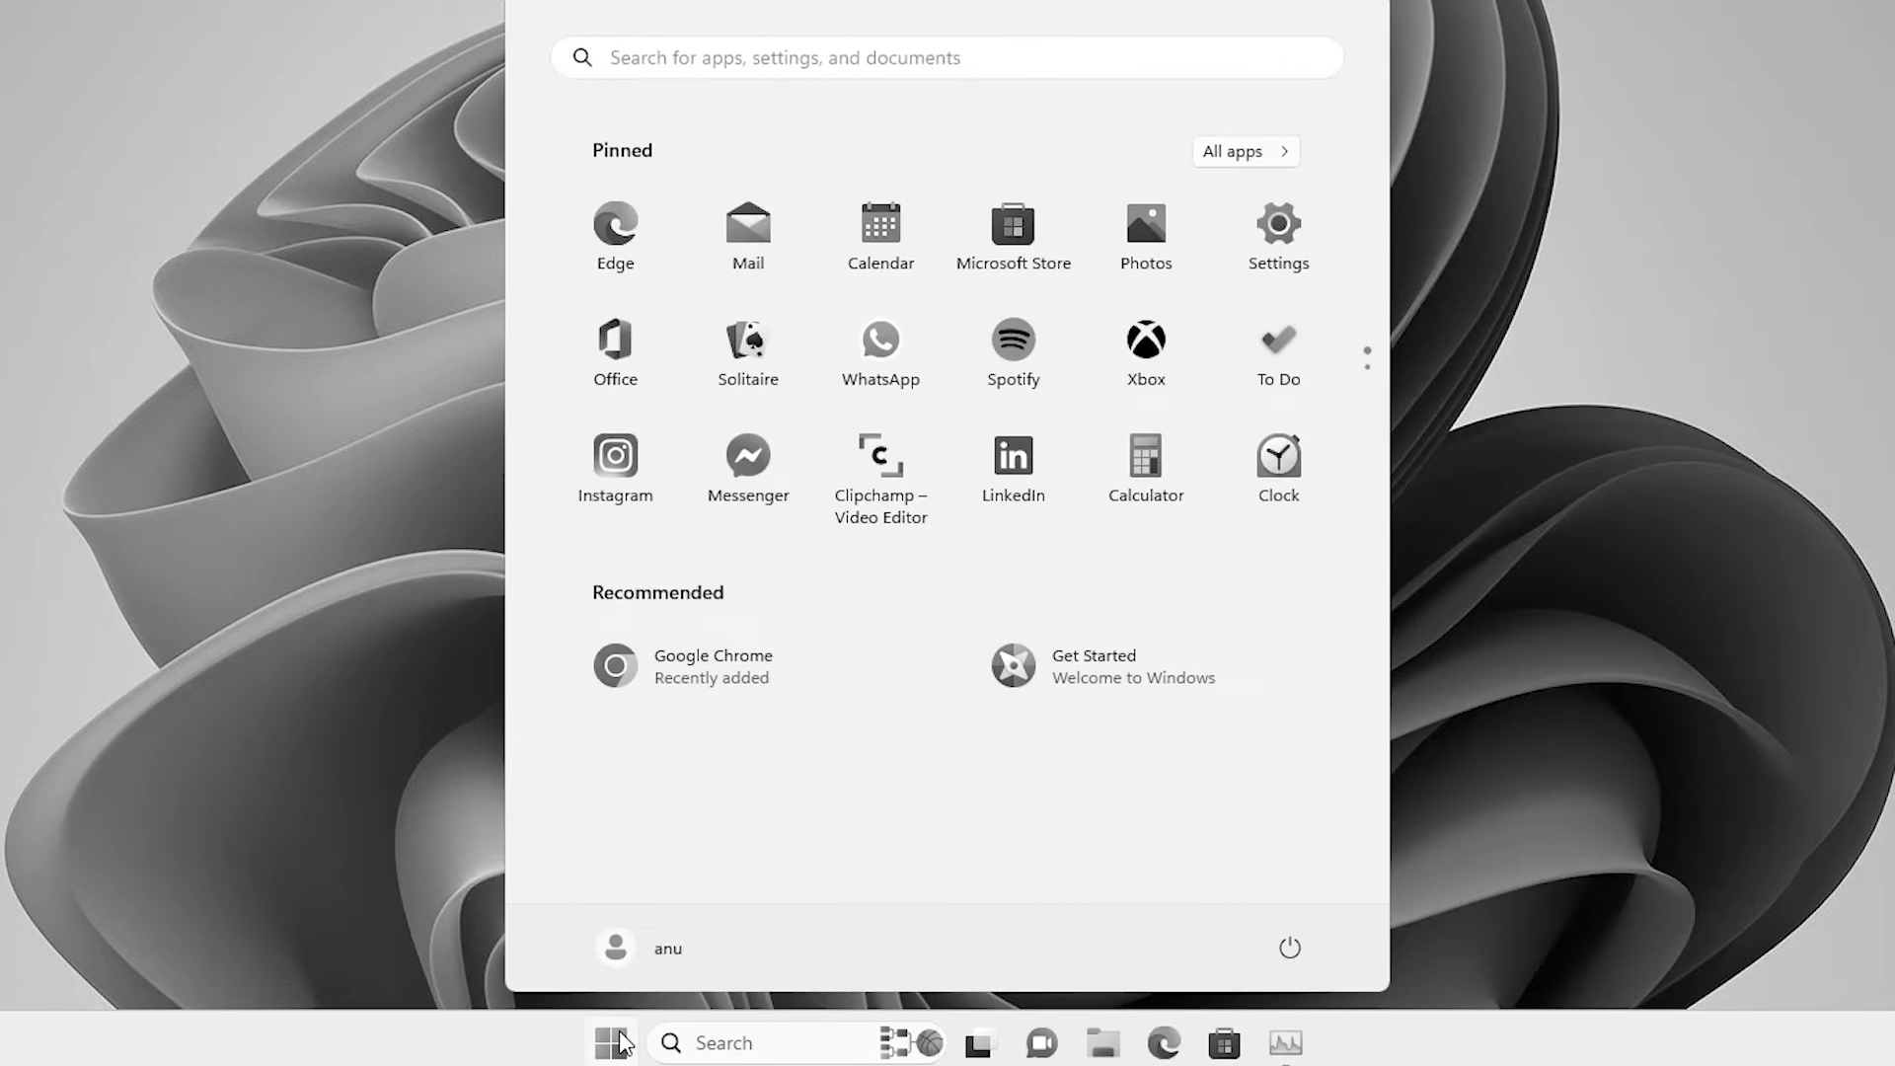
{"action": "type", "text": "settings"}
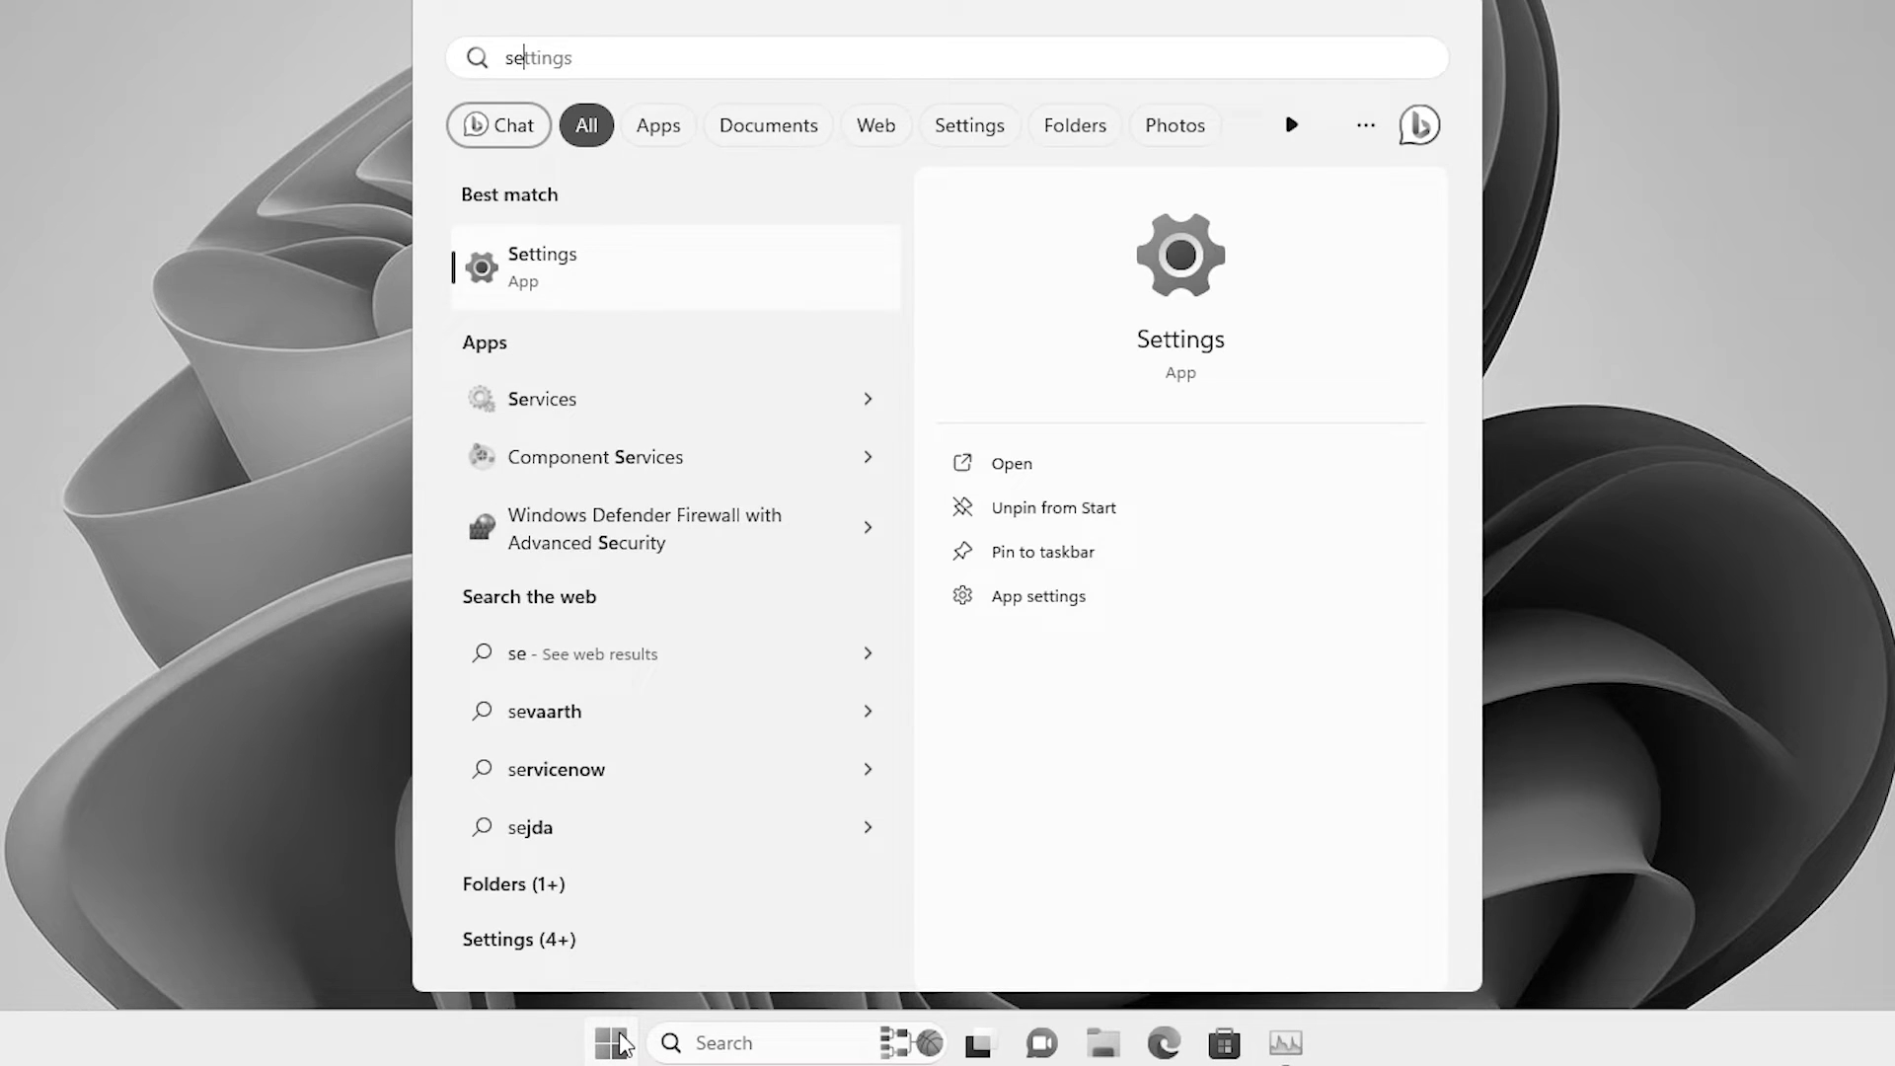
{"action": "left_click", "coordinate": [545, 266]}
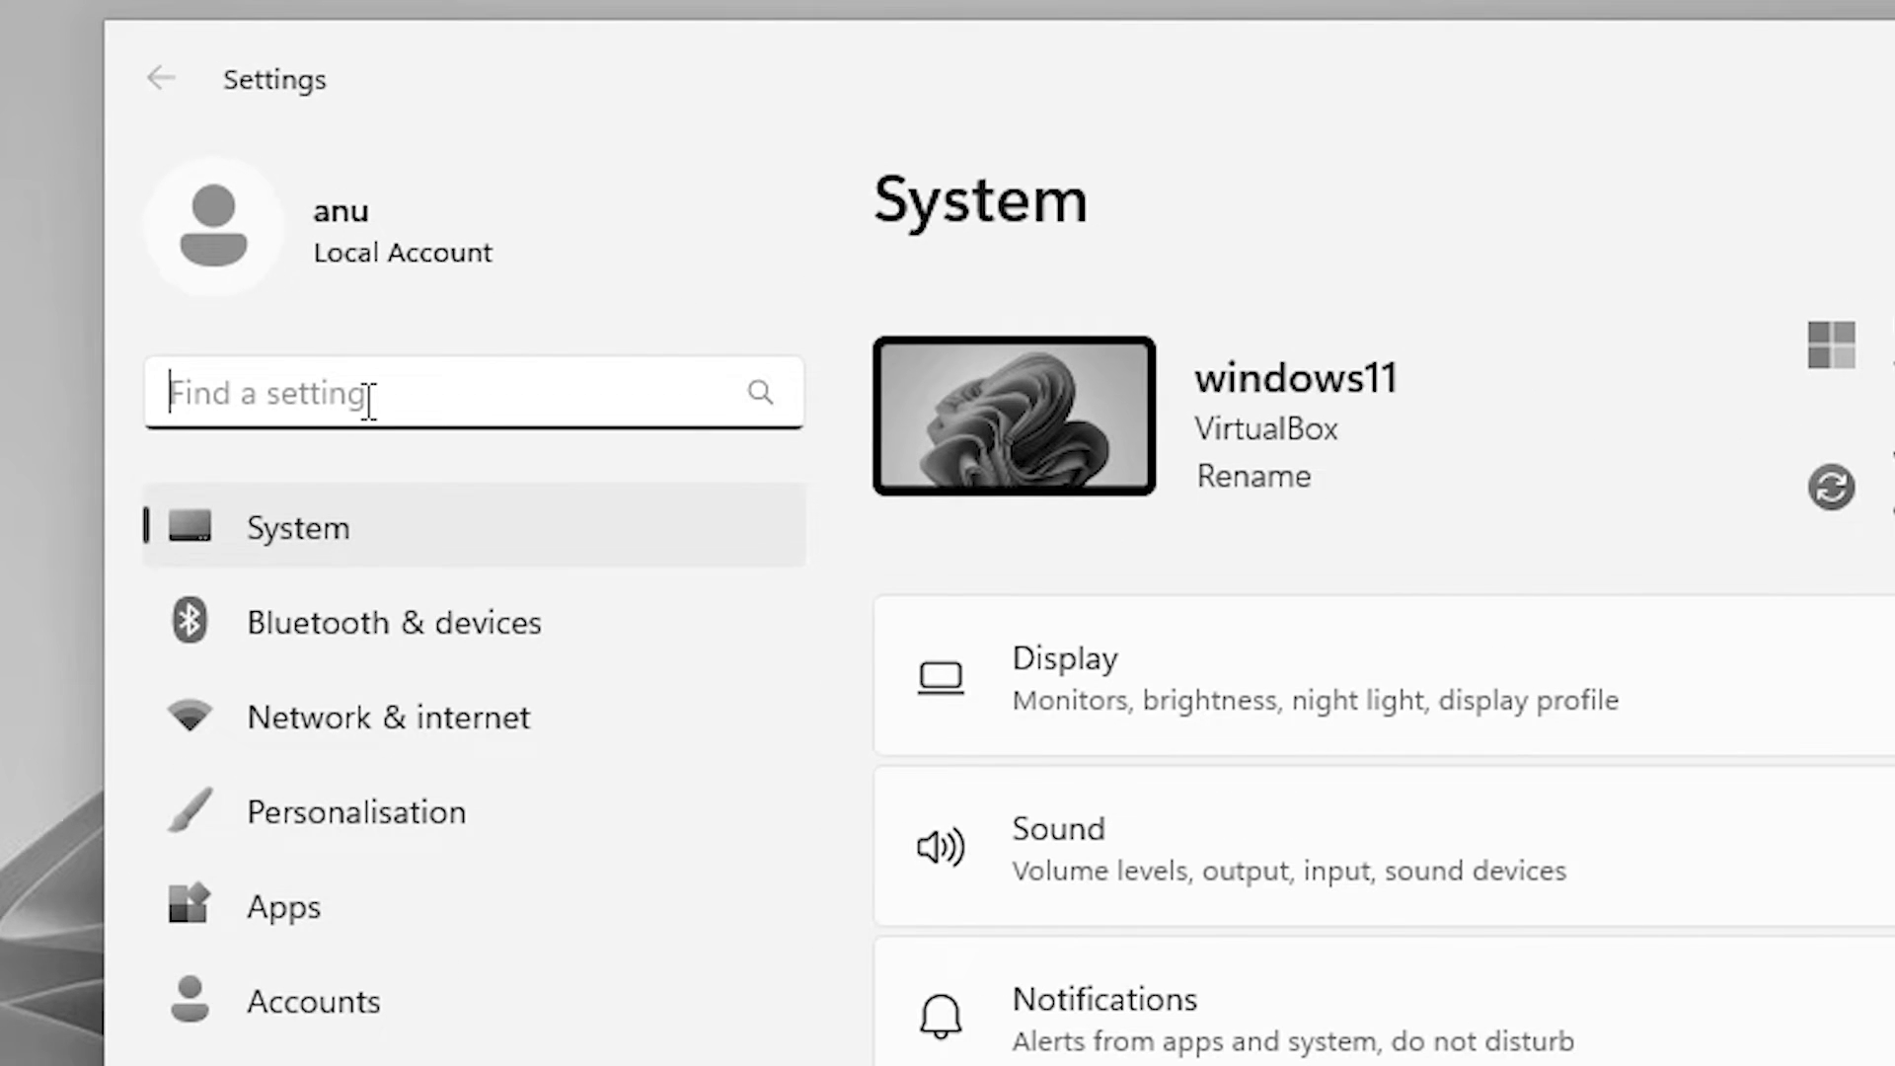
- Search 'co' in Settings and go to the Colour filters accessibility page
{"action": "type", "text": "colour fi"}
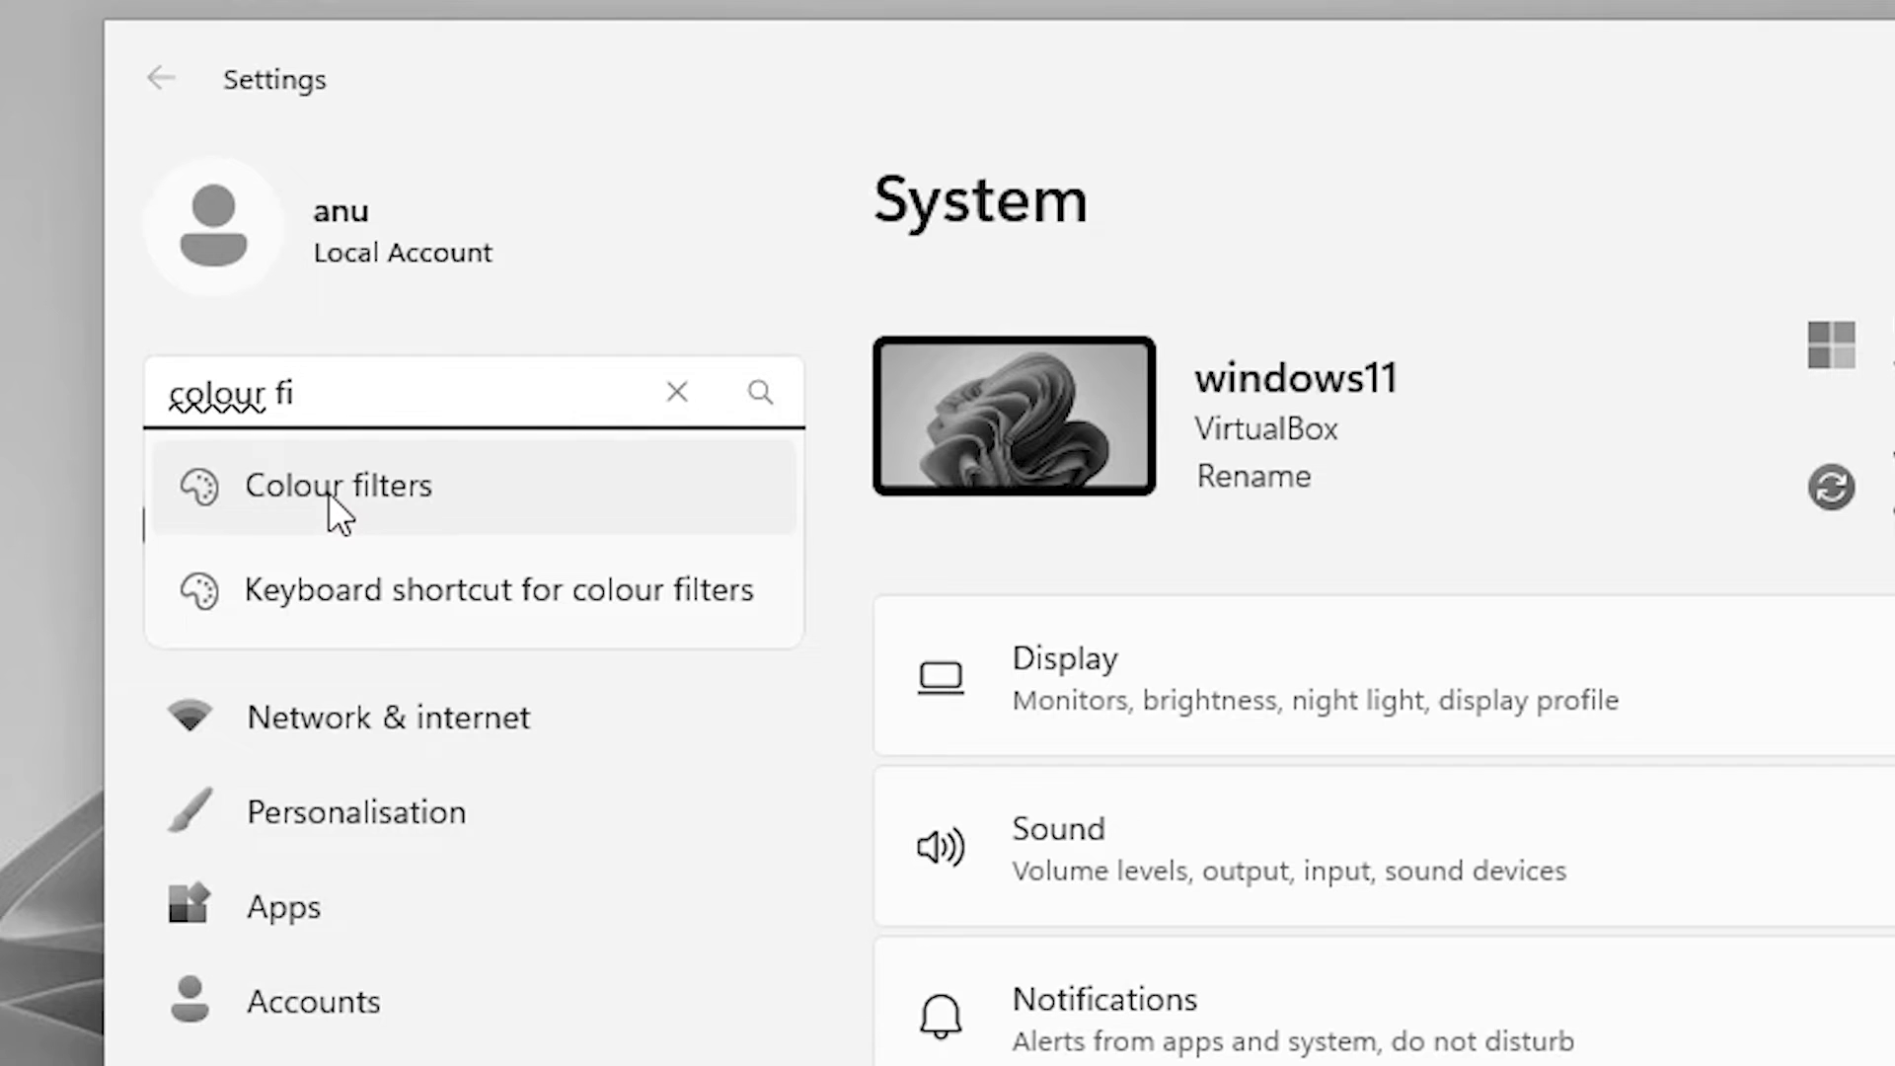
{"action": "left_click", "coordinate": [340, 486]}
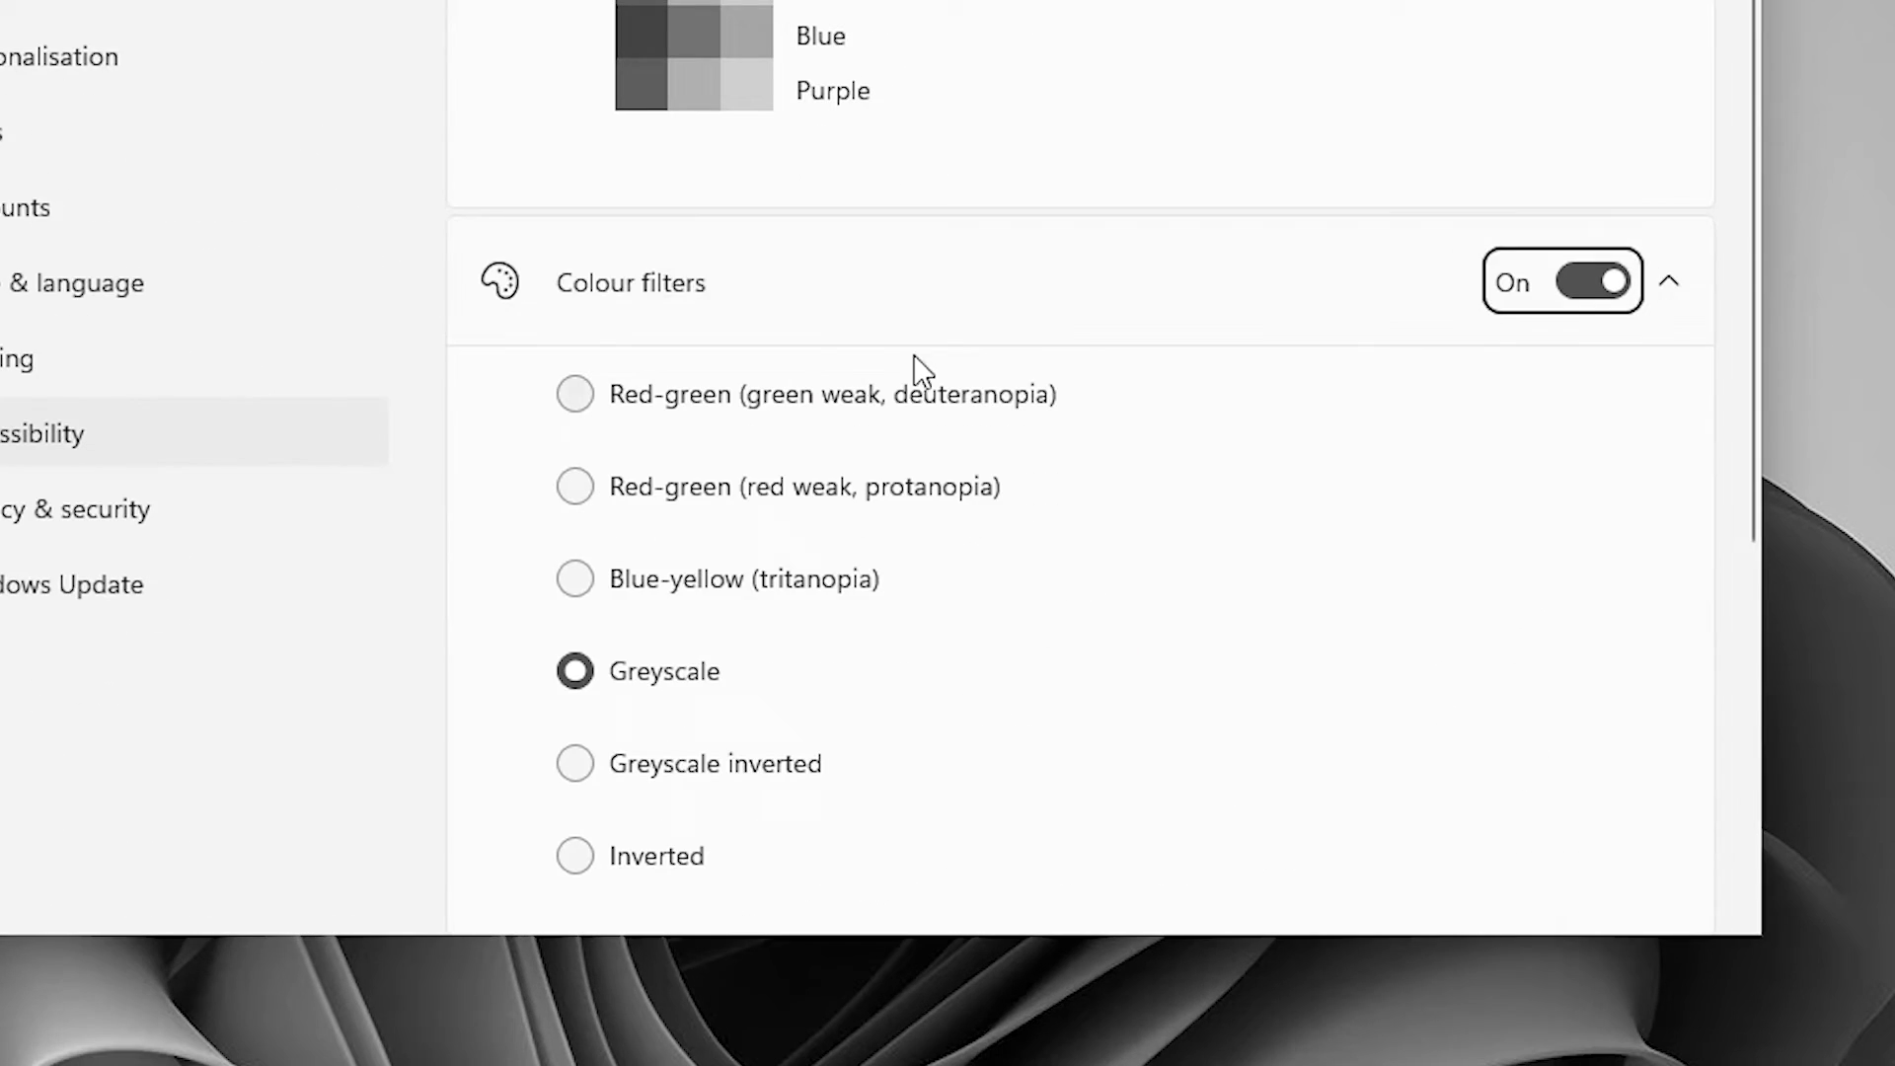
{"action": "mouse_move", "coordinate": [1670, 315]}
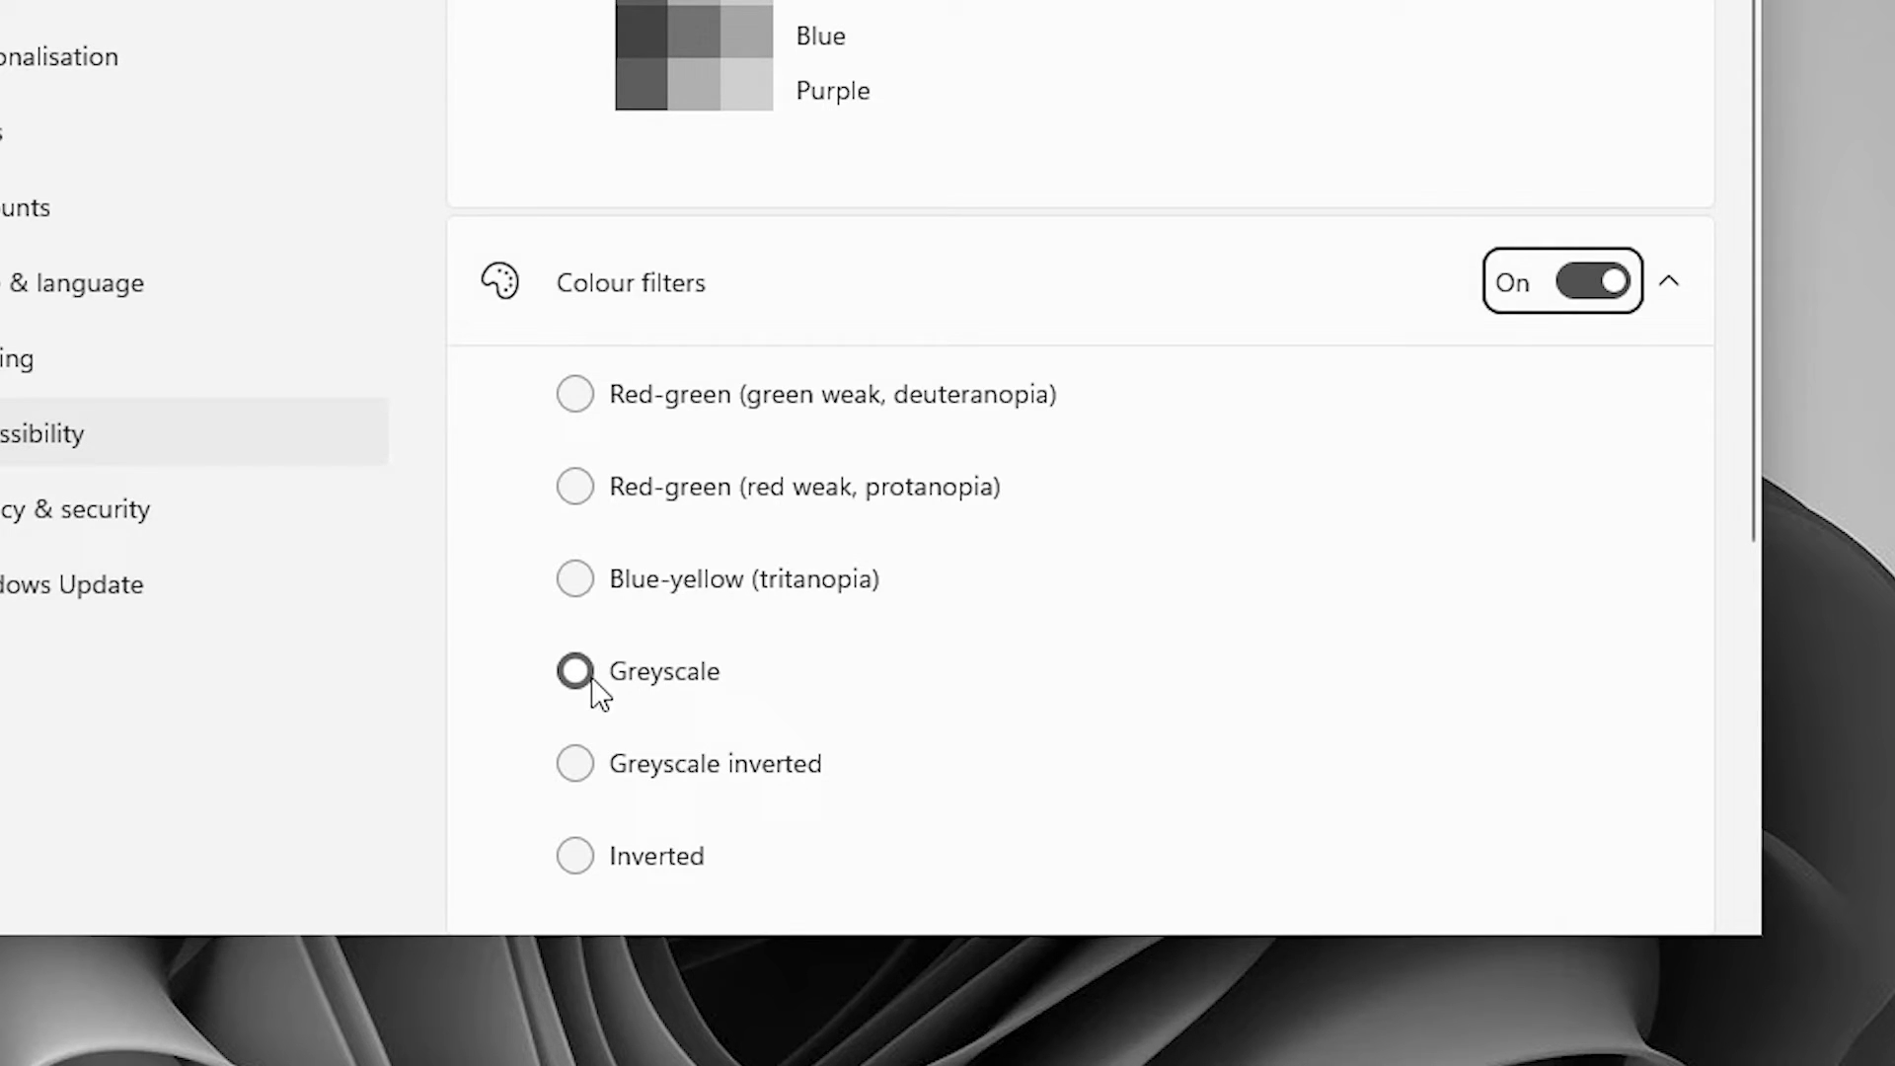
- Switch Colour filters off to restore full colour, then close Settings
{"action": "left_click", "coordinate": [572, 671]}
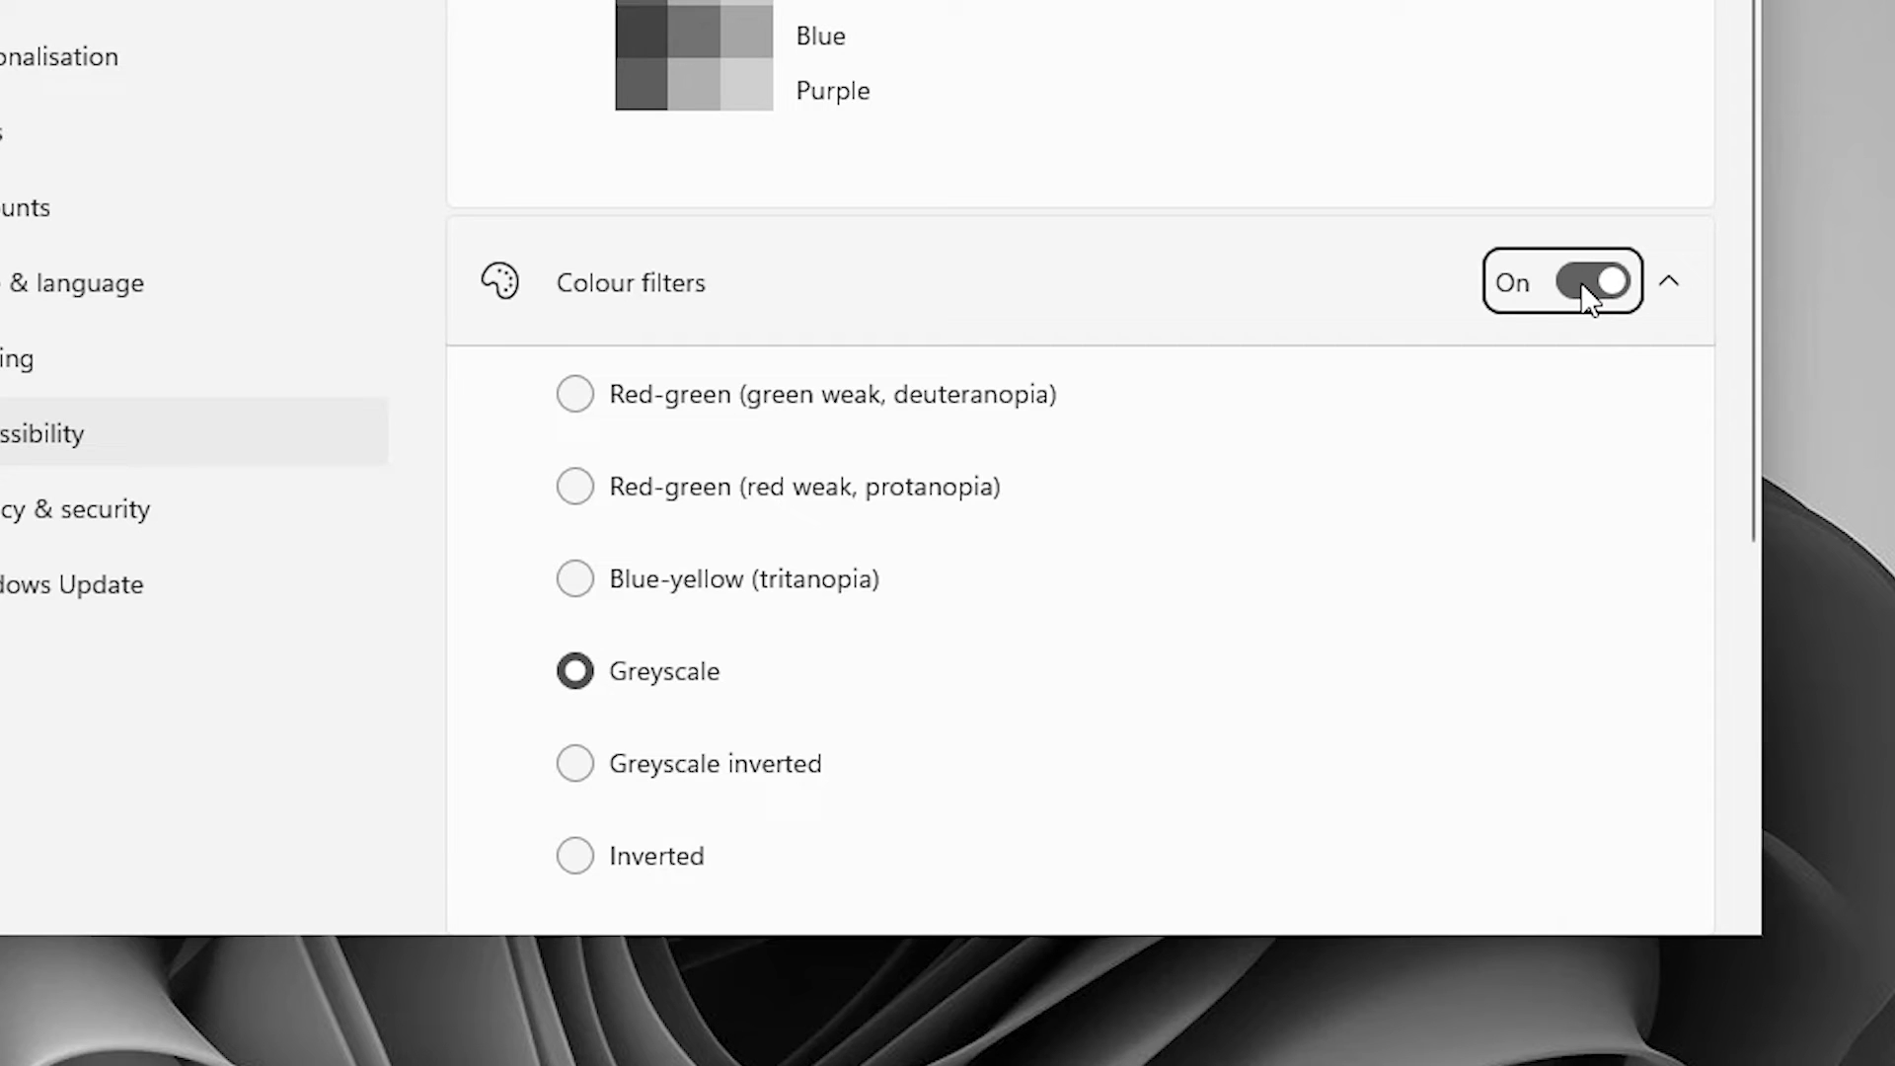
{"action": "left_click", "coordinate": [1590, 284]}
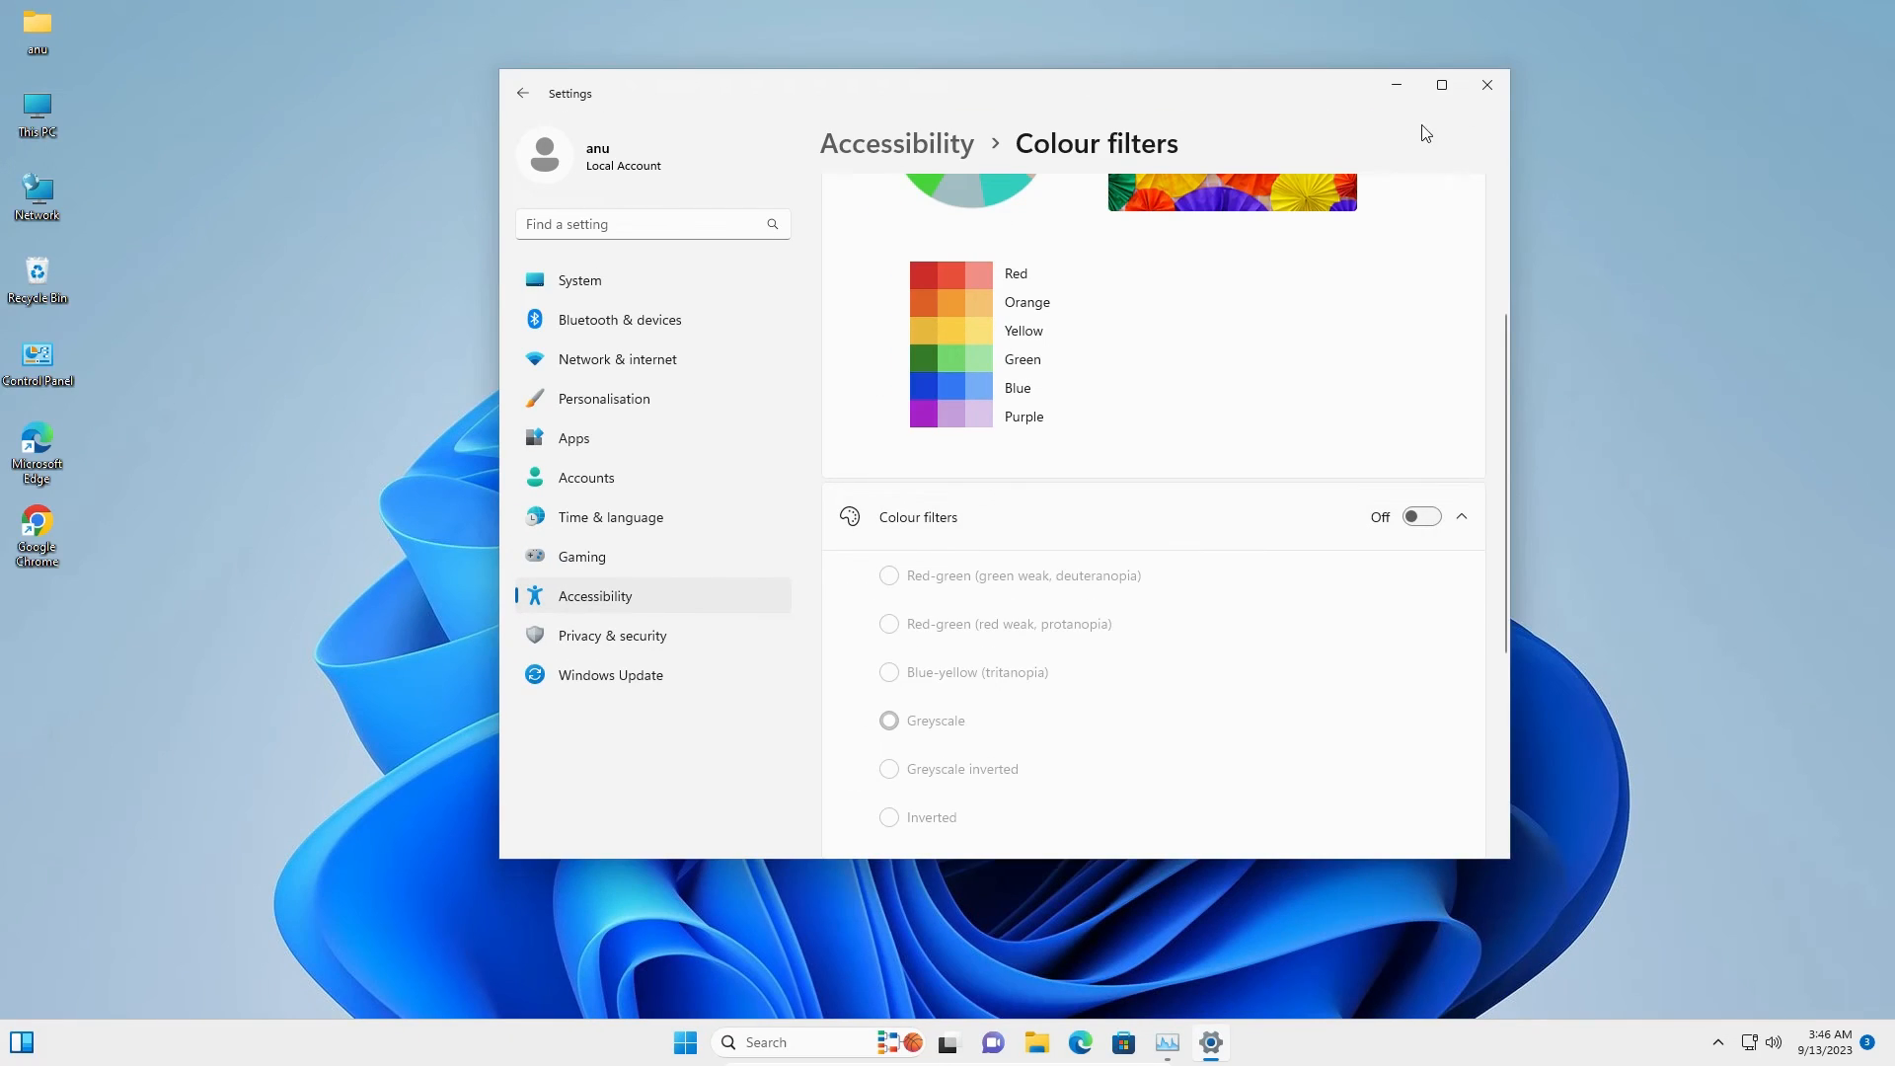
{"action": "mouse_move", "coordinate": [1195, 695]}
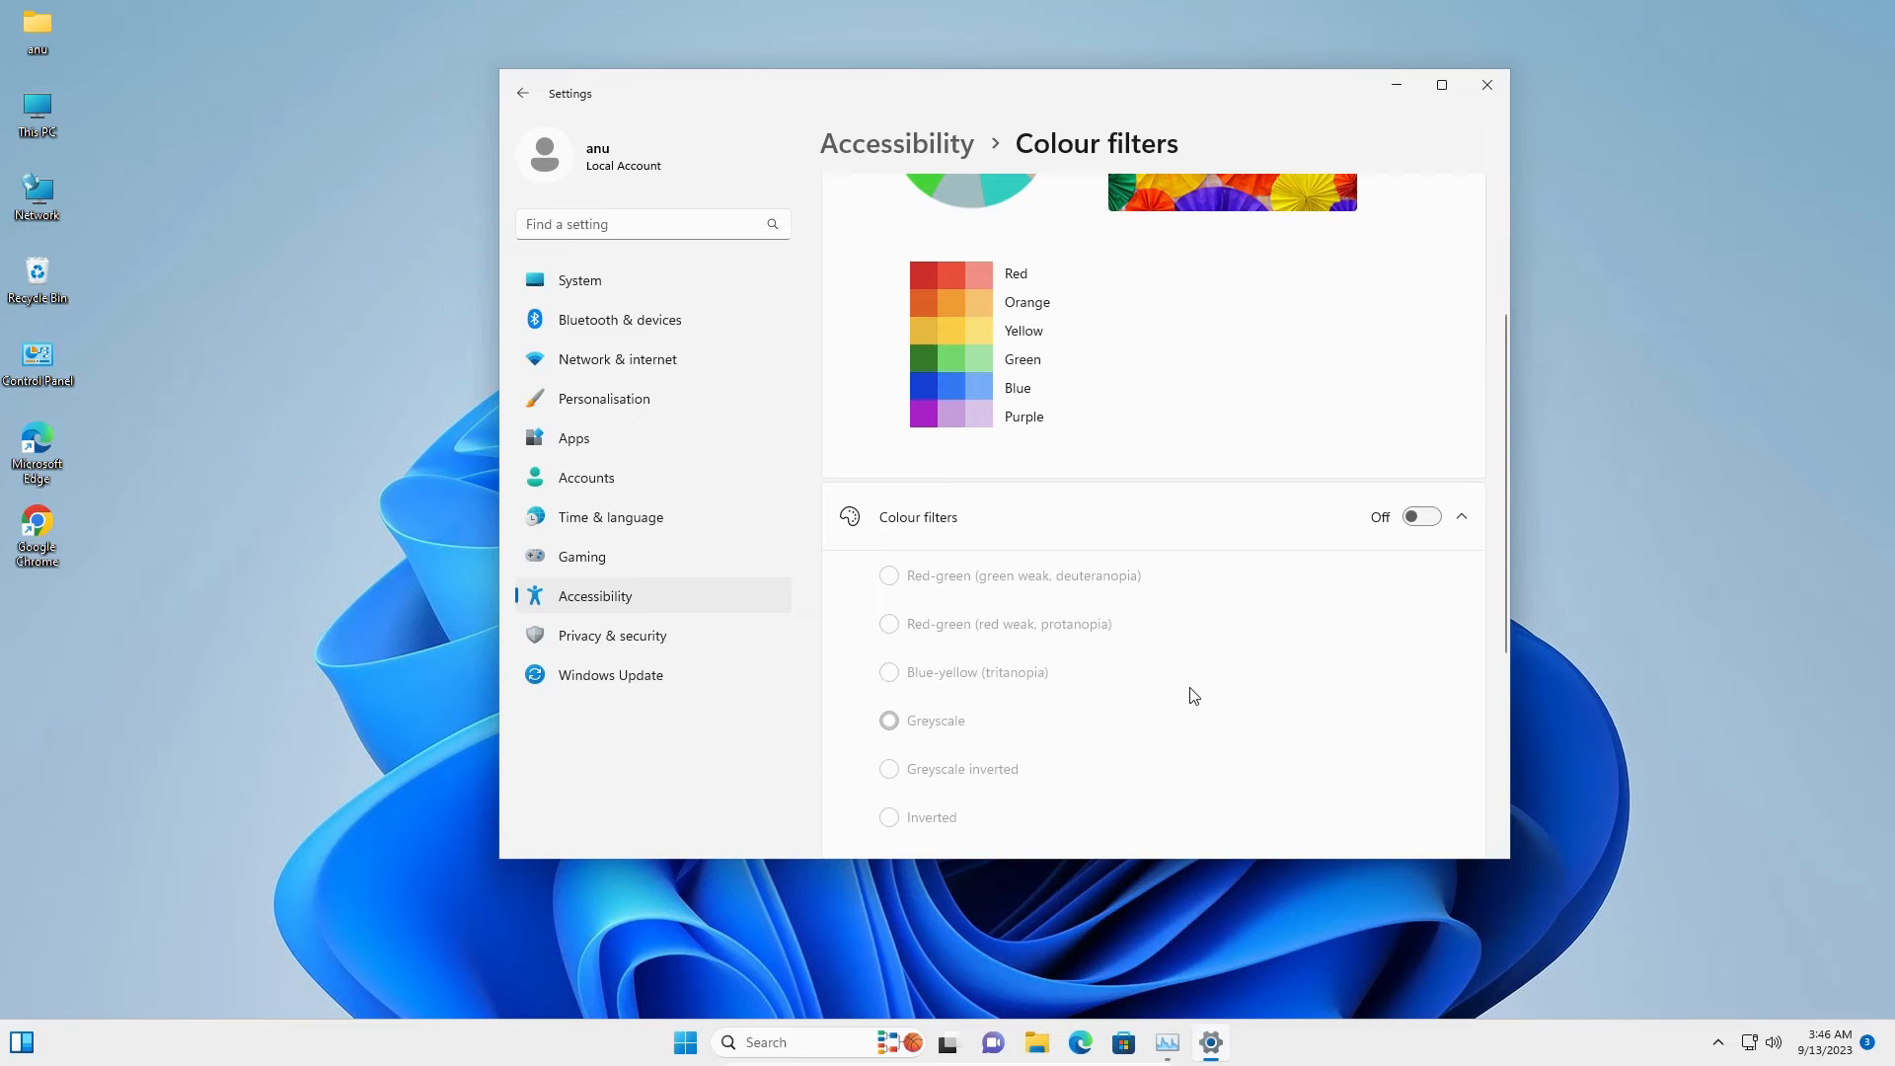
{"action": "mouse_move", "coordinate": [1200, 698]}
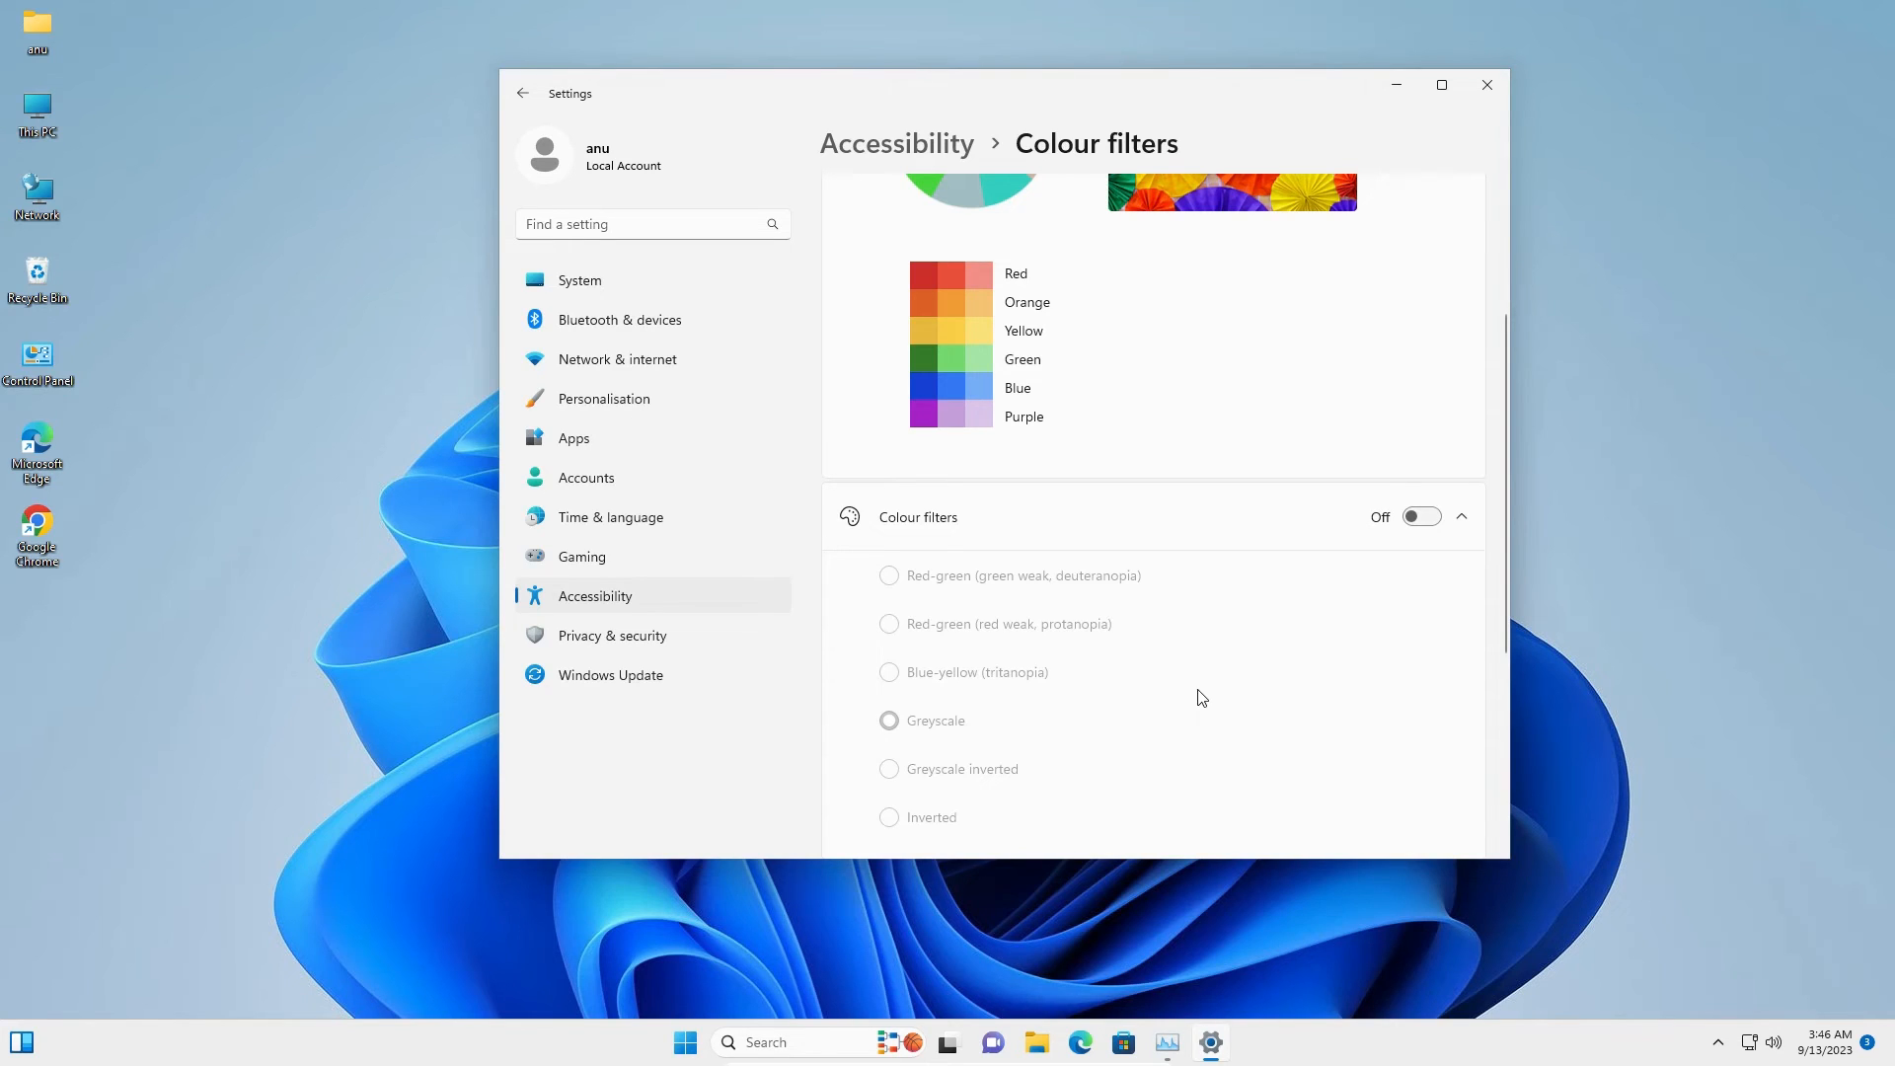
{"action": "left_click", "coordinate": [1487, 85]}
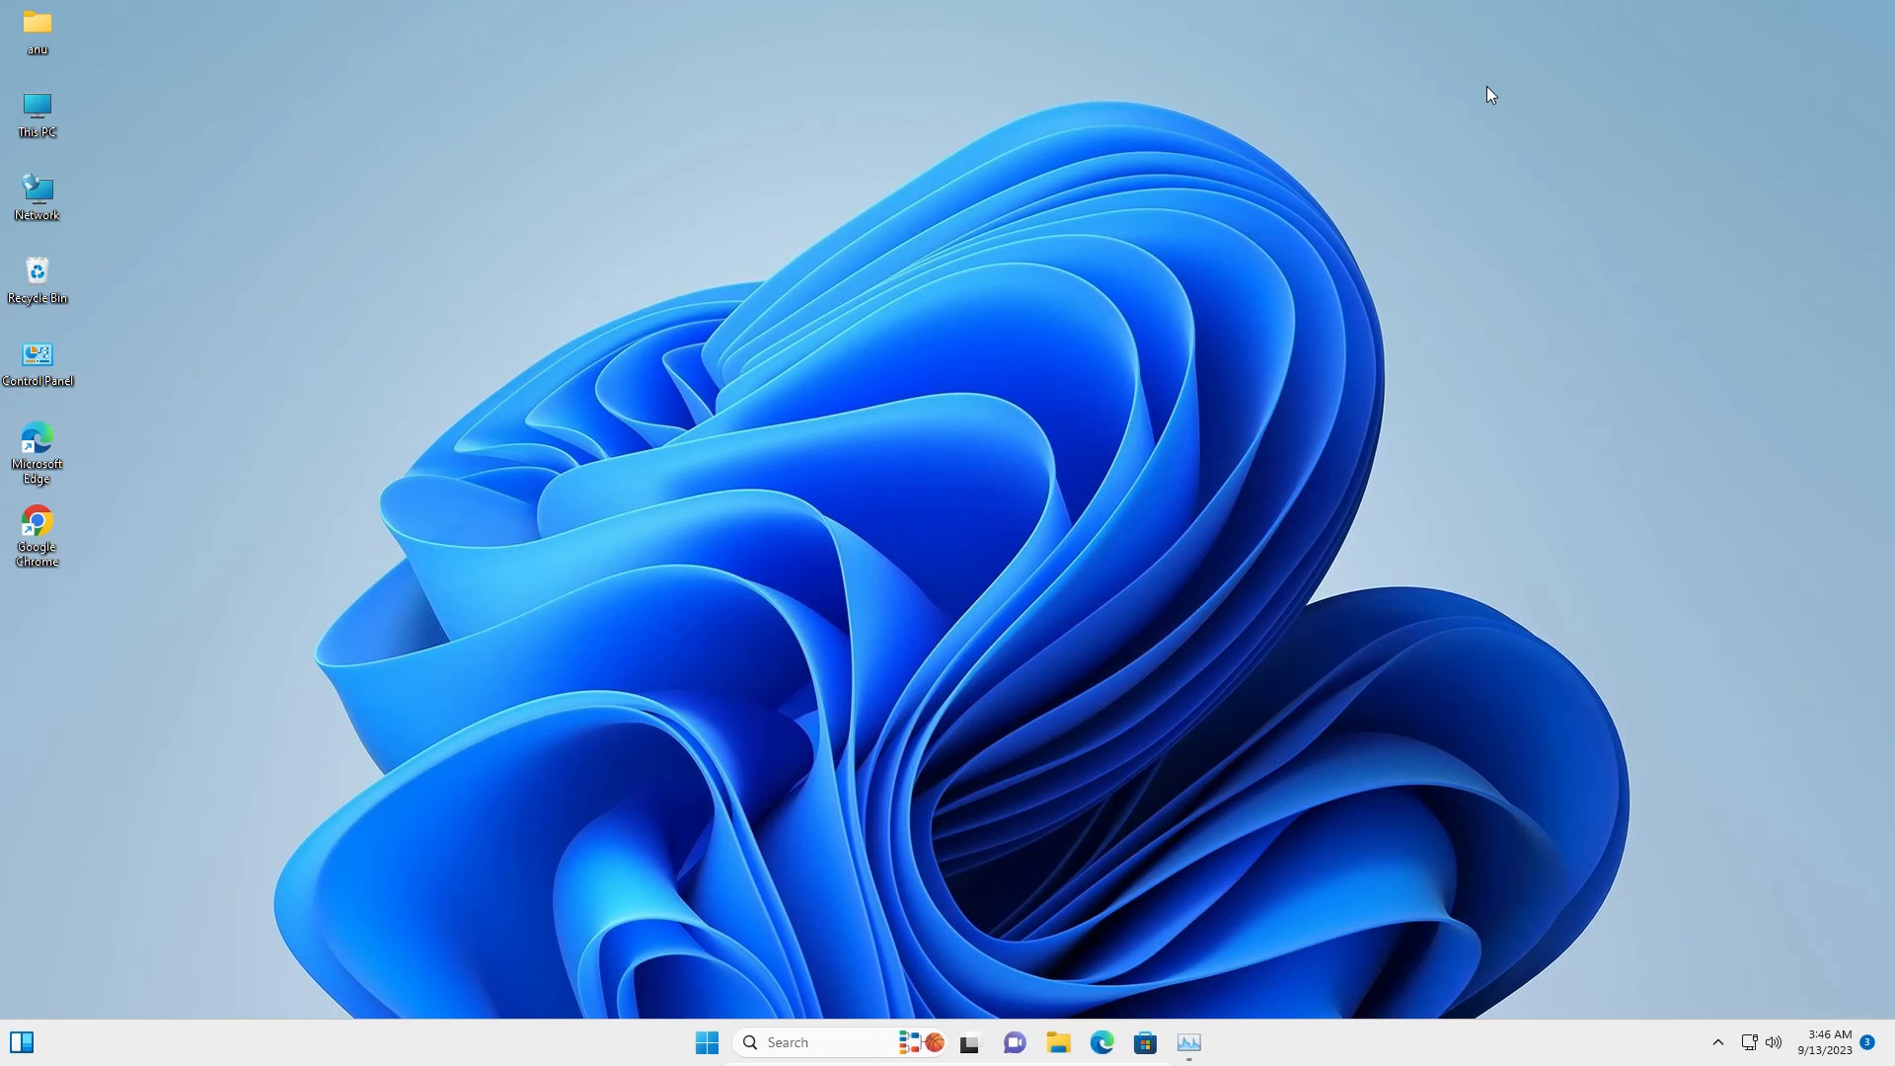